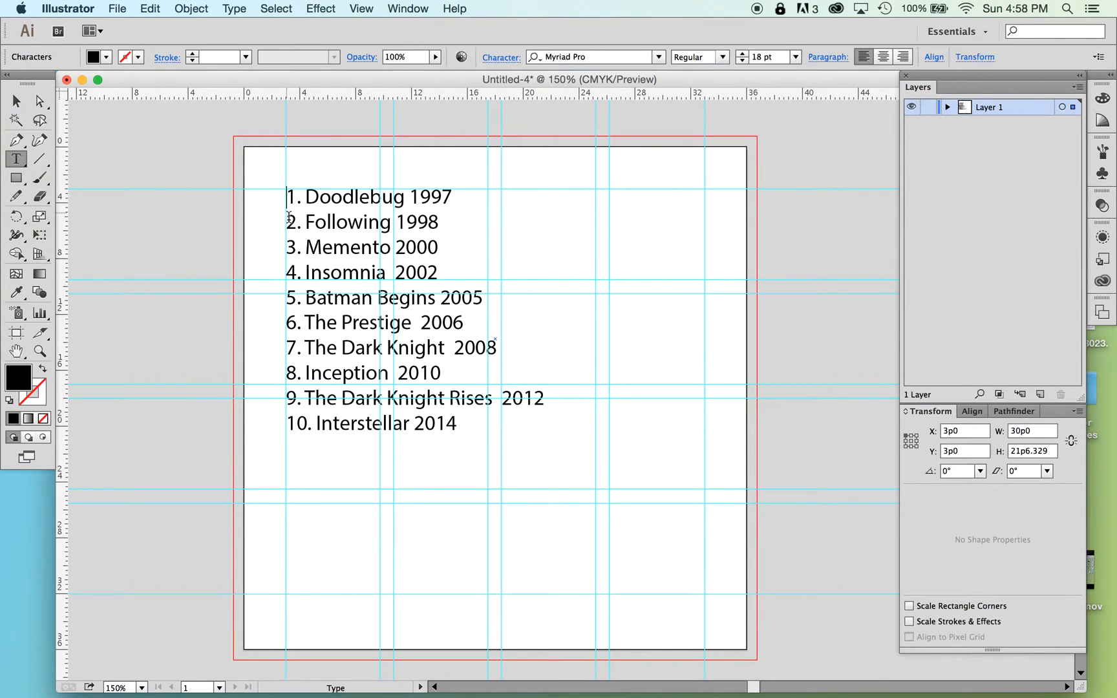
# Type the heading 'Films Directed by Christopher Nolan:' above the film list.
pyautogui.write('F')
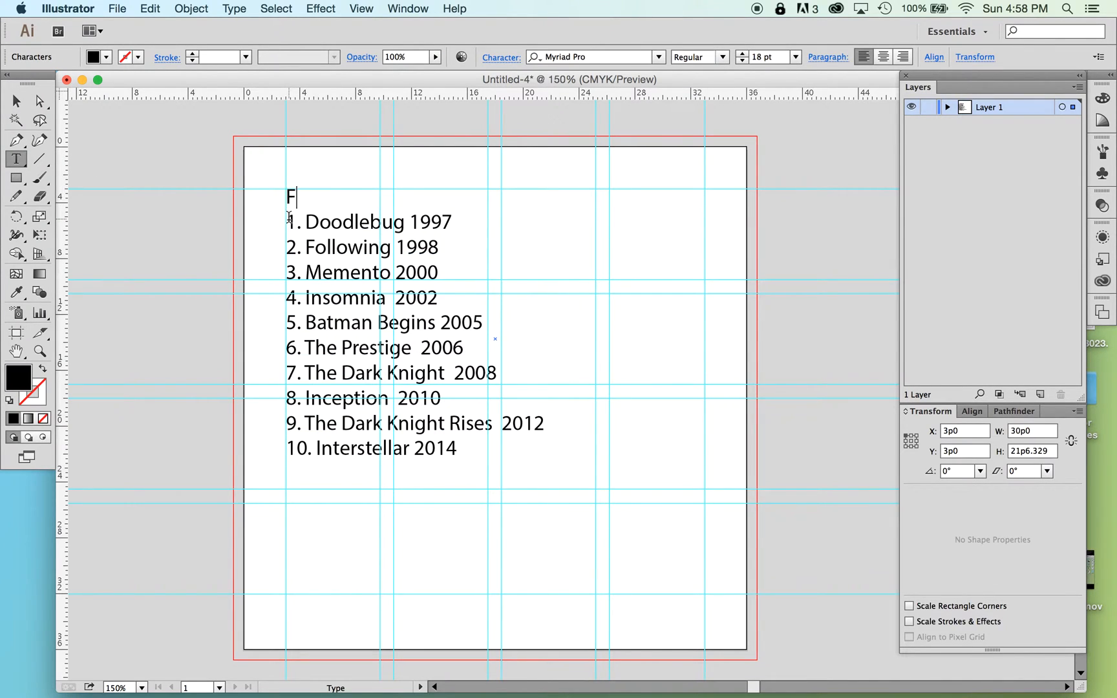
pyautogui.write('ilms')
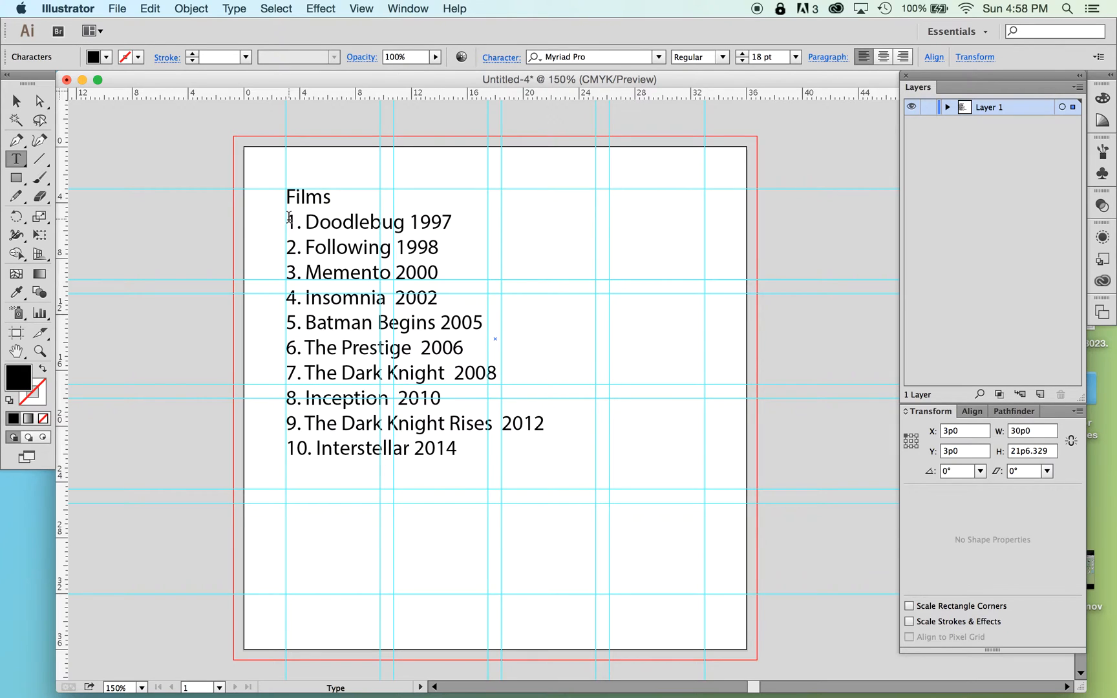
pyautogui.write('Directed')
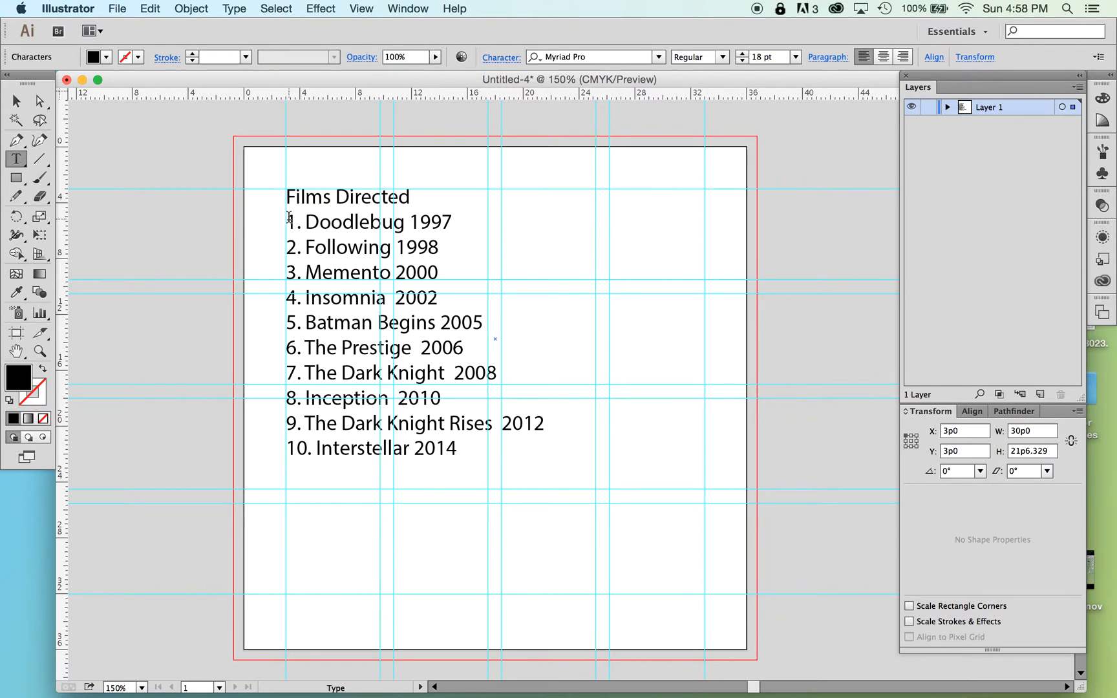
pyautogui.write('by C')
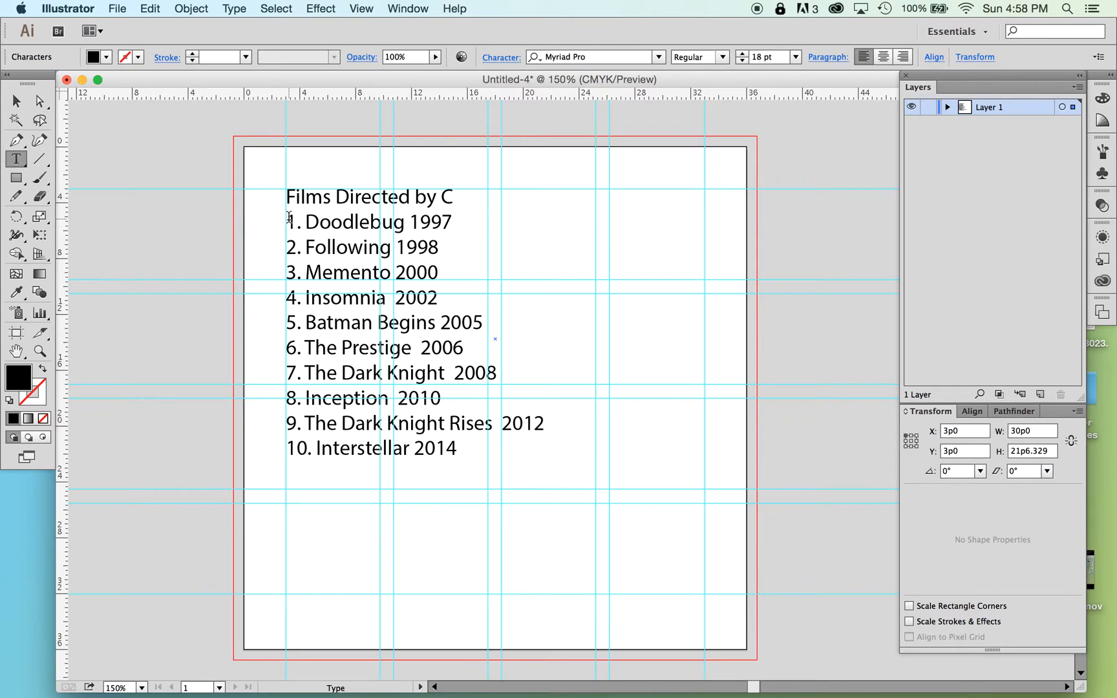
pyautogui.write('hristopher No')
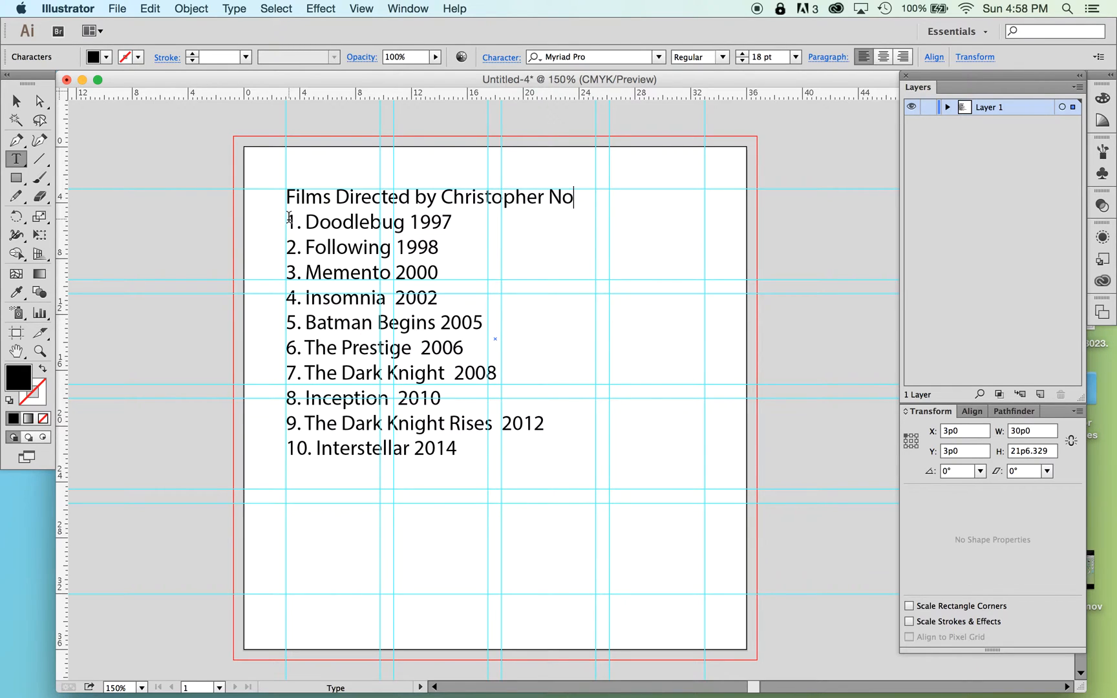
pyautogui.write('lan:')
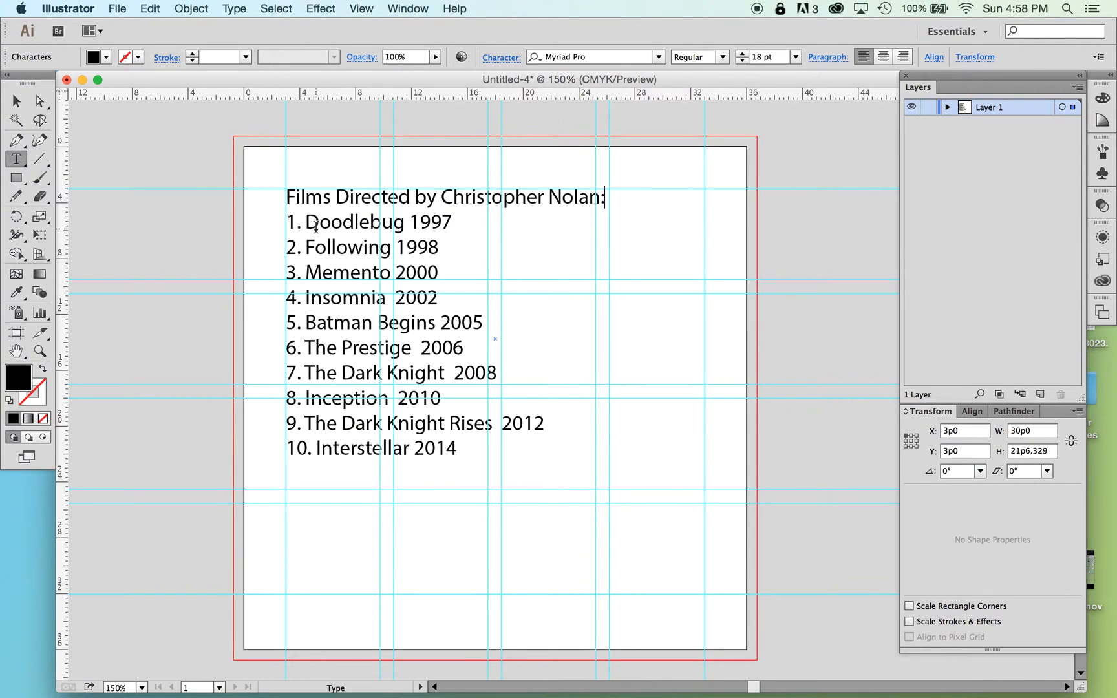
pyautogui.moveTo(404, 235)
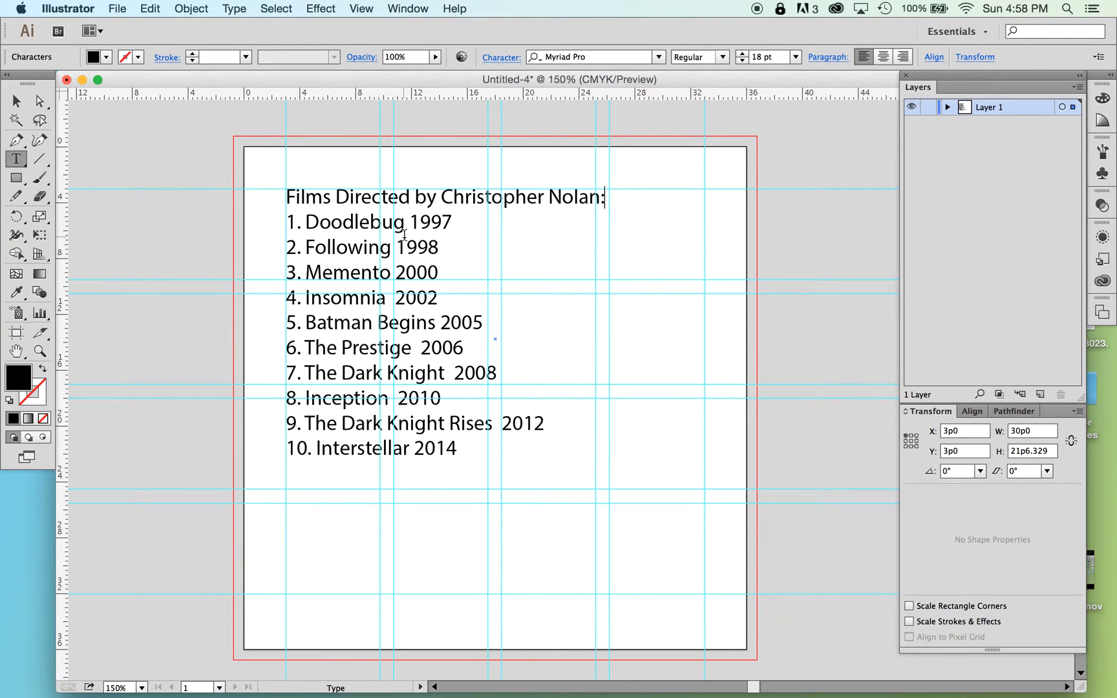
pyautogui.moveTo(470, 229)
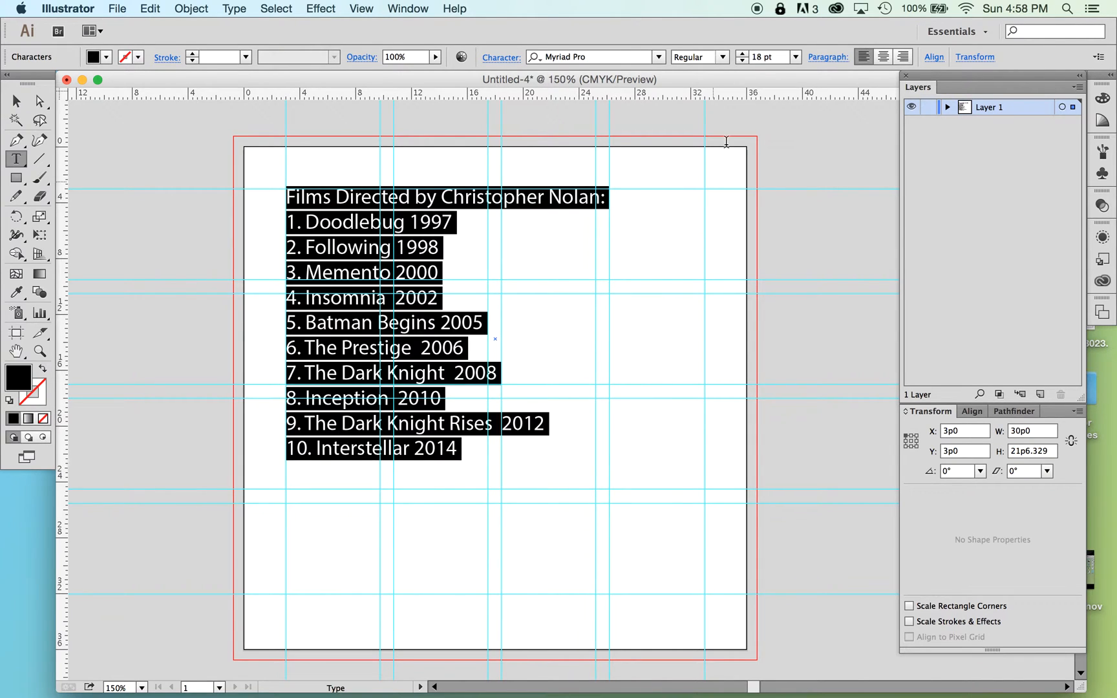
pyautogui.moveTo(648, 51)
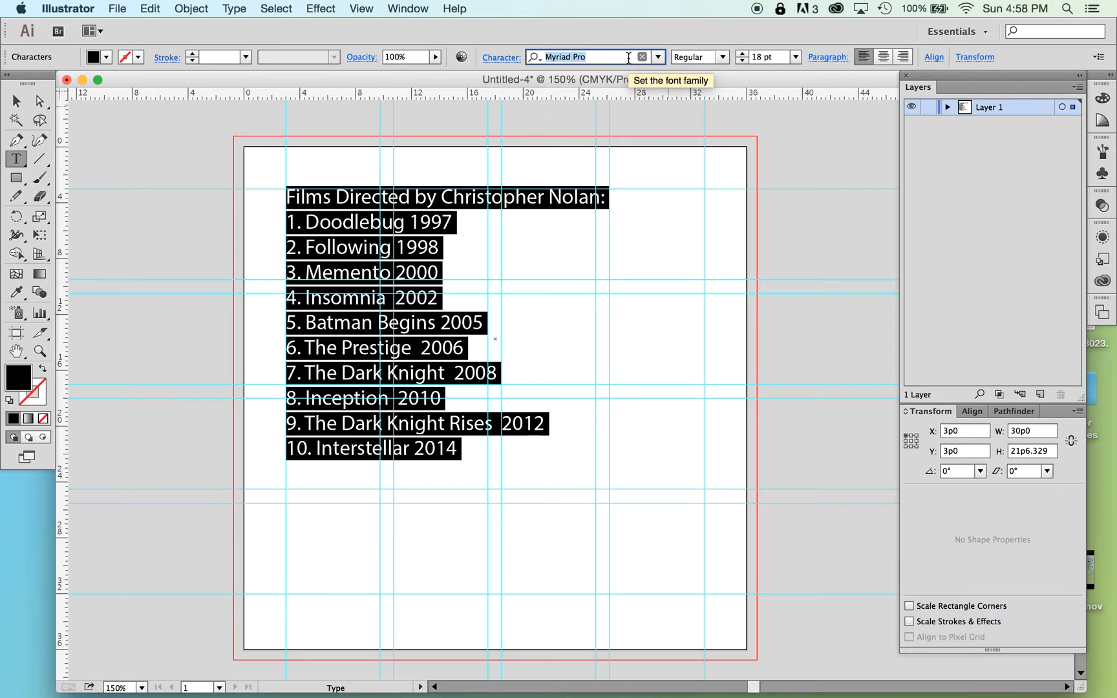
# Set all the text to Helvetica at 11 pt, briefly checking the Paragraph panel.
pyautogui.write('he')
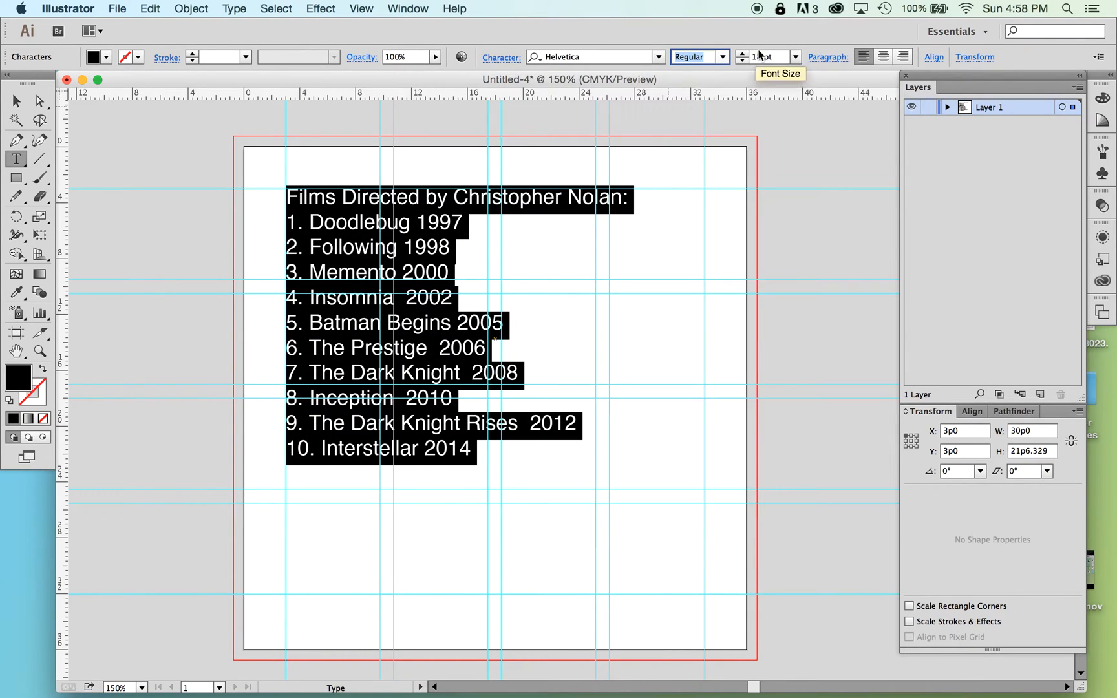
pyautogui.click(795, 57)
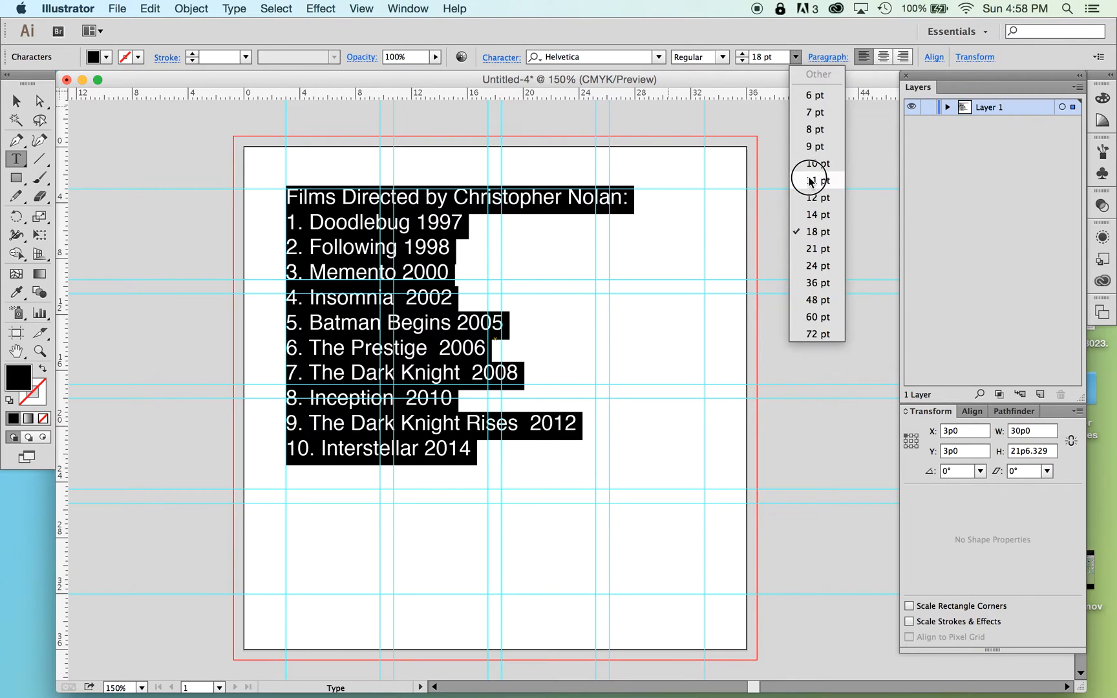
pyautogui.click(814, 181)
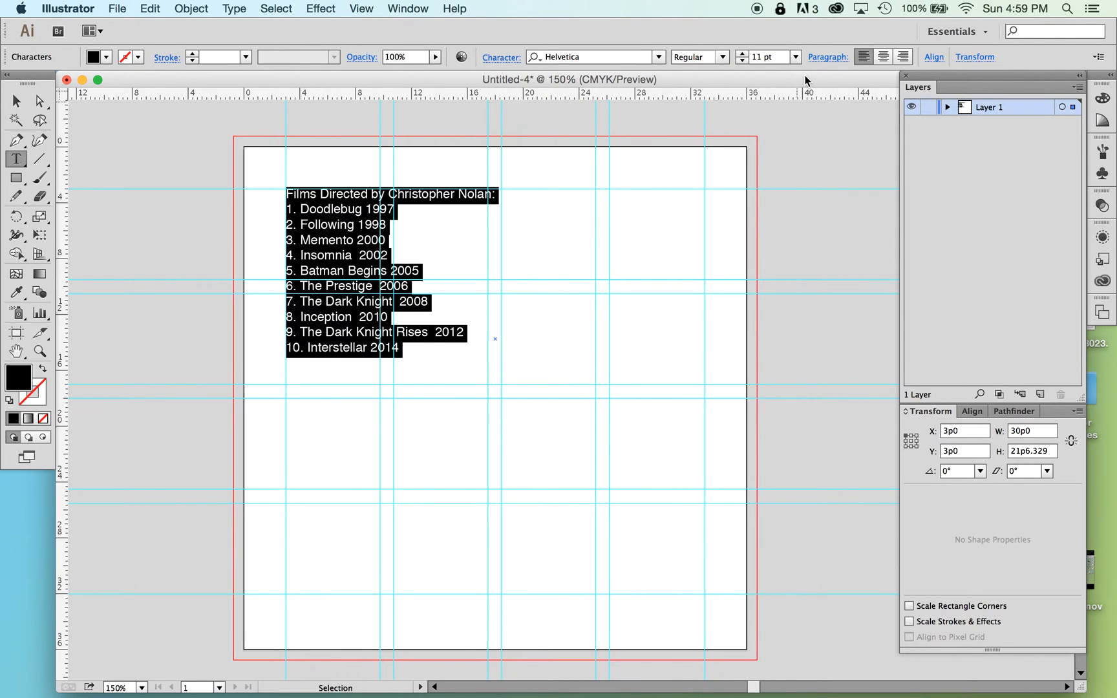
pyautogui.moveTo(828, 57)
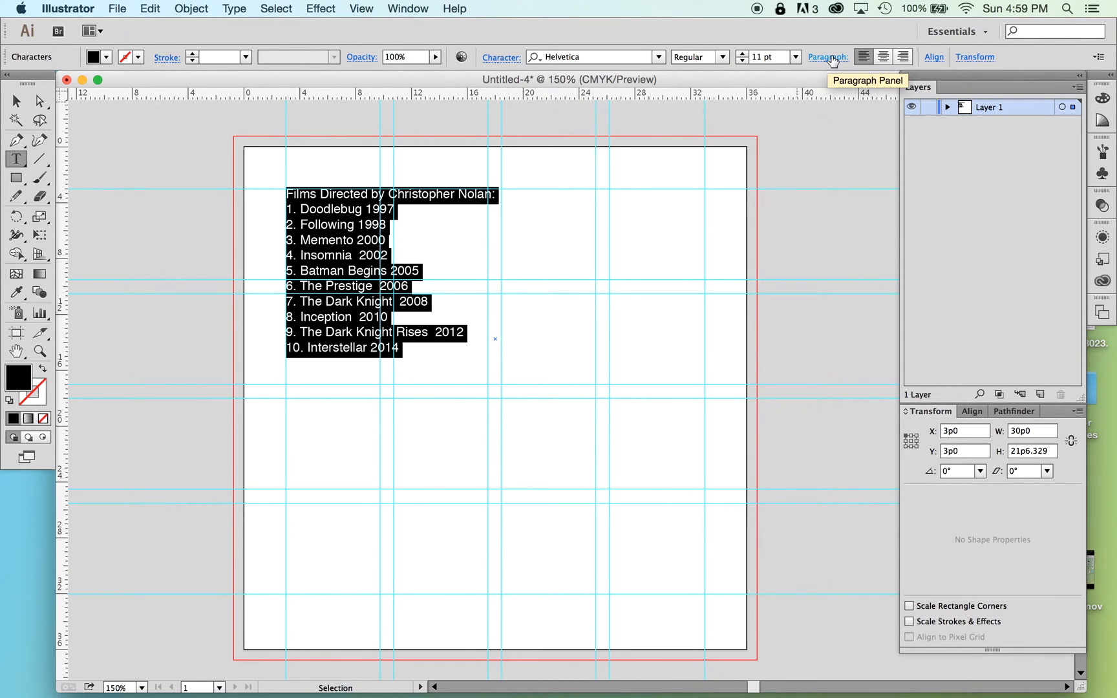
pyautogui.click(827, 56)
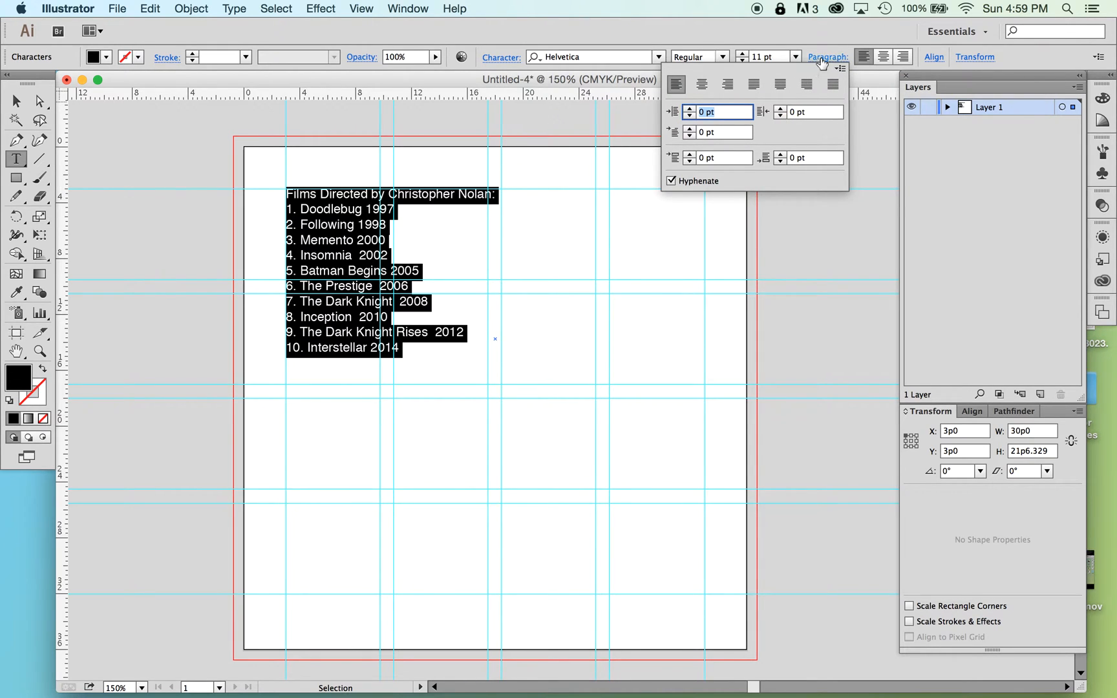
pyautogui.click(826, 57)
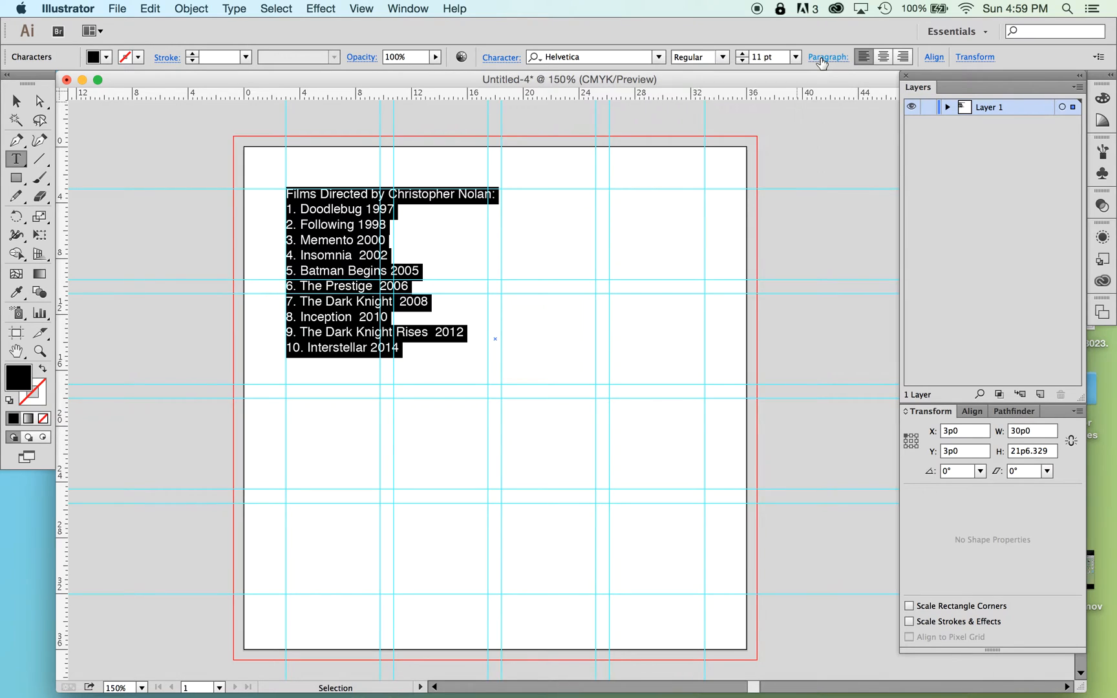
pyautogui.click(501, 57)
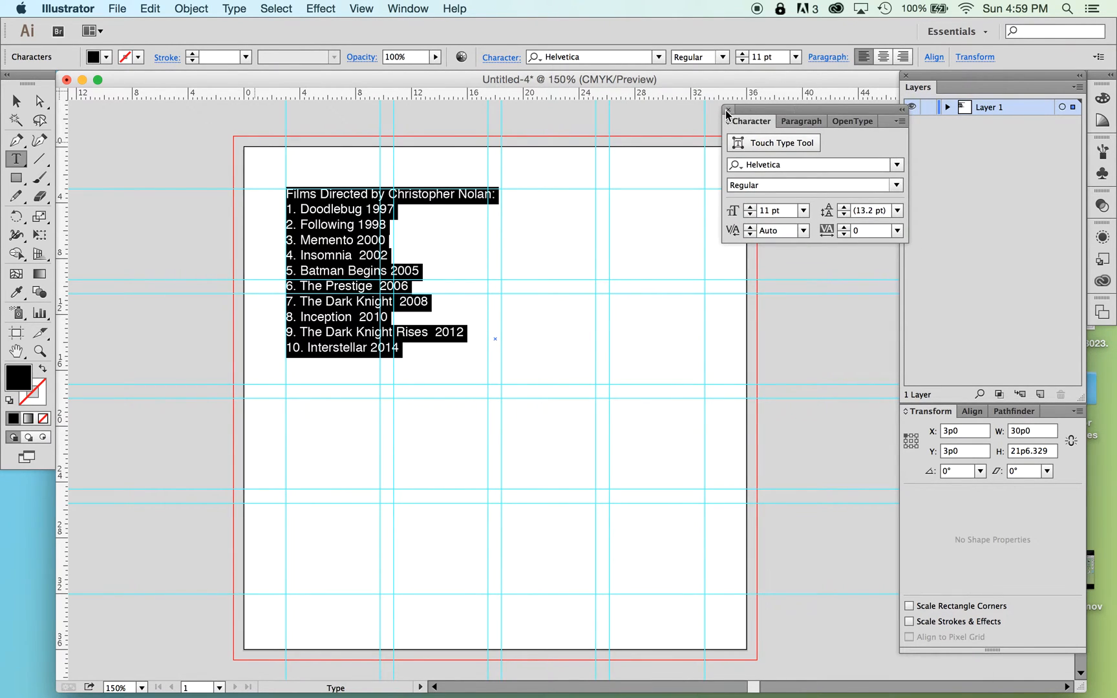
# Open the Character panel from the Window menu.
pyautogui.click(407, 8)
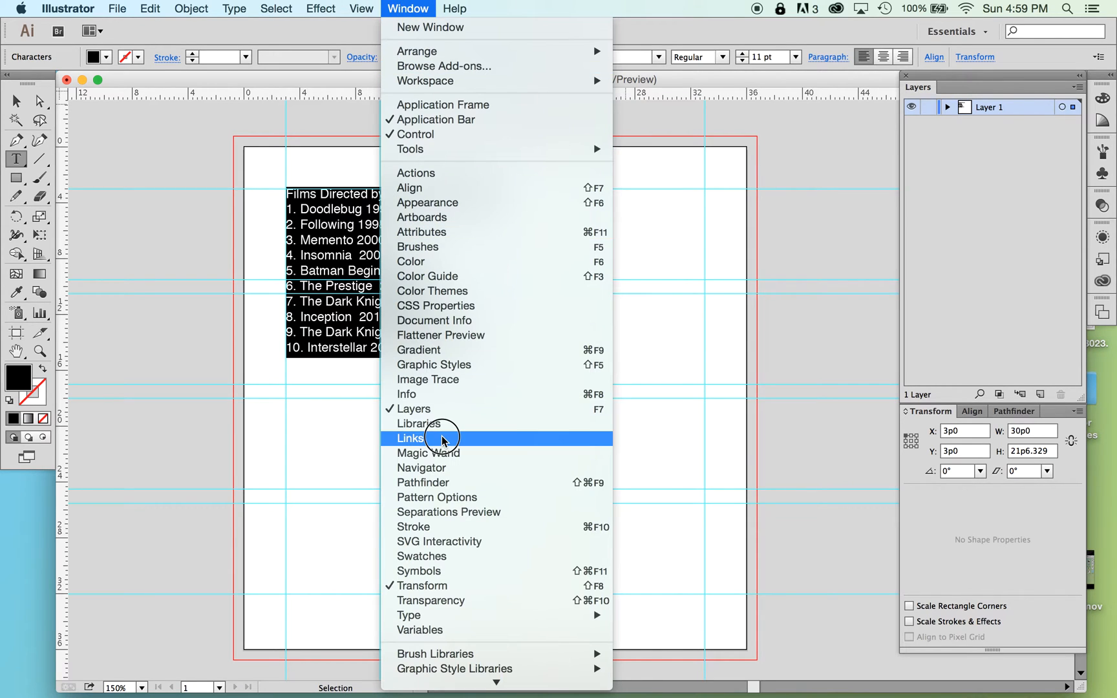
pyautogui.moveTo(448, 615)
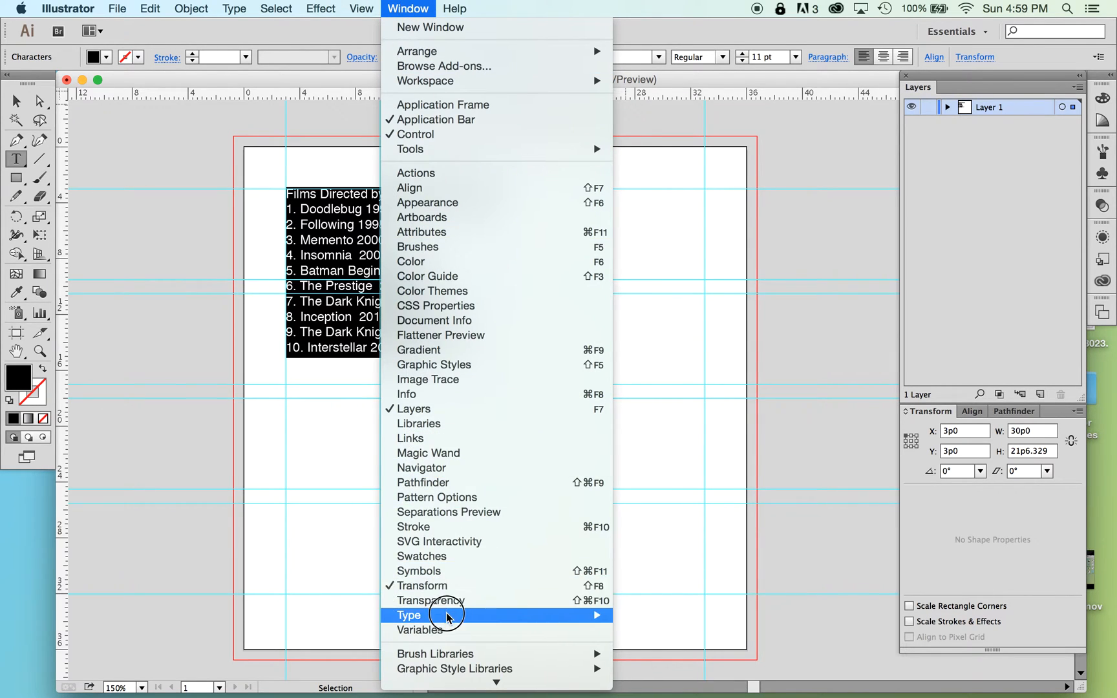
pyautogui.moveTo(447, 629)
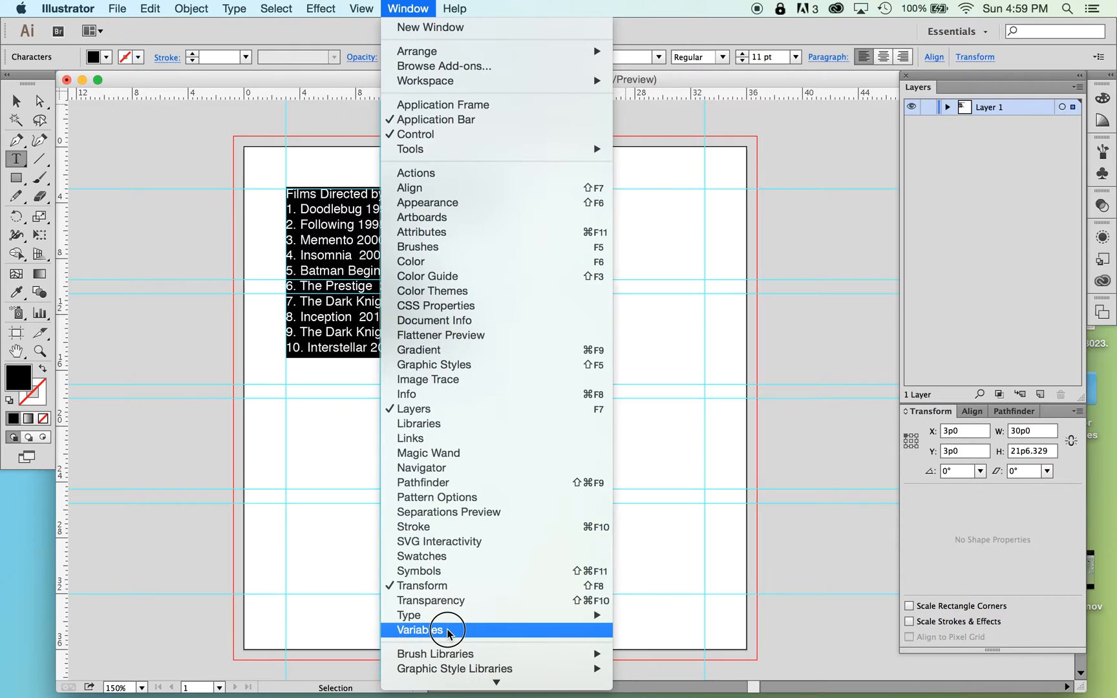
pyautogui.moveTo(455, 634)
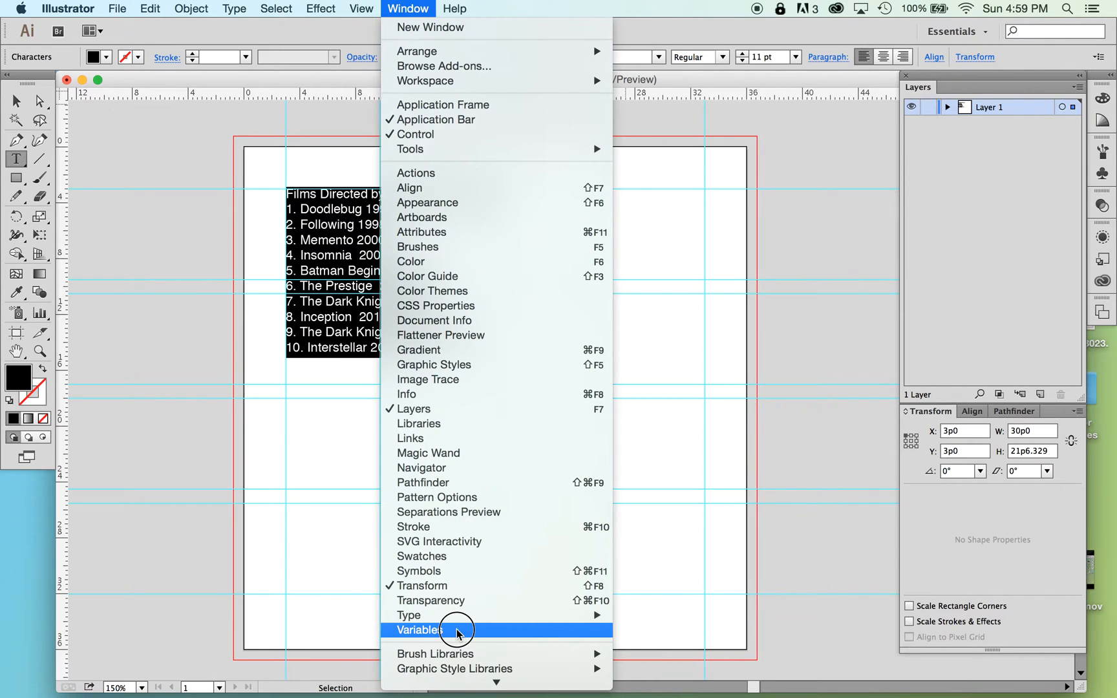
pyautogui.click(420, 630)
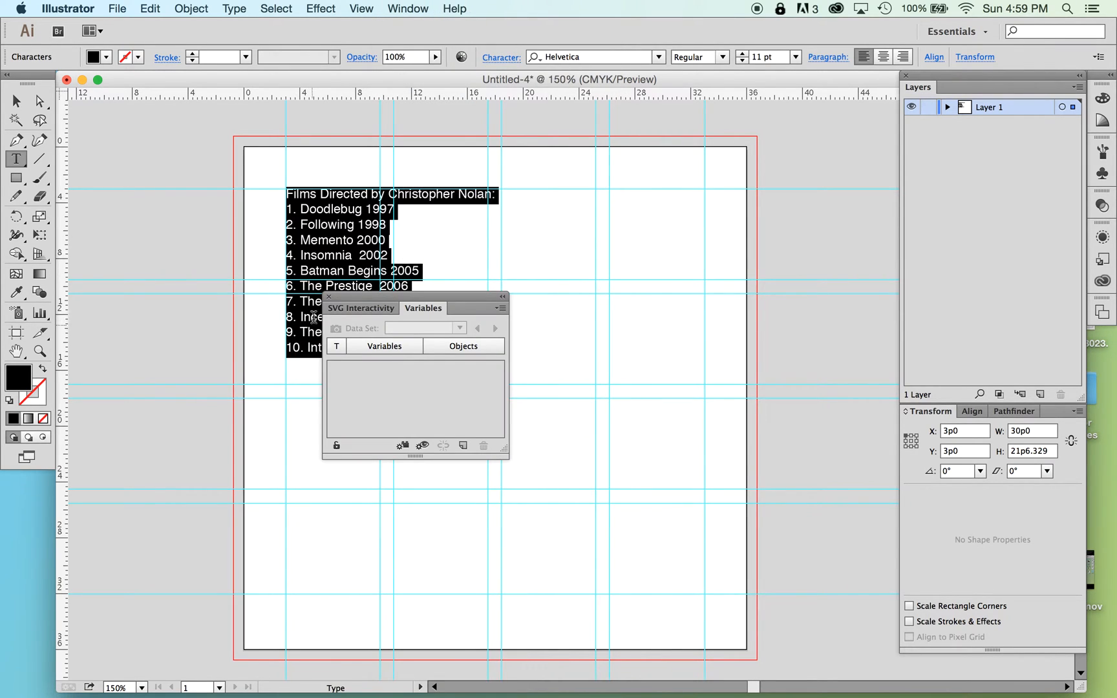
pyautogui.click(406, 8)
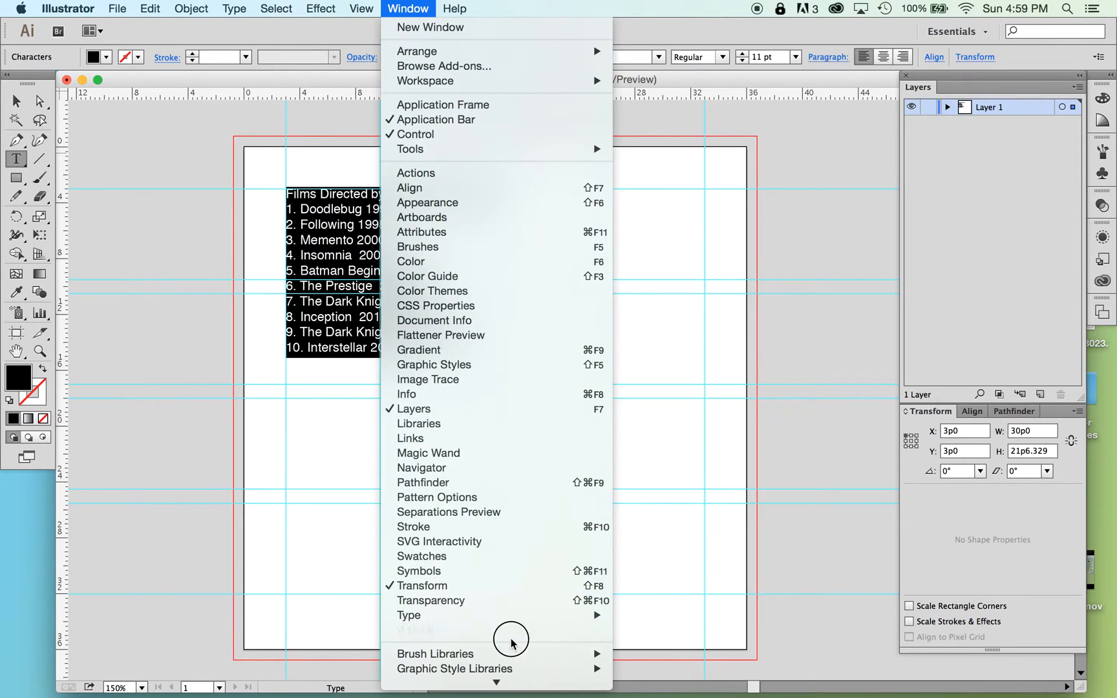
pyautogui.moveTo(409, 614)
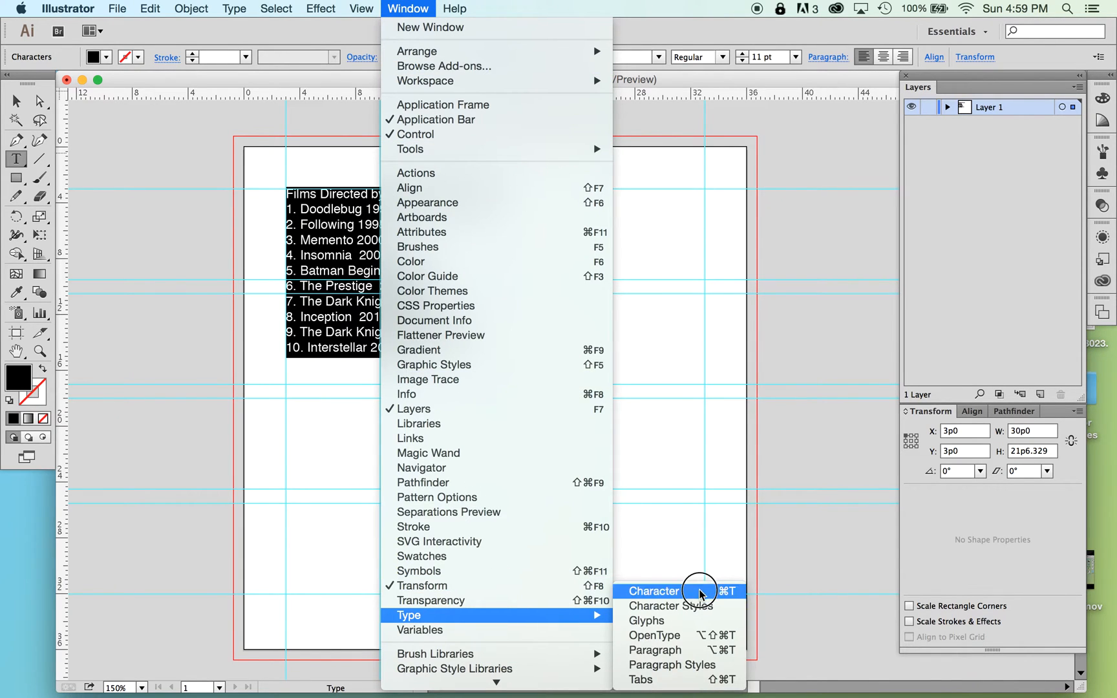
pyautogui.click(654, 590)
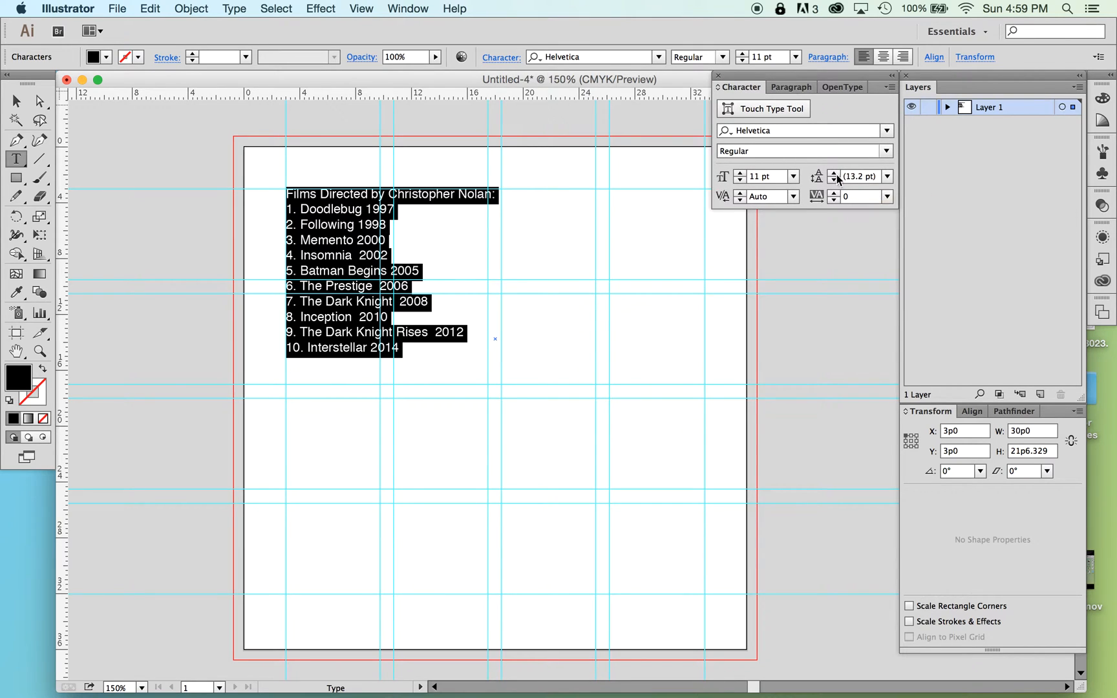
# Set the text to 10 pt with 12 pt leading, then deselect to view it.
pyautogui.click(833, 173)
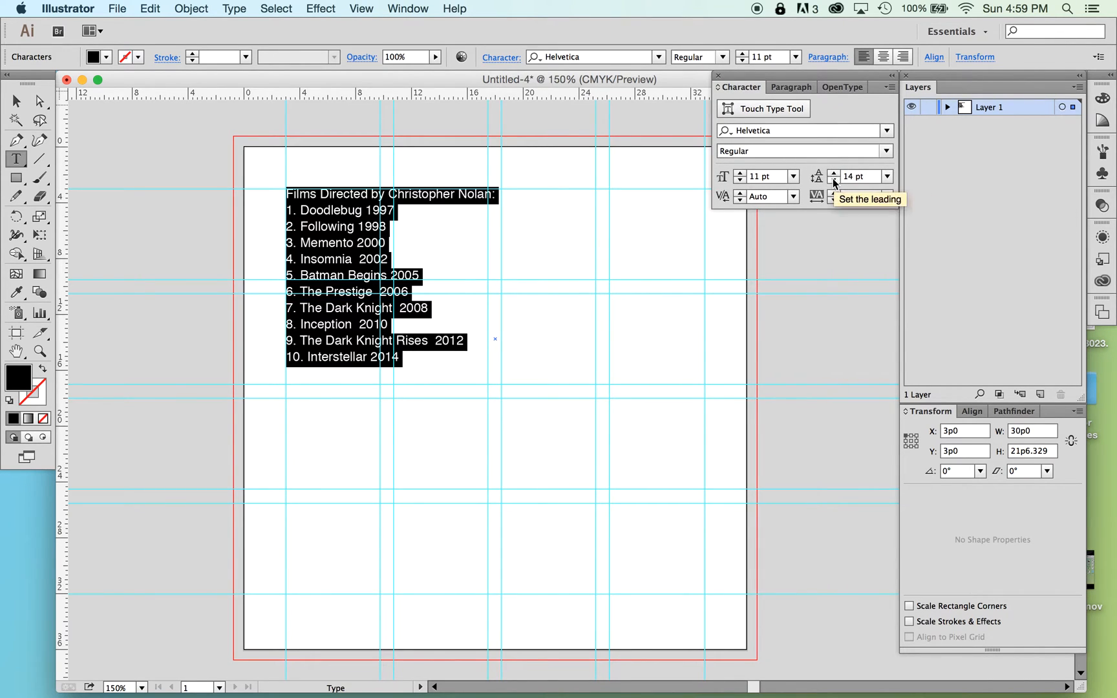
pyautogui.click(833, 180)
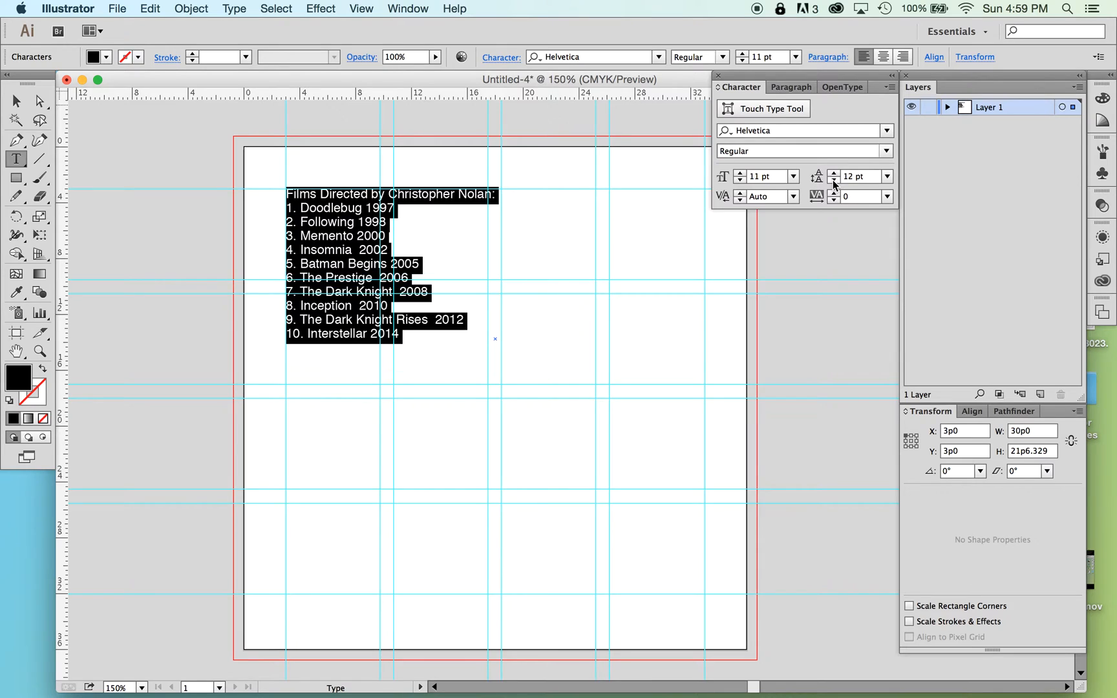
pyautogui.click(831, 172)
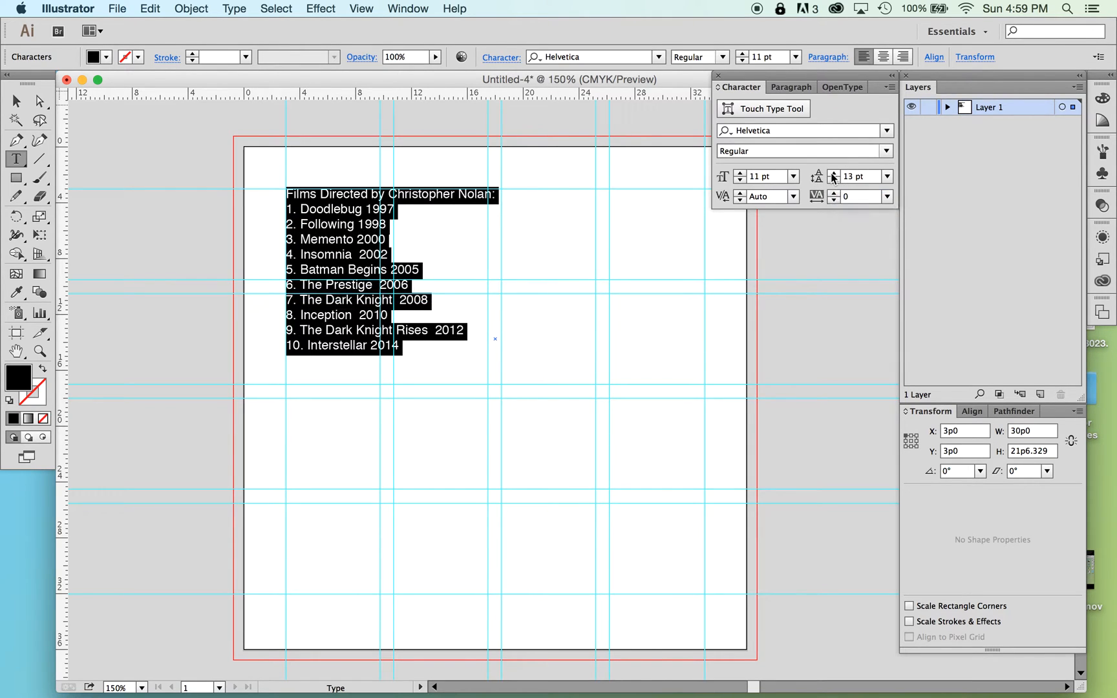
pyautogui.click(739, 181)
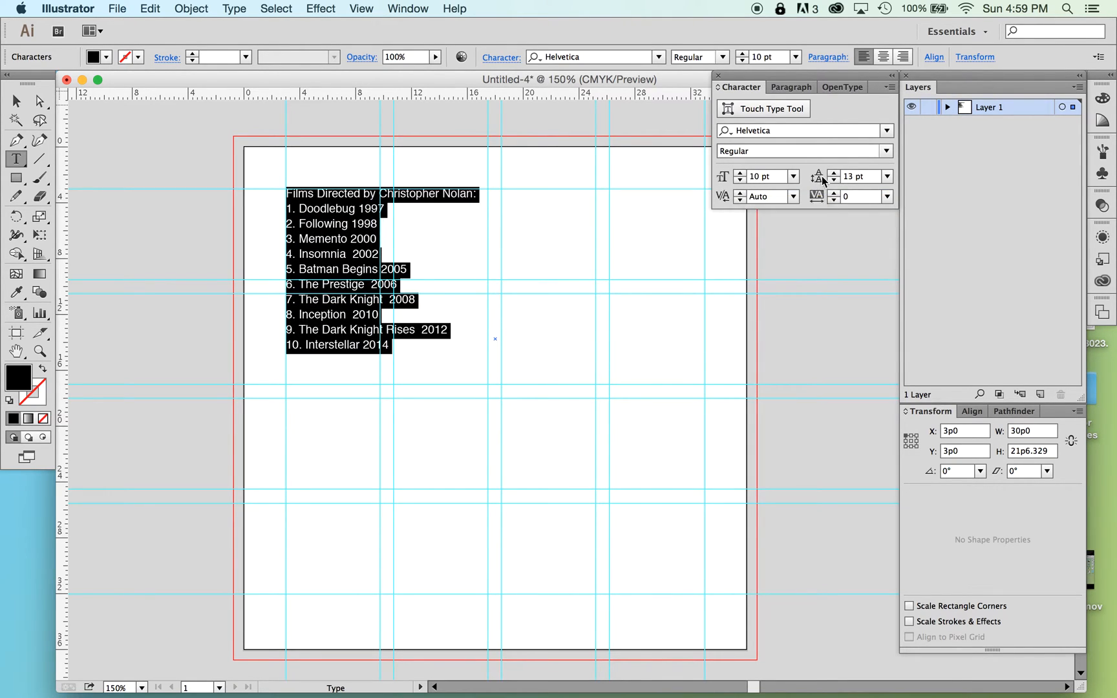
pyautogui.moveTo(833, 178)
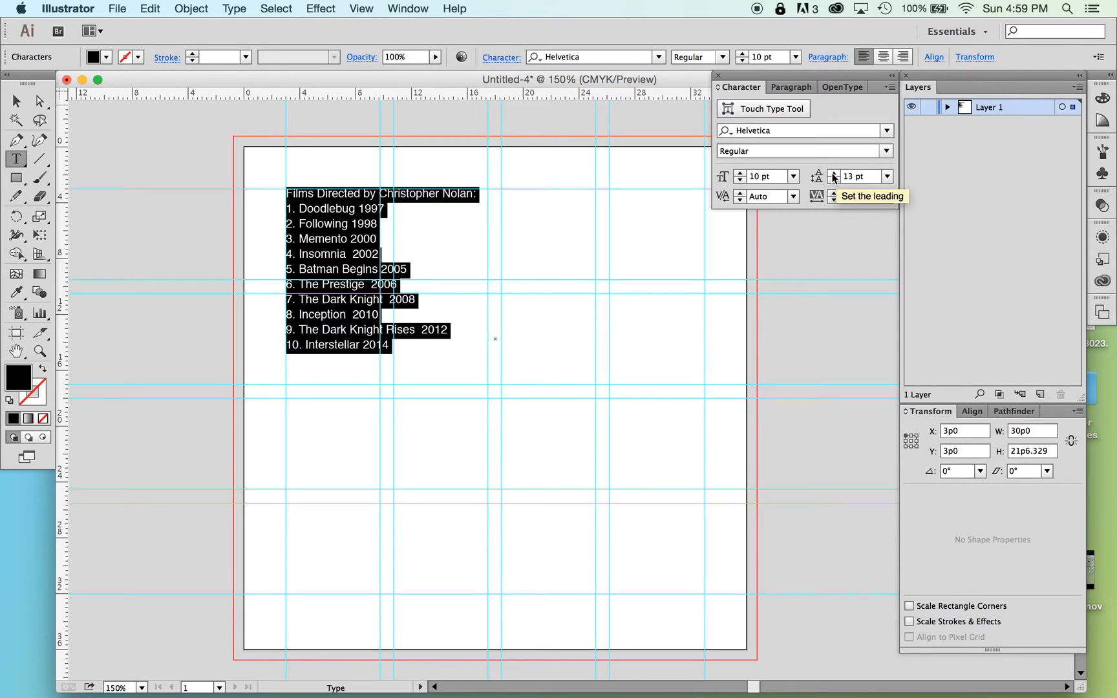
pyautogui.click(833, 172)
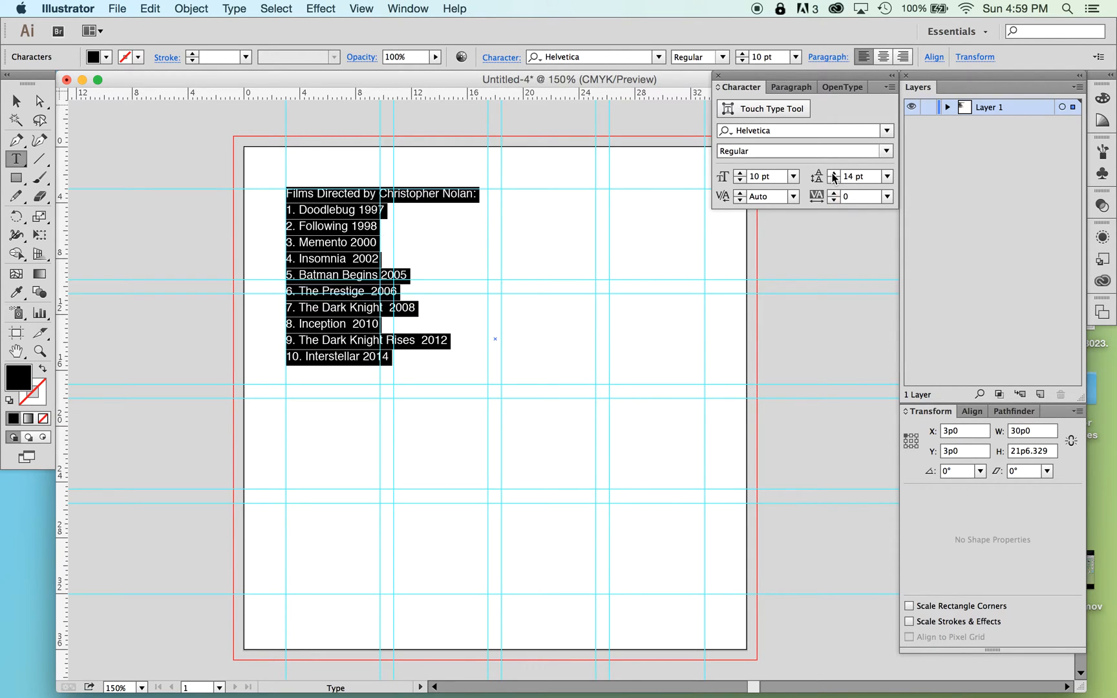
pyautogui.click(836, 180)
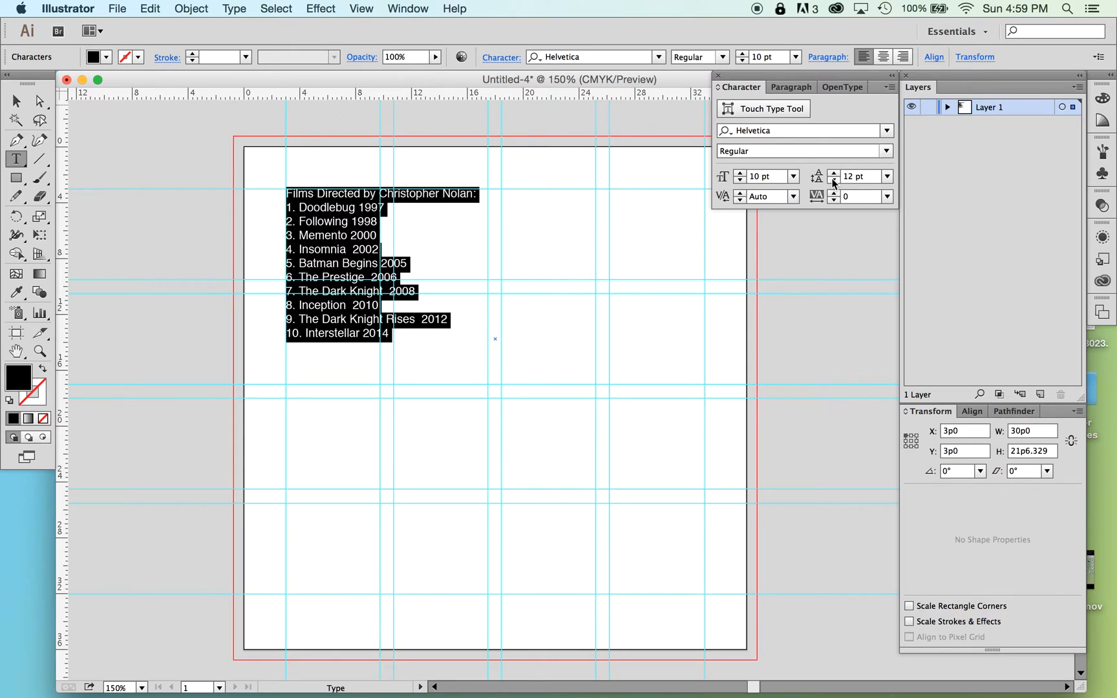
pyautogui.click(390, 334)
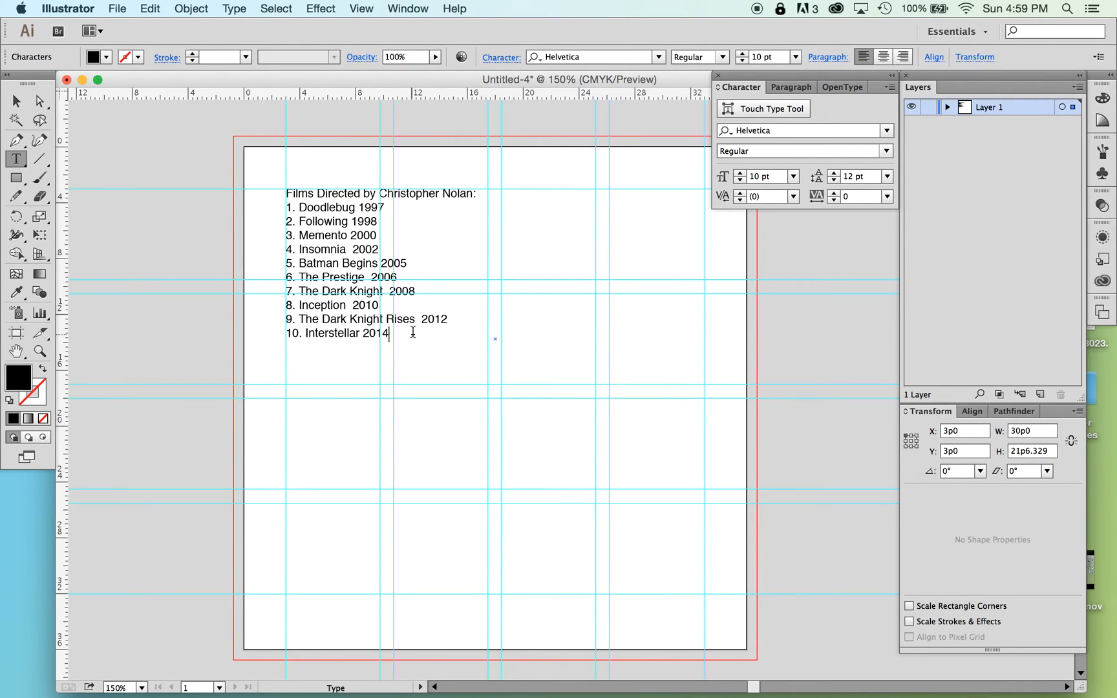
# Show hidden characters from the Type menu to reveal spaces and paragraph marks.
pyautogui.click(235, 8)
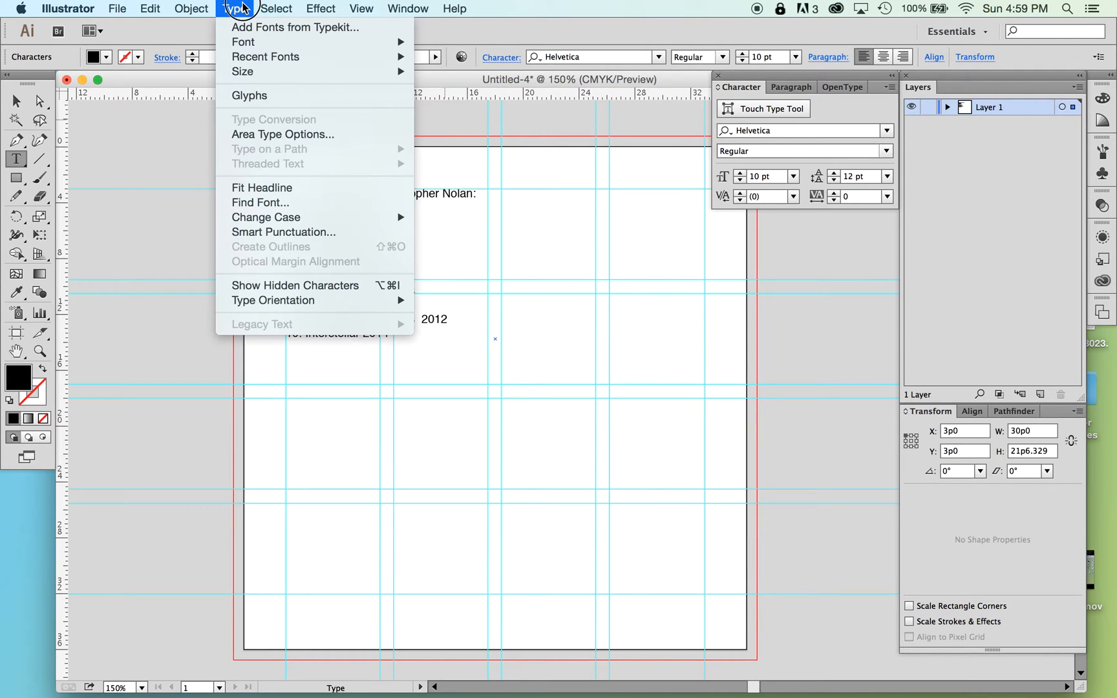
pyautogui.moveTo(294, 286)
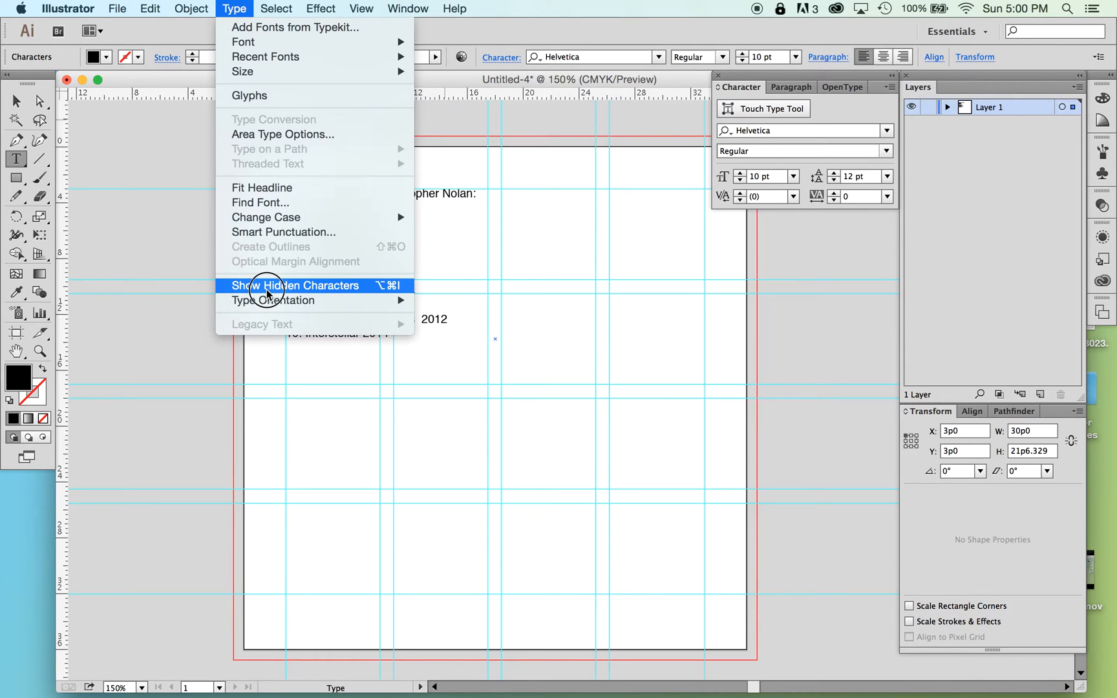
pyautogui.click(296, 286)
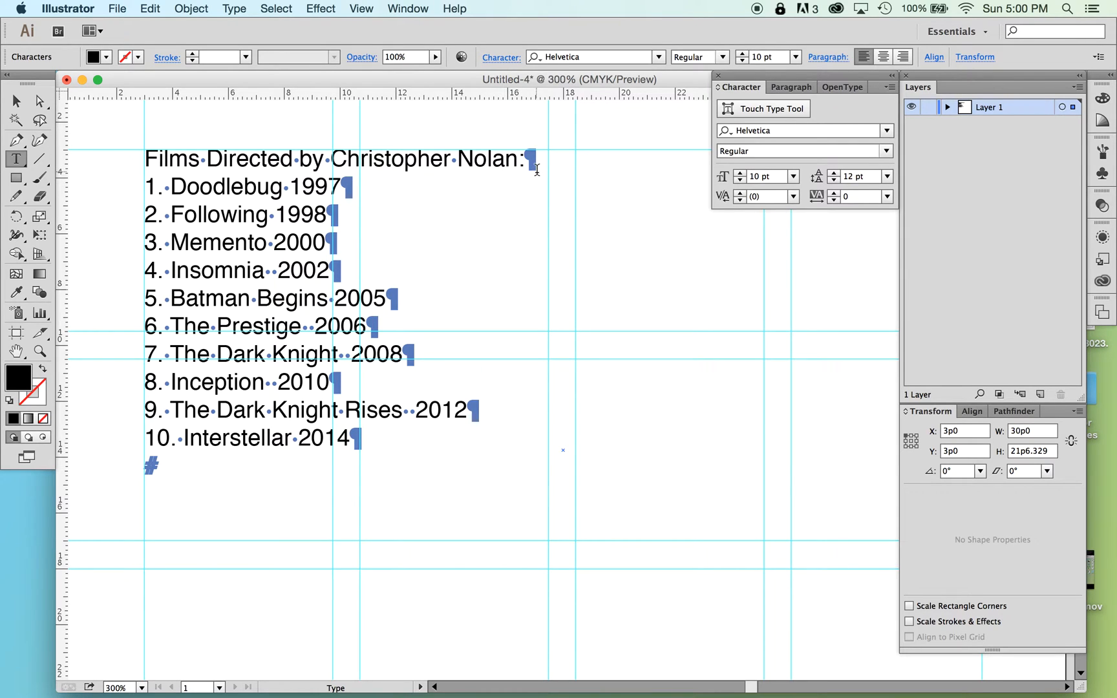
# Delete the doubled spaces before the years, such as after Insomnia and before 2006.
pyautogui.click(349, 437)
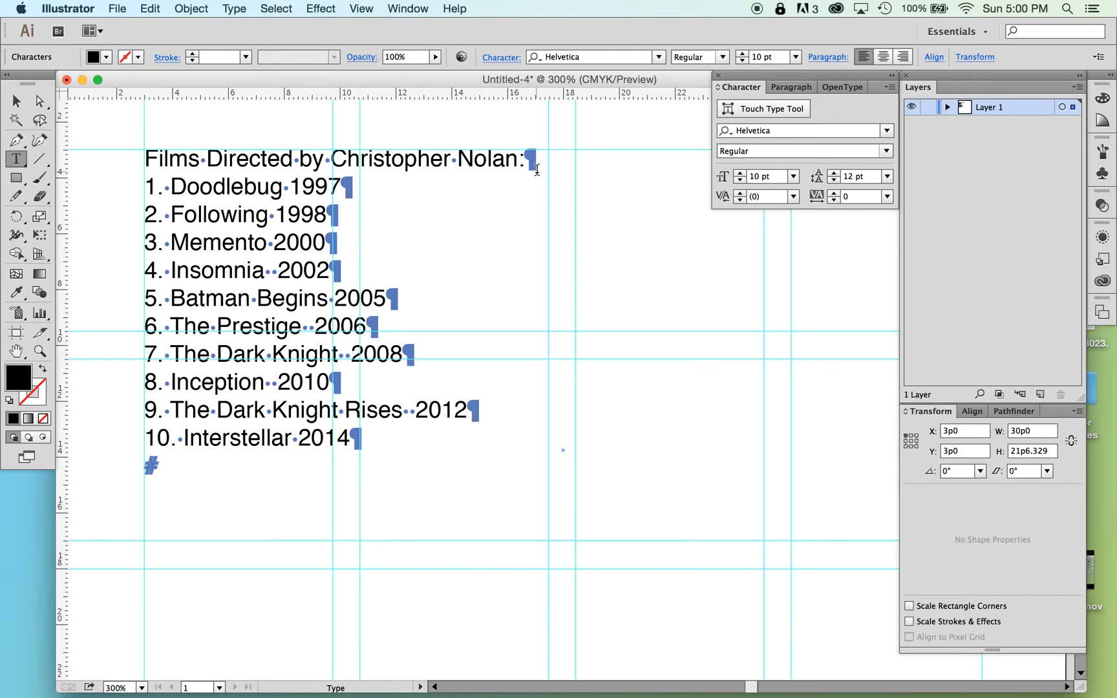
pyautogui.click(349, 437)
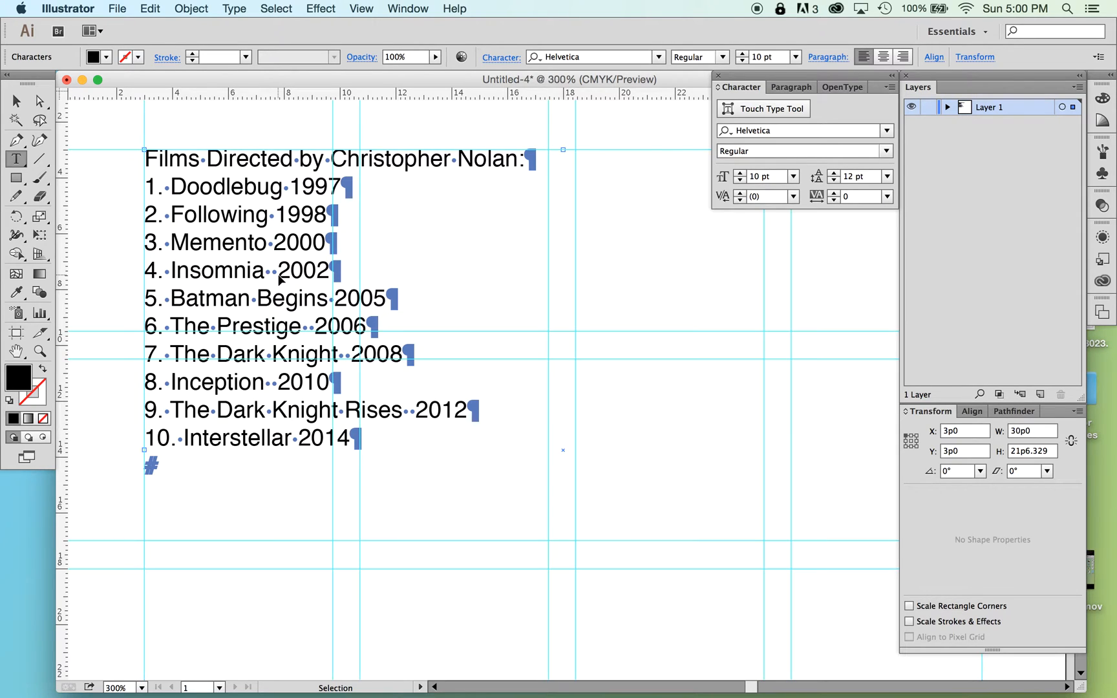
pyautogui.click(349, 438)
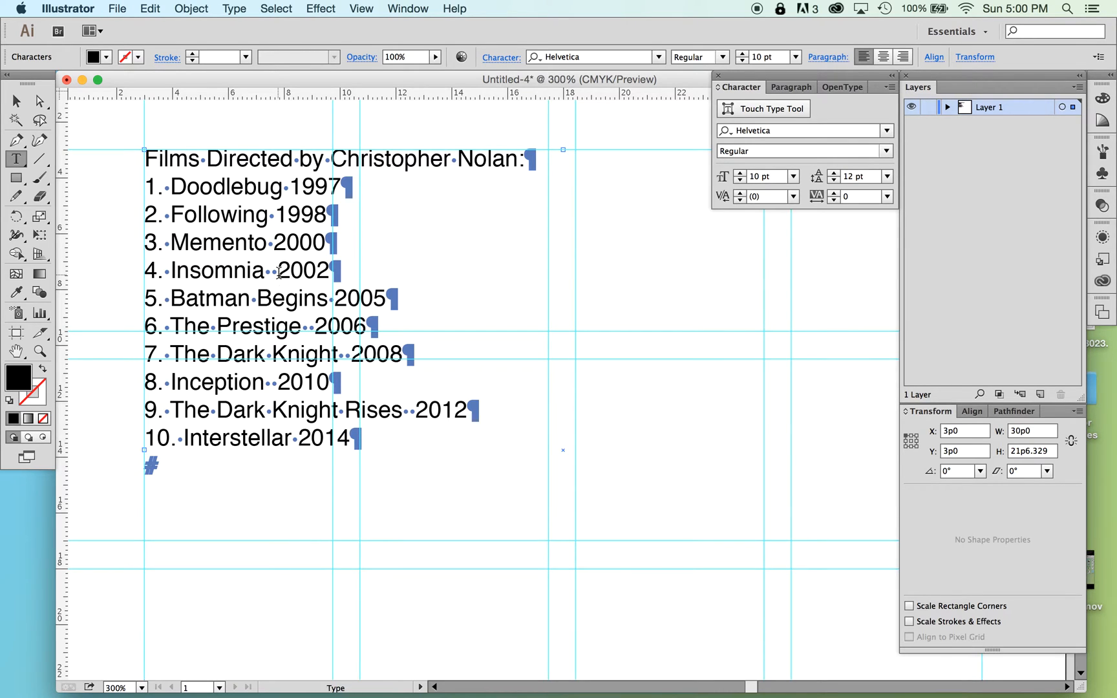
pyautogui.click(350, 438)
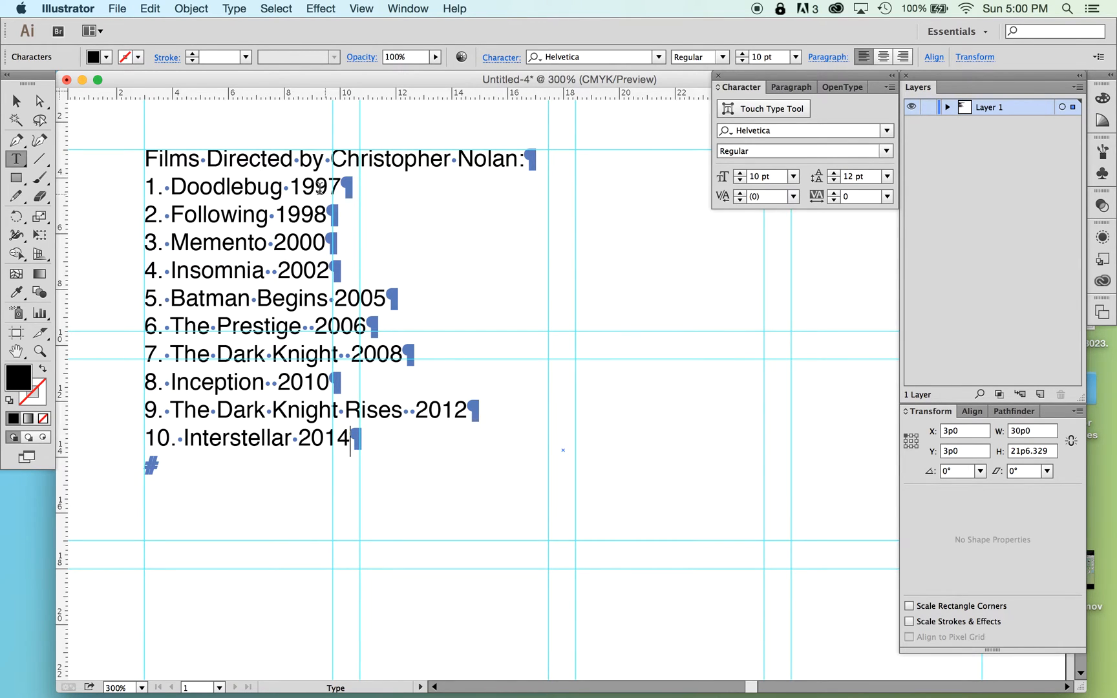
pyautogui.moveTo(202, 158)
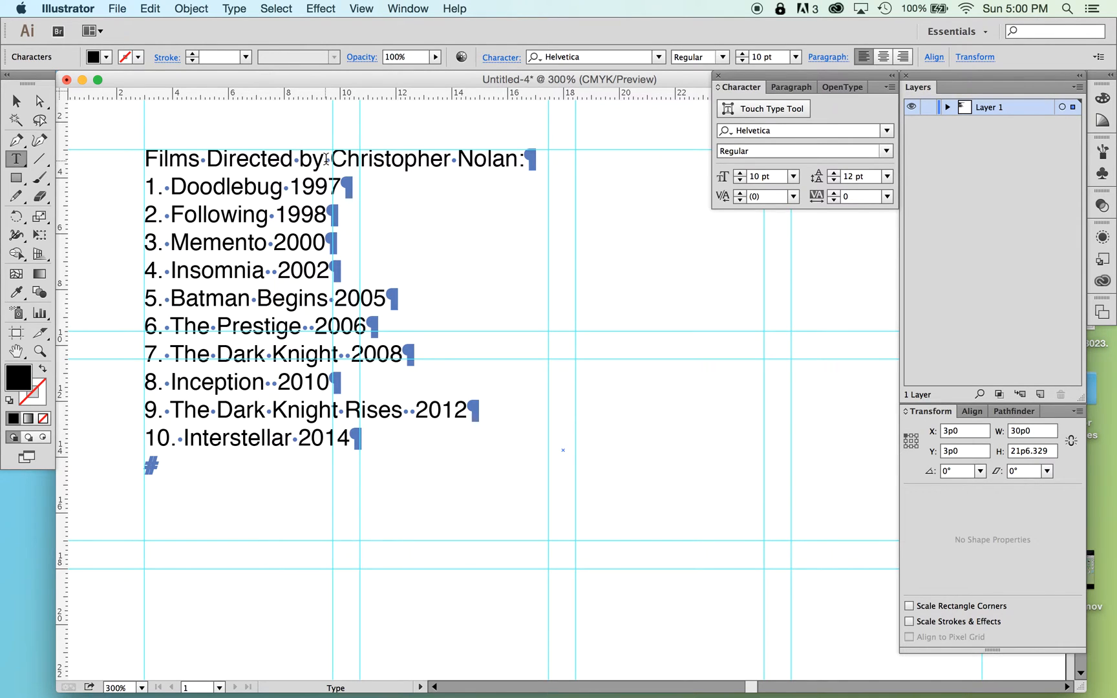
pyautogui.click(349, 438)
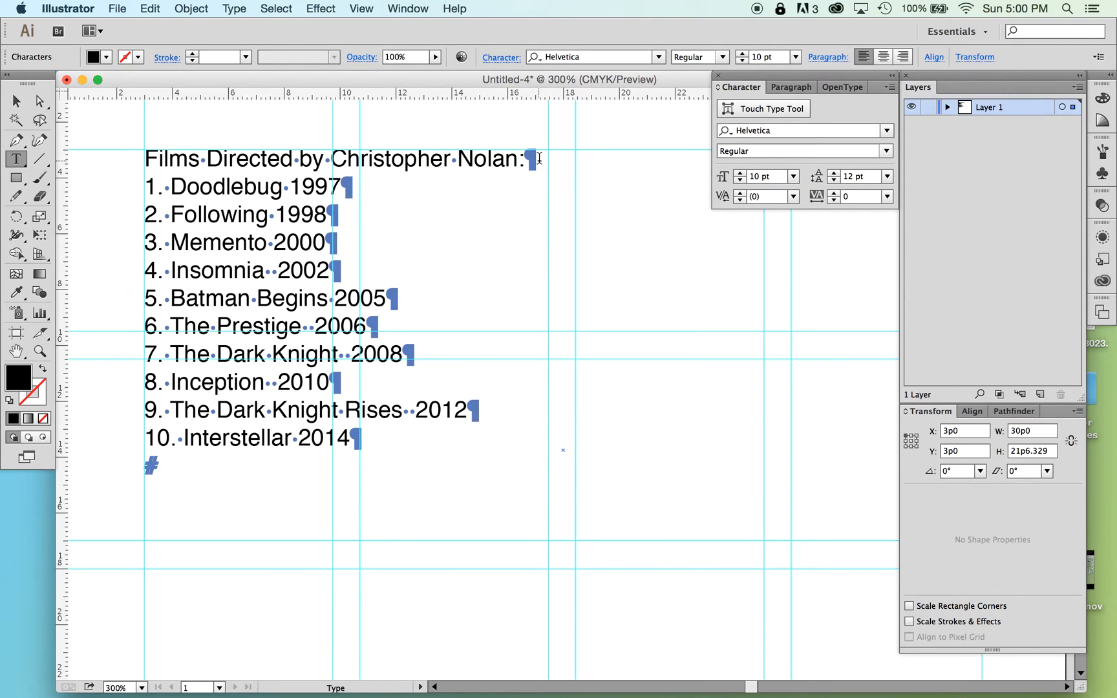
pyautogui.click(350, 437)
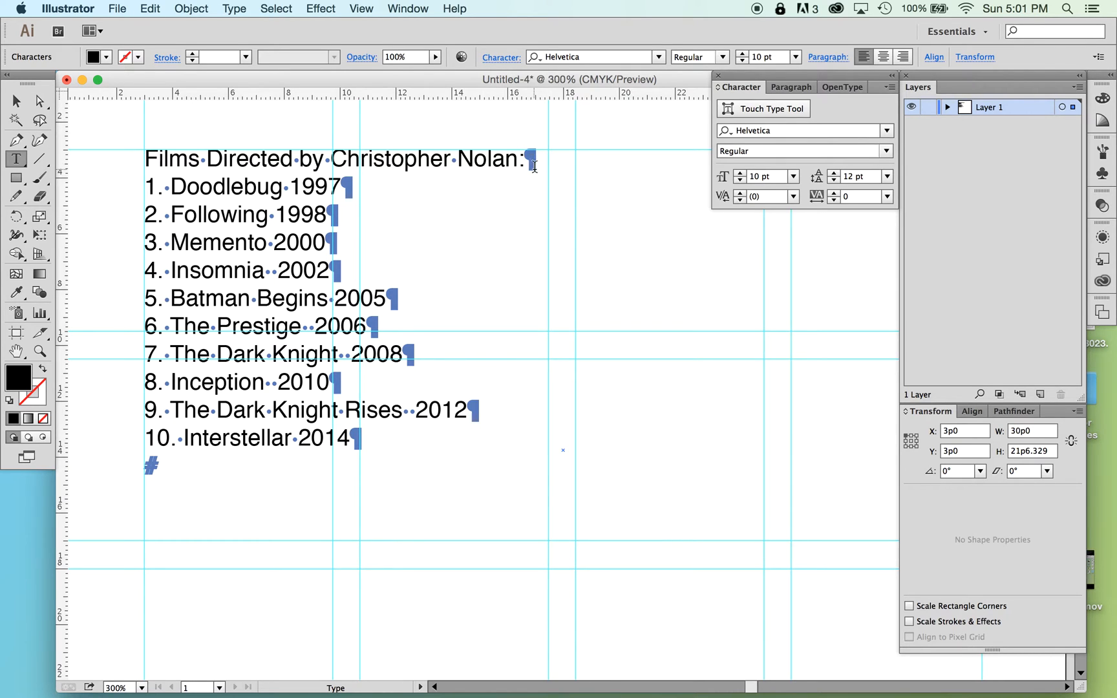
pyautogui.moveTo(539, 167)
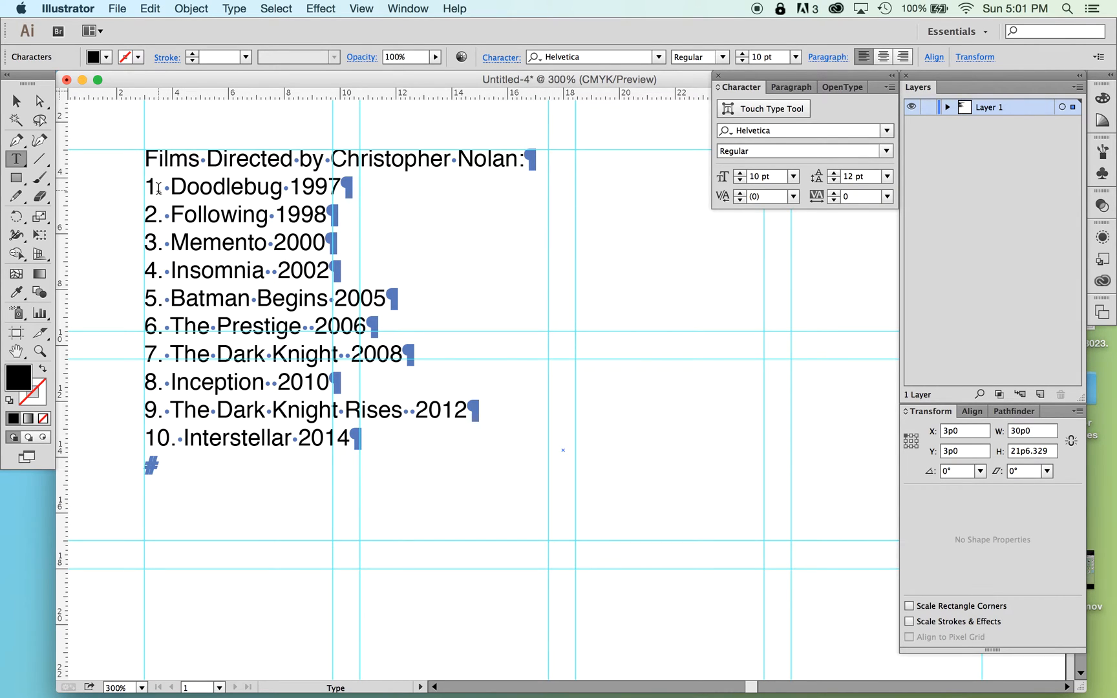
pyautogui.moveTo(363, 195)
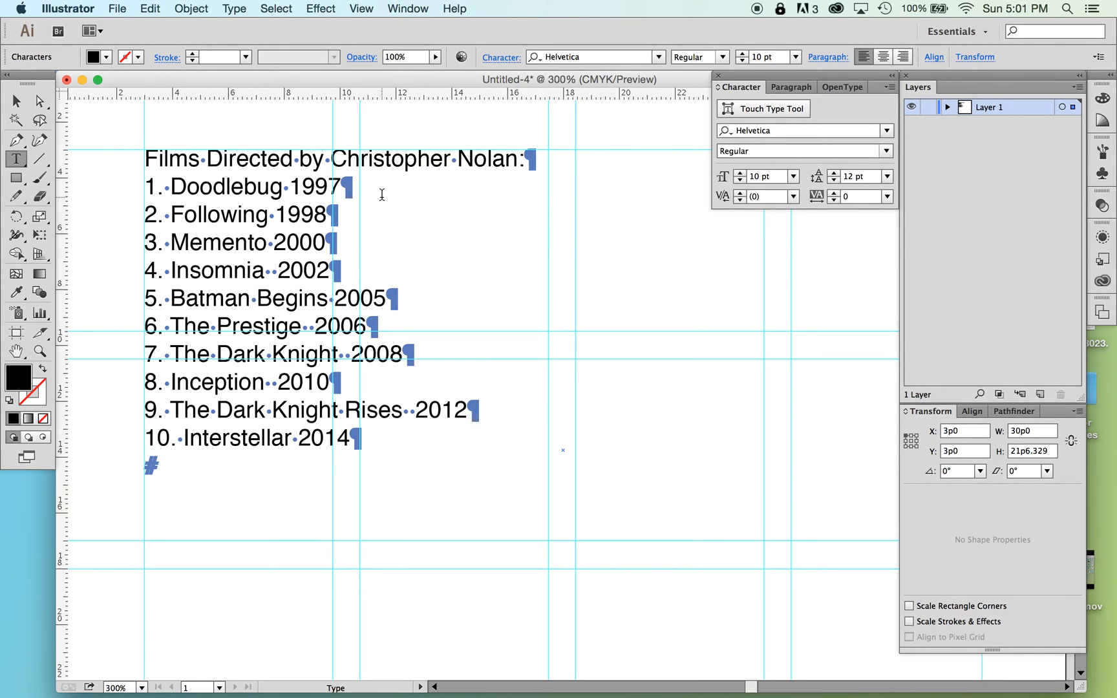
pyautogui.moveTo(272, 270)
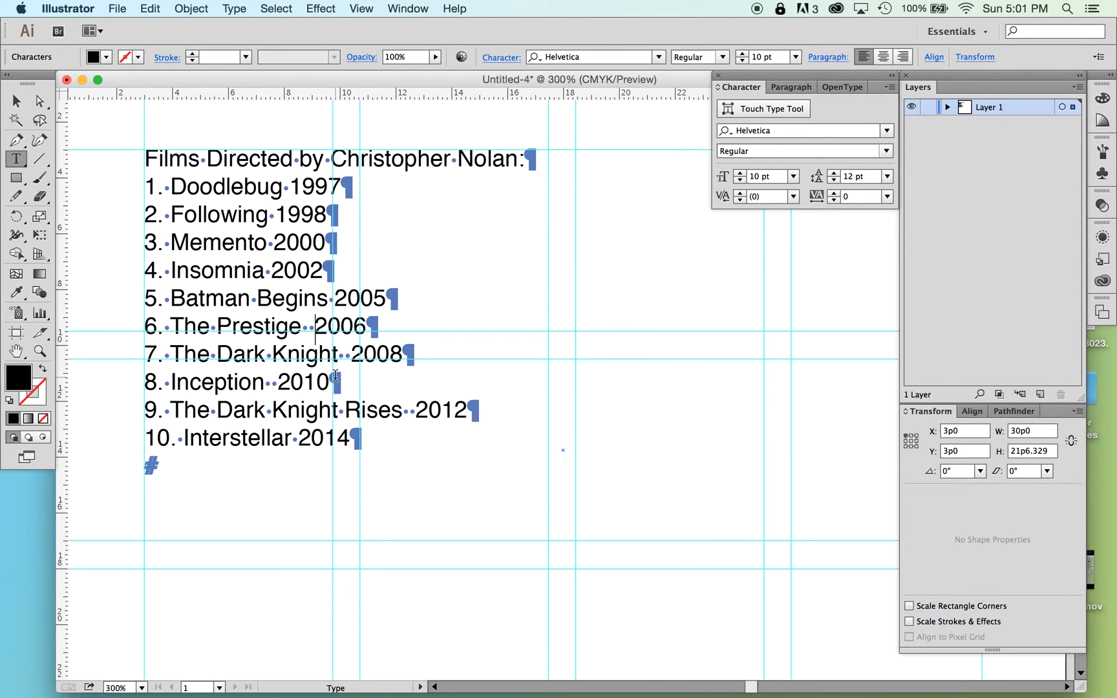
pyautogui.click(347, 354)
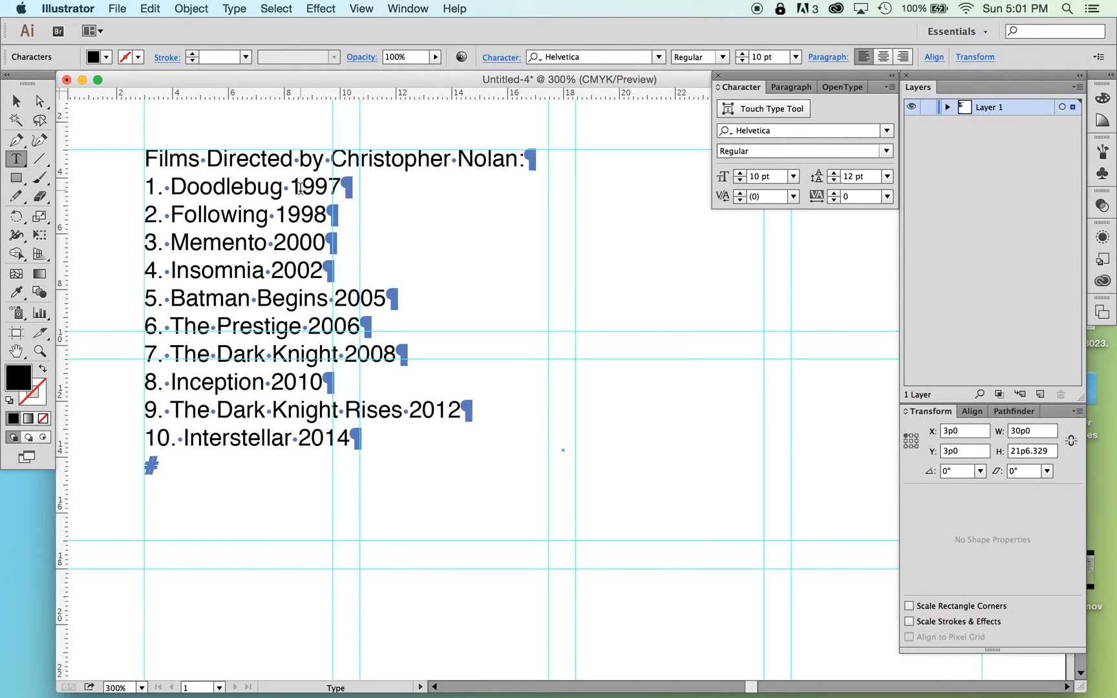
pyautogui.moveTo(327, 502)
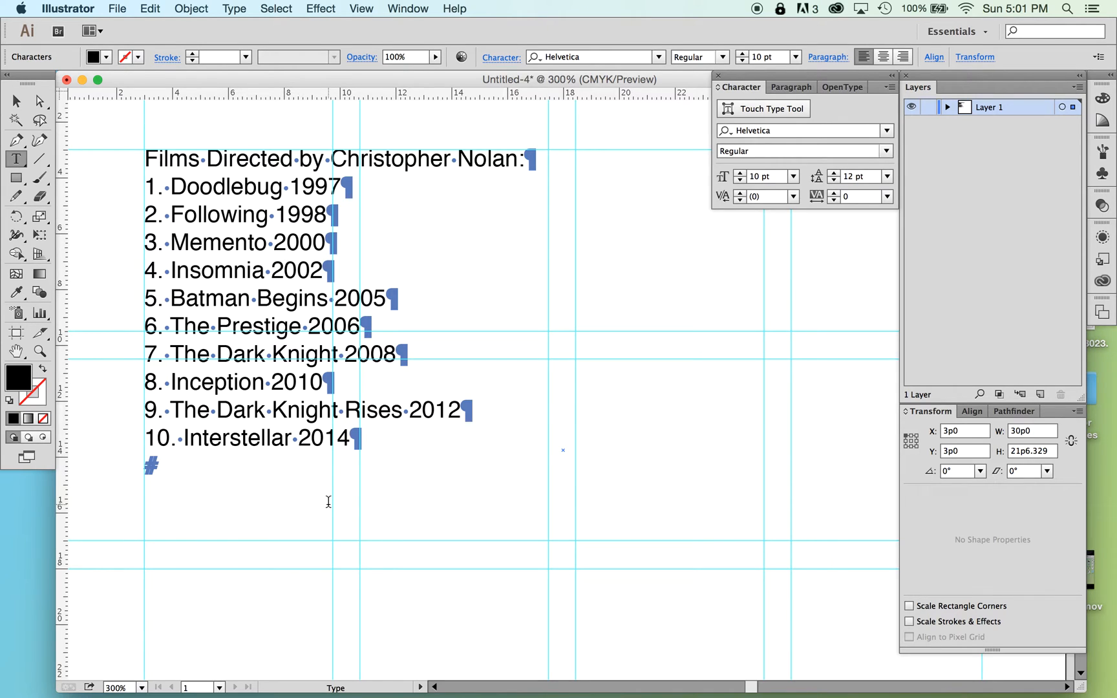
pyautogui.click(349, 437)
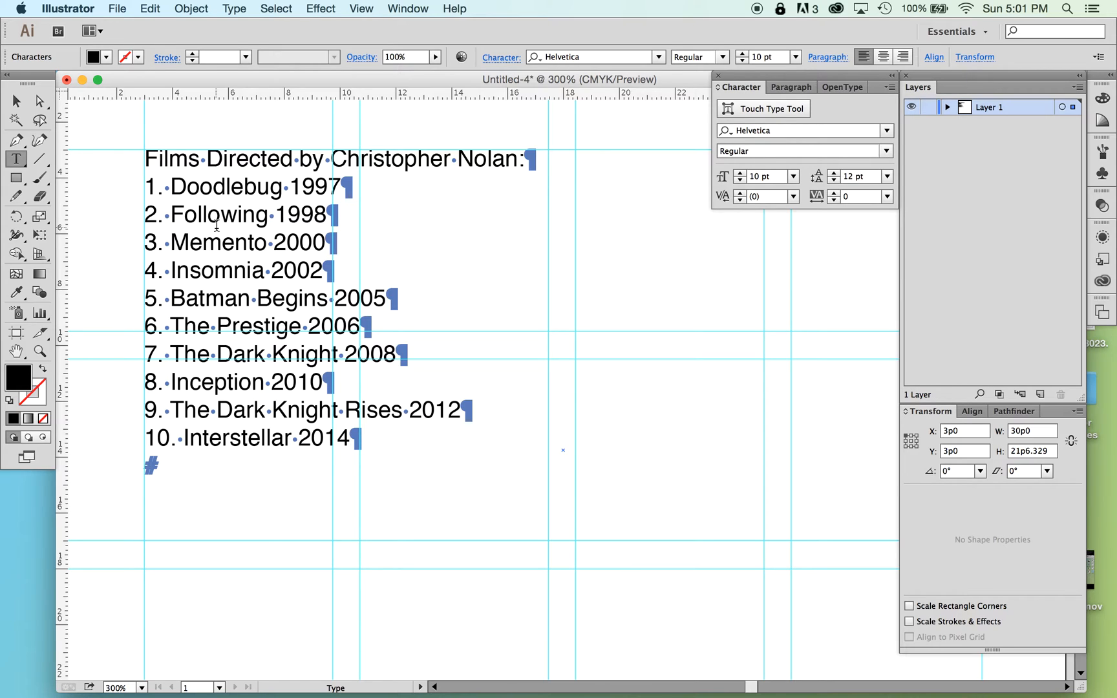
pyautogui.click(350, 438)
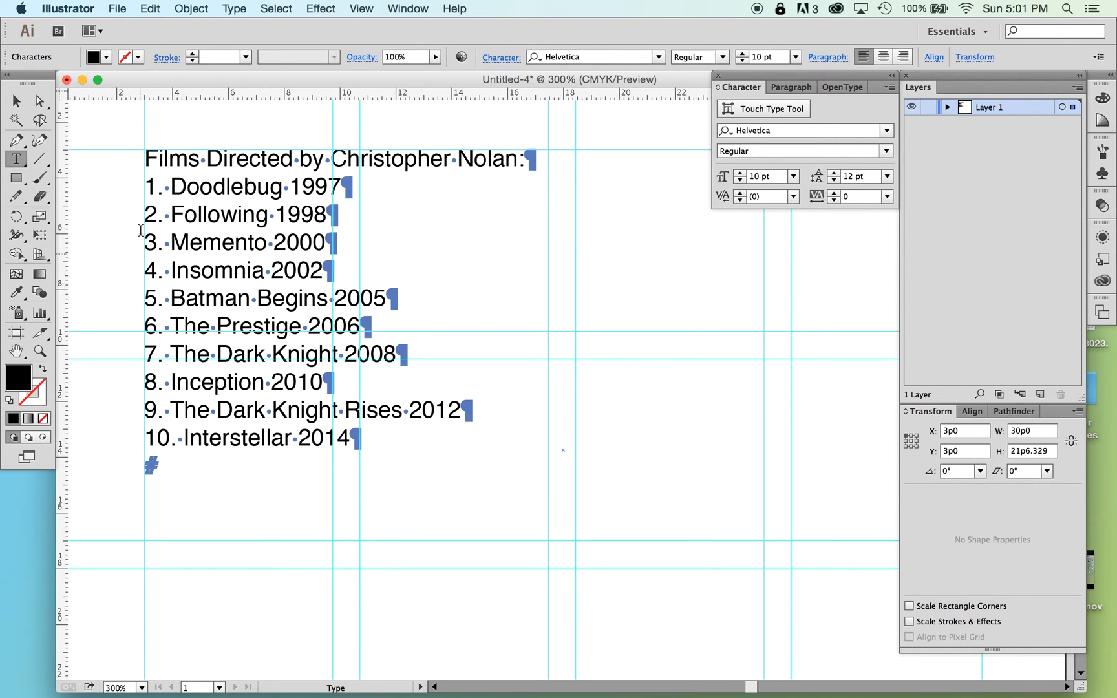
pyautogui.moveTo(142, 447)
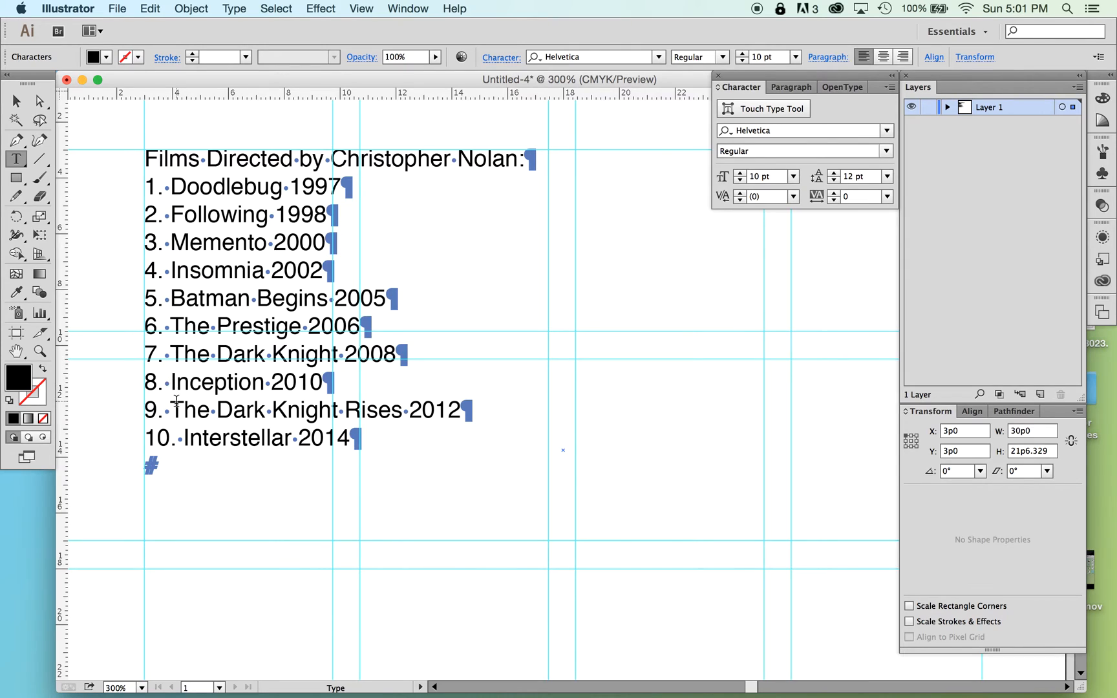
pyautogui.moveTo(149, 232)
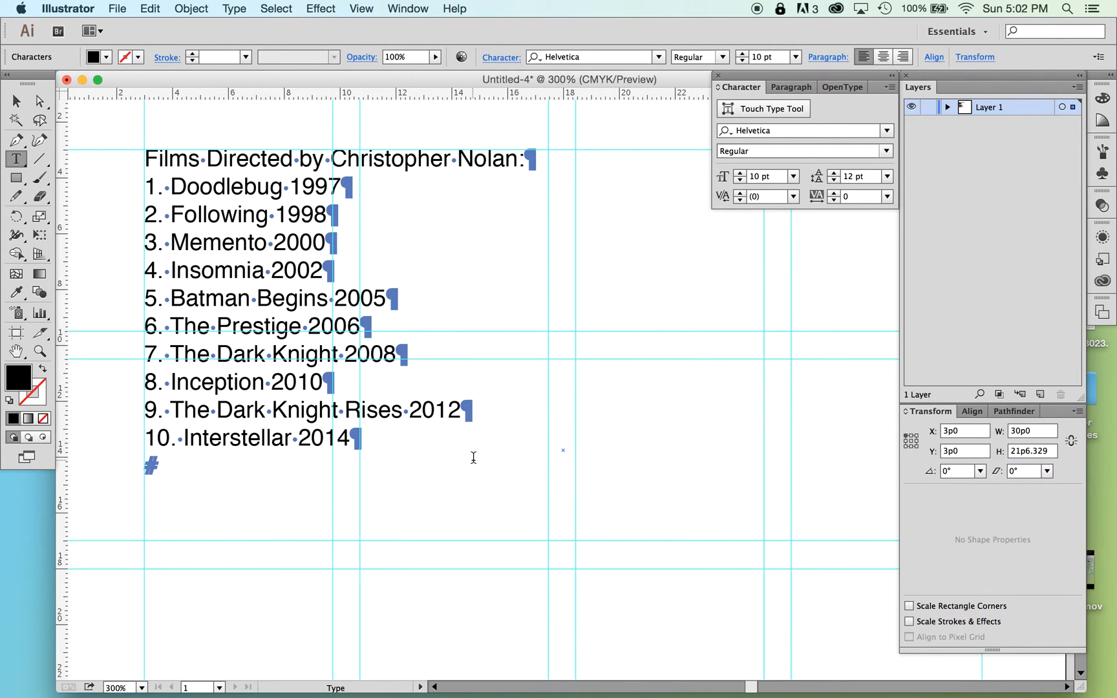
pyautogui.moveTo(378, 470)
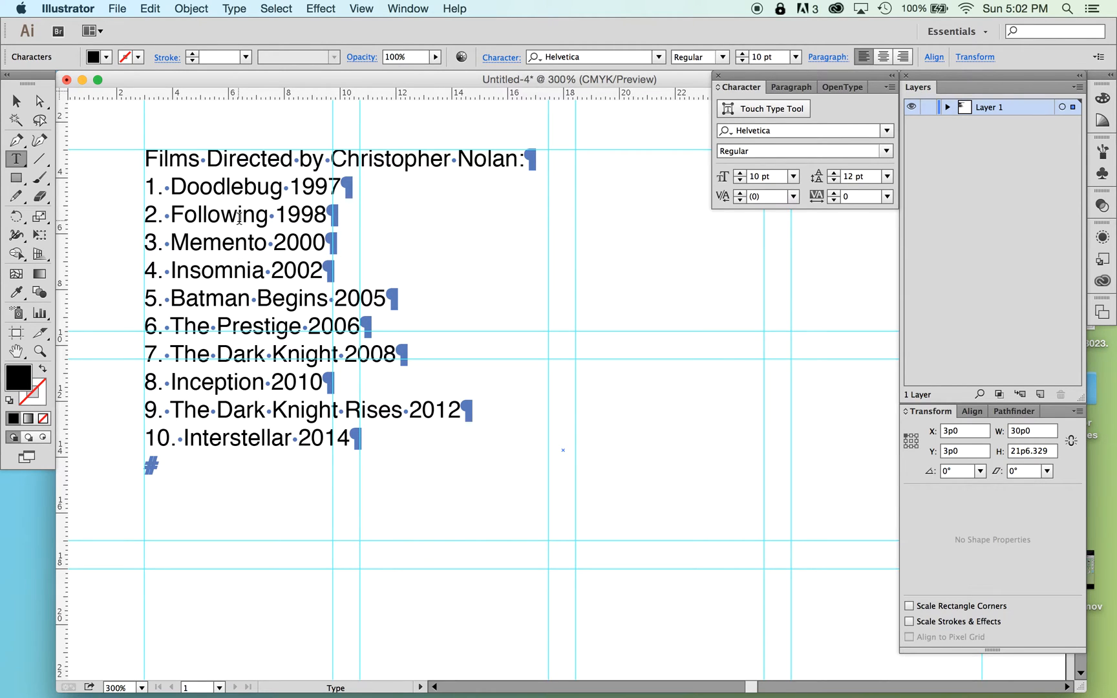
pyautogui.click(350, 437)
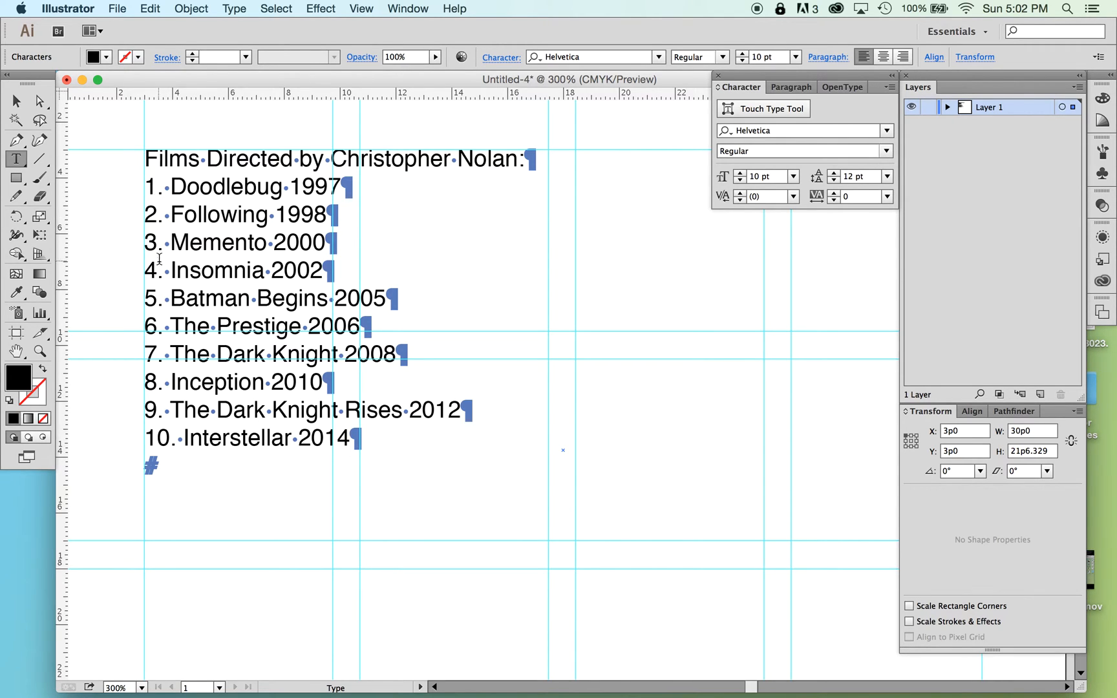
pyautogui.moveTo(172, 436)
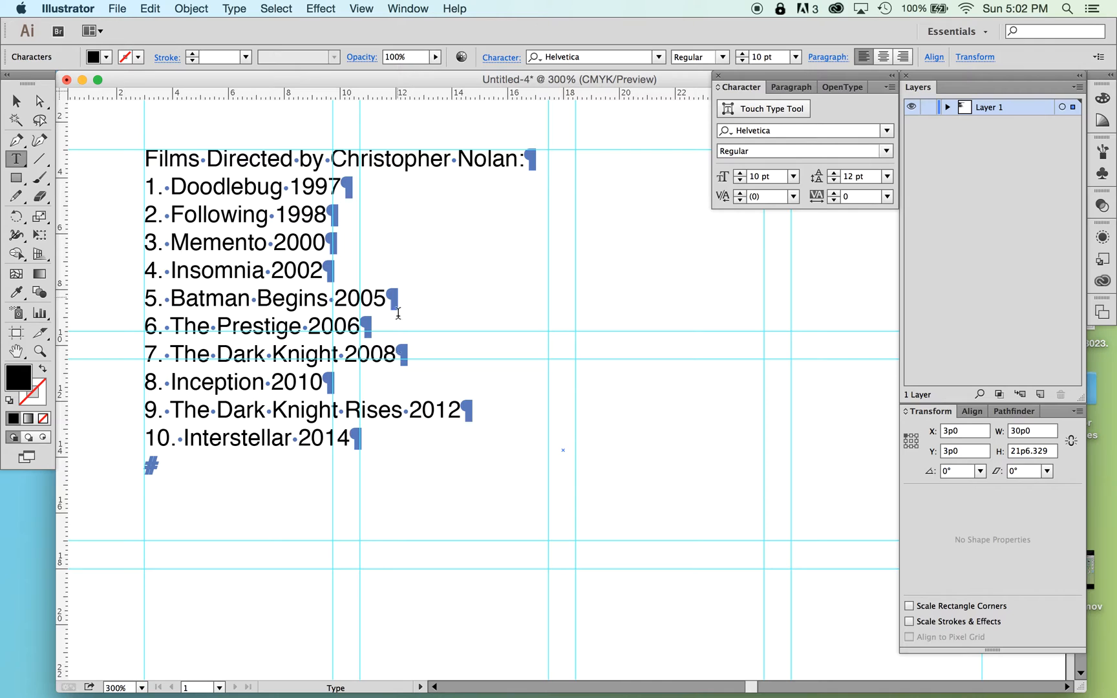
pyautogui.click(351, 437)
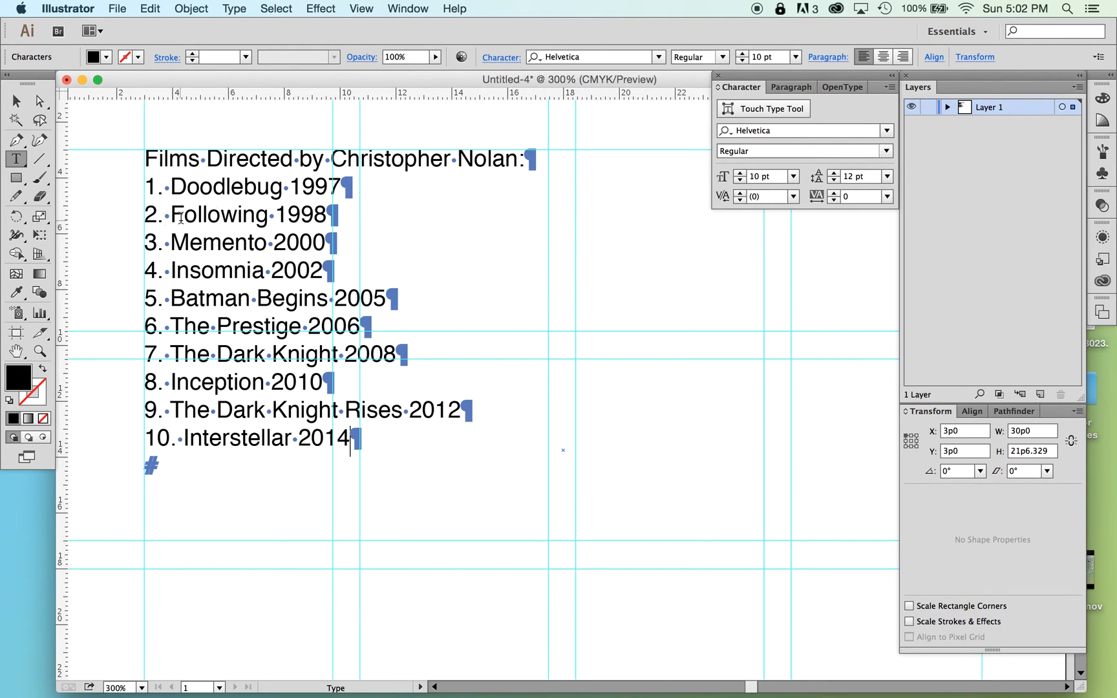
pyautogui.moveTo(425, 512)
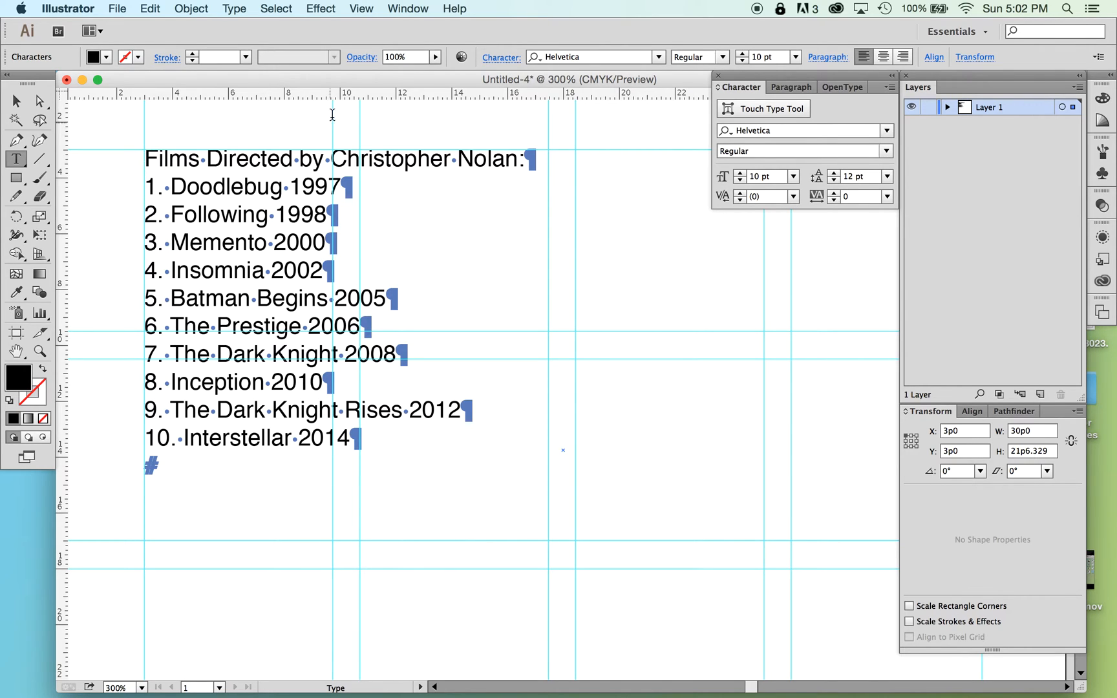
pyautogui.moveTo(334, 111)
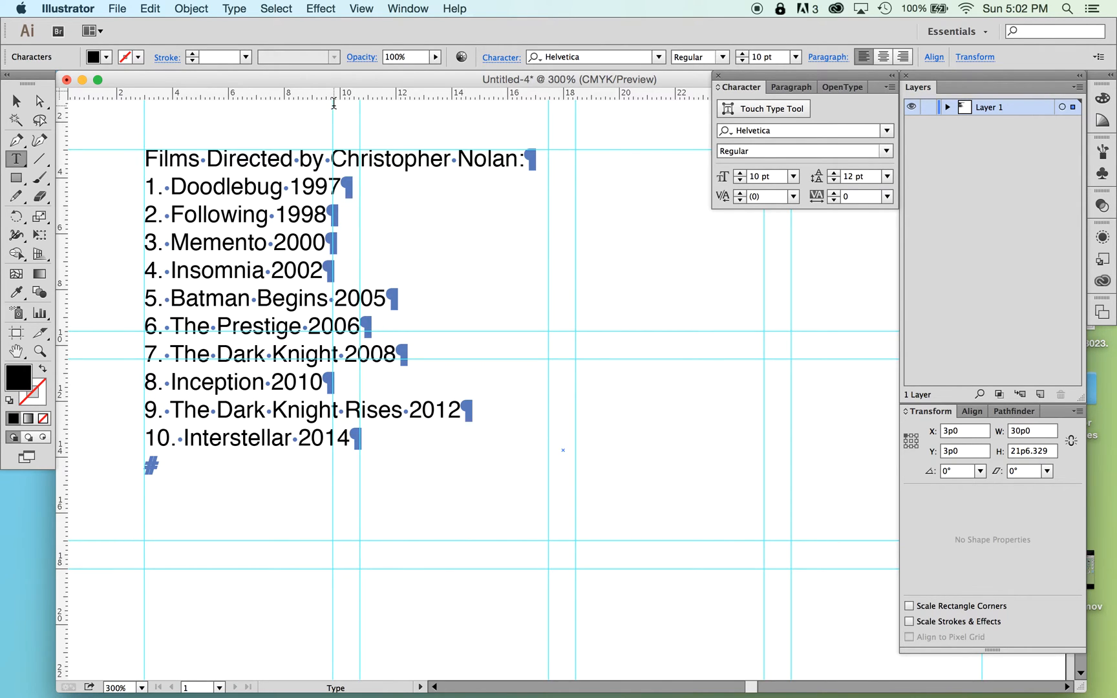
# Open the Tabs panel from the Window menu.
pyautogui.click(408, 8)
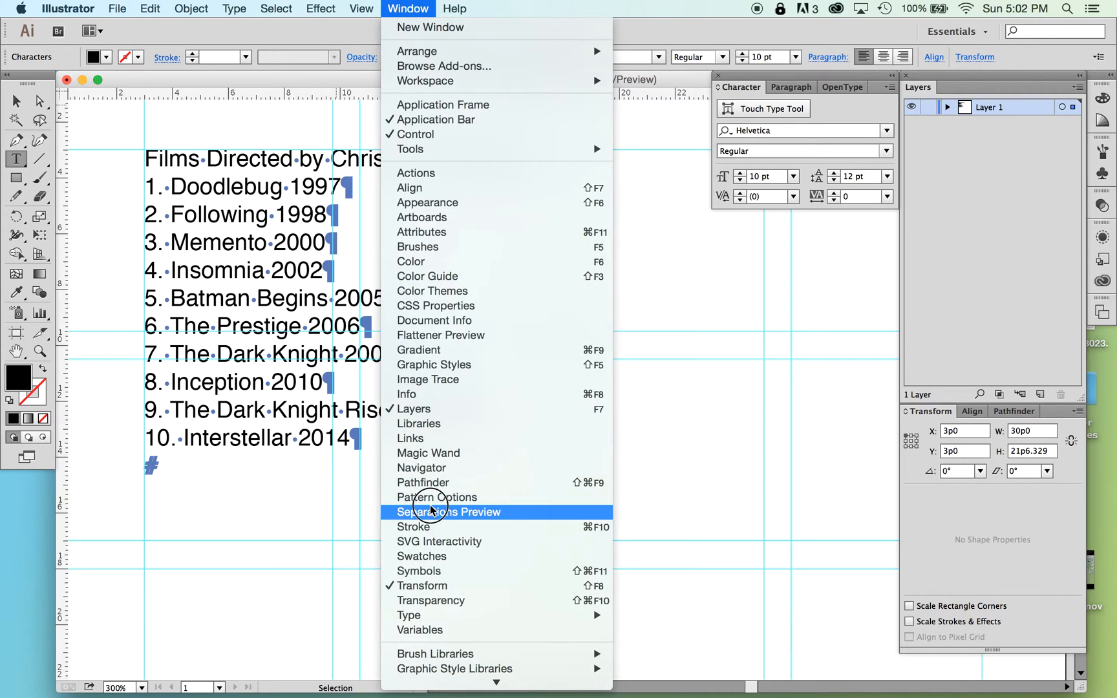
pyautogui.moveTo(408, 615)
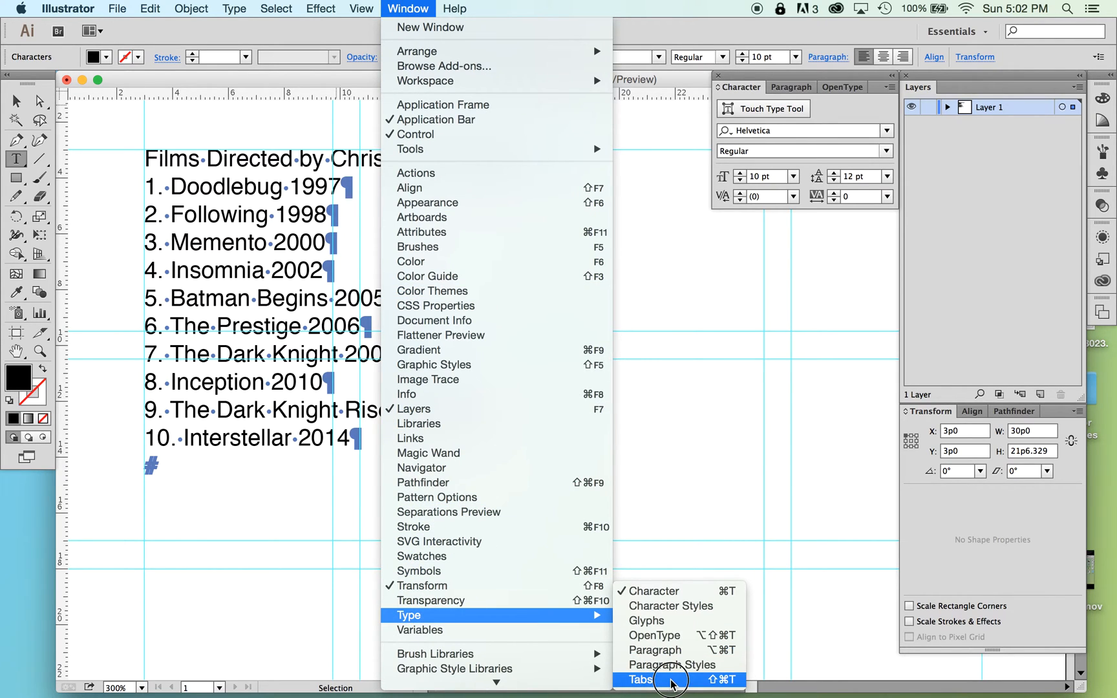
pyautogui.click(640, 678)
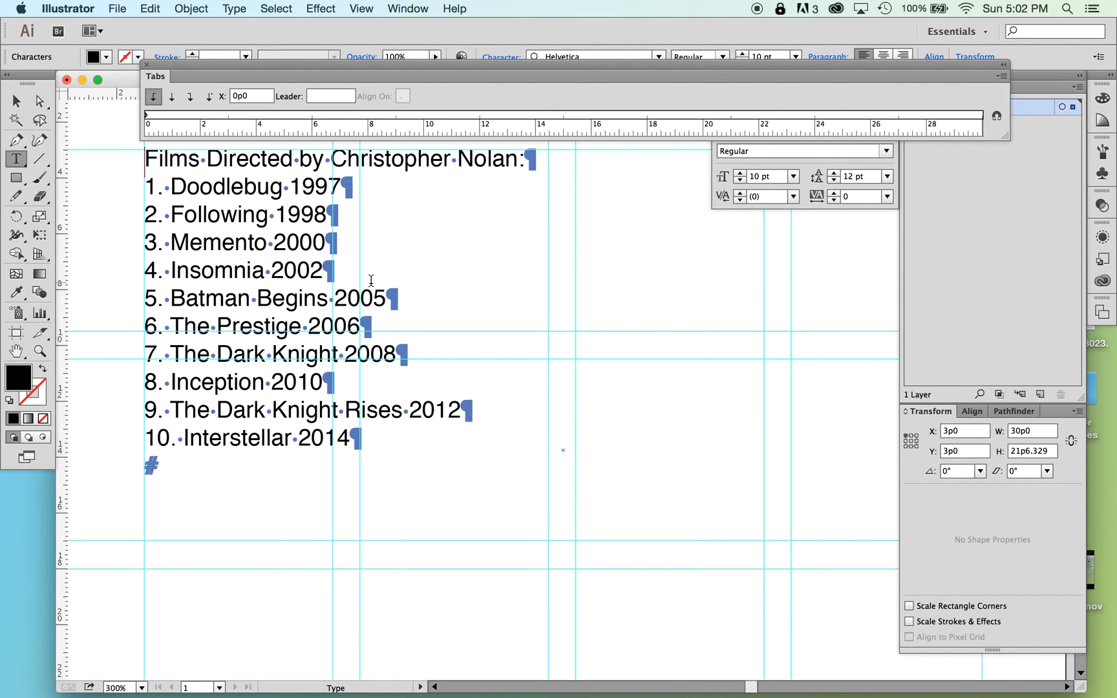
pyautogui.moveTo(223, 145)
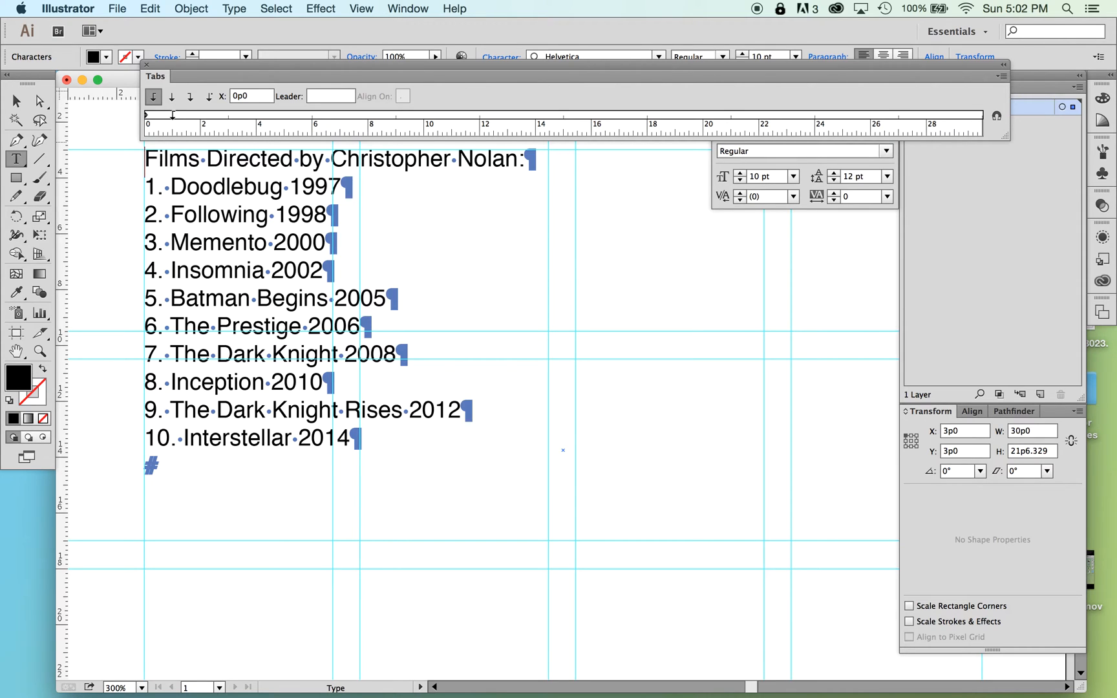
# Add a left-justified tab stop about one pica in on the tab ruler.
pyautogui.click(153, 96)
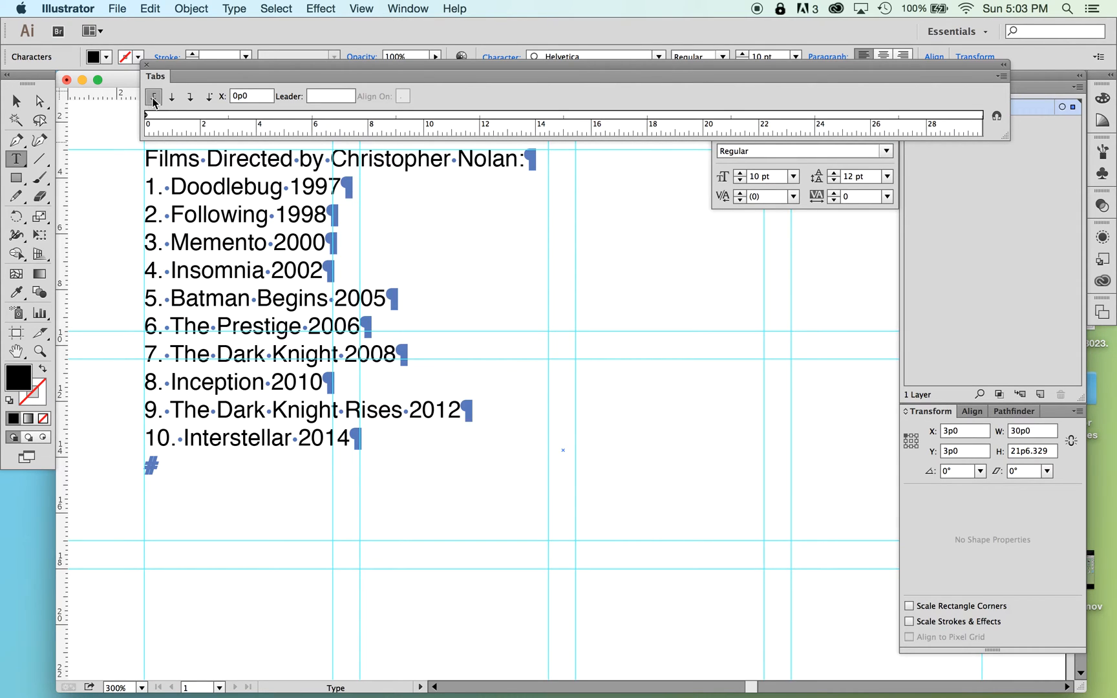
pyautogui.moveTo(153, 97)
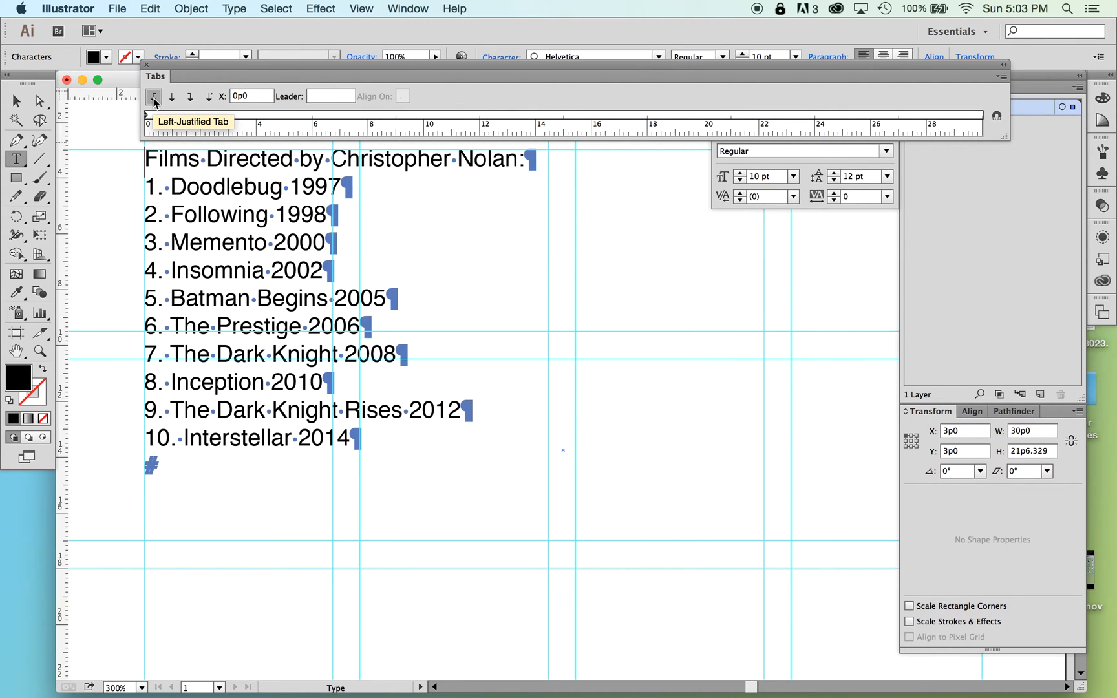
pyautogui.click(153, 96)
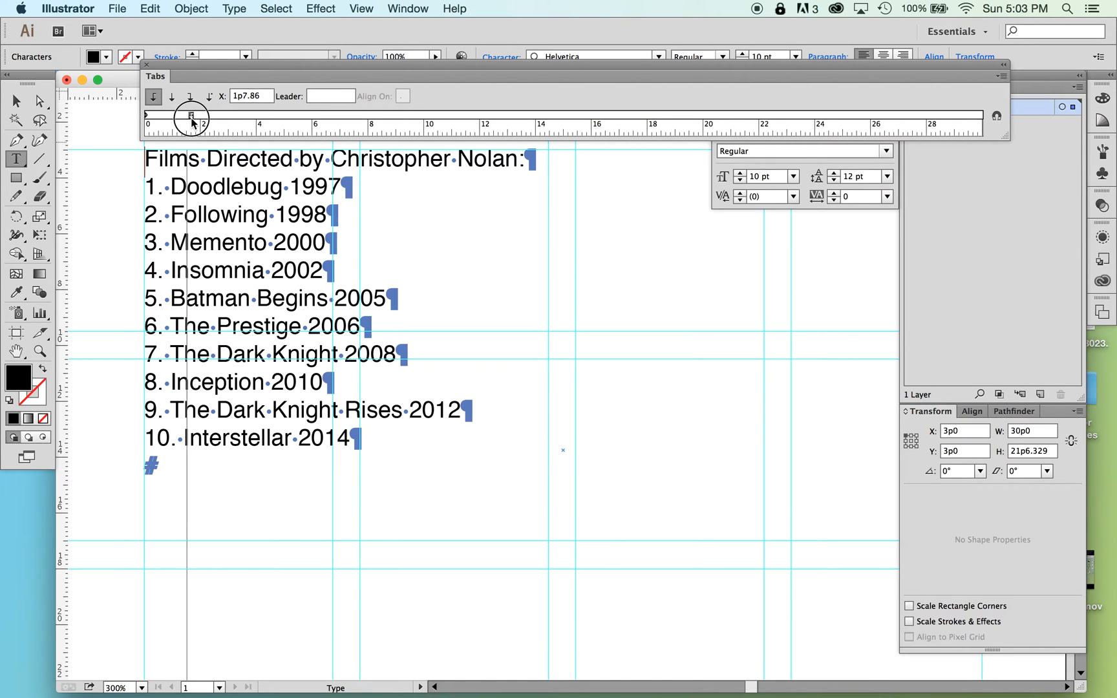
pyautogui.moveTo(191, 115); pyautogui.dragTo(171, 115)
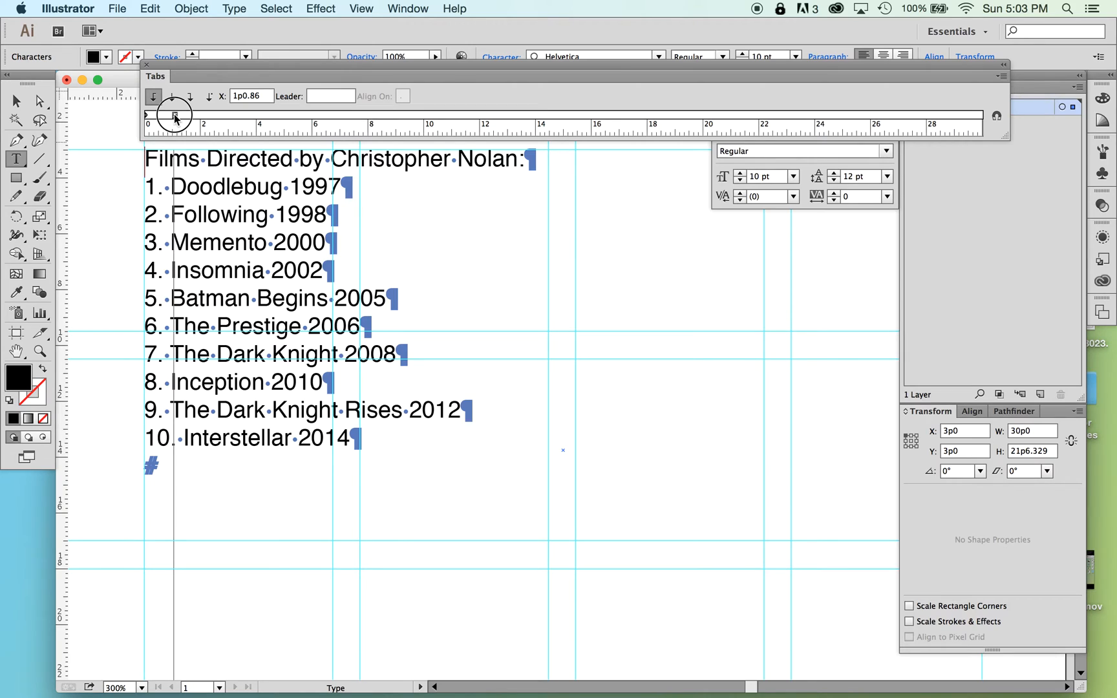
pyautogui.moveTo(175, 116); pyautogui.dragTo(173, 116)
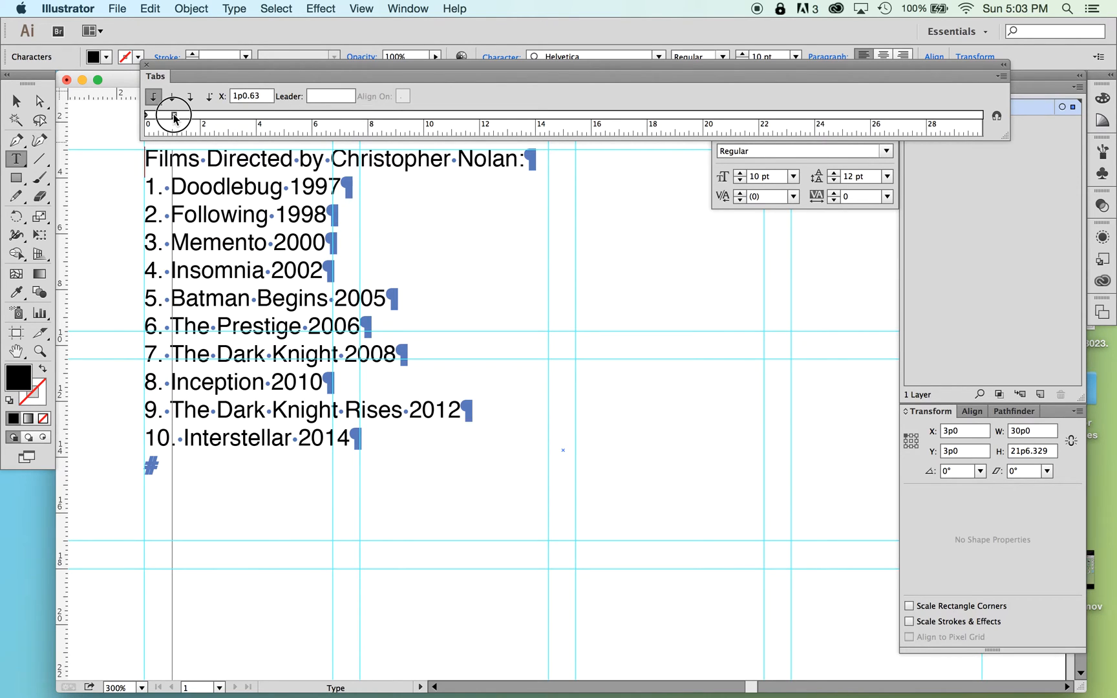
pyautogui.moveTo(165, 114); pyautogui.dragTo(175, 113)
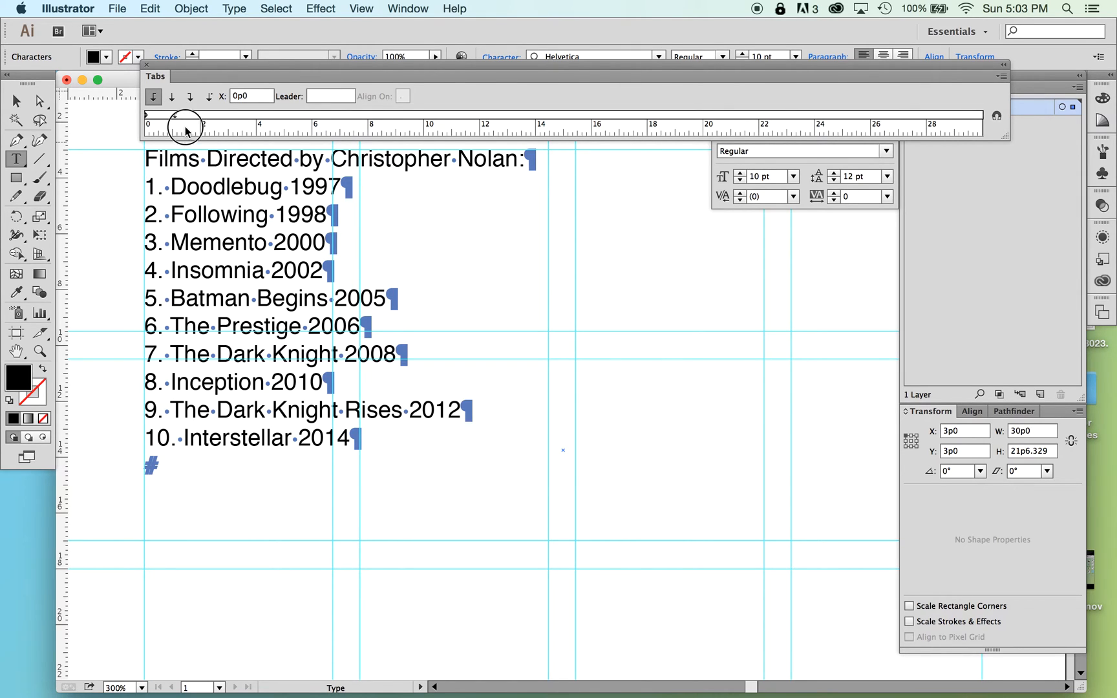
# Add a second tab stop and adjust the stops to about 1p and 1p8.
pyautogui.moveTo(180, 125); pyautogui.dragTo(207, 124)
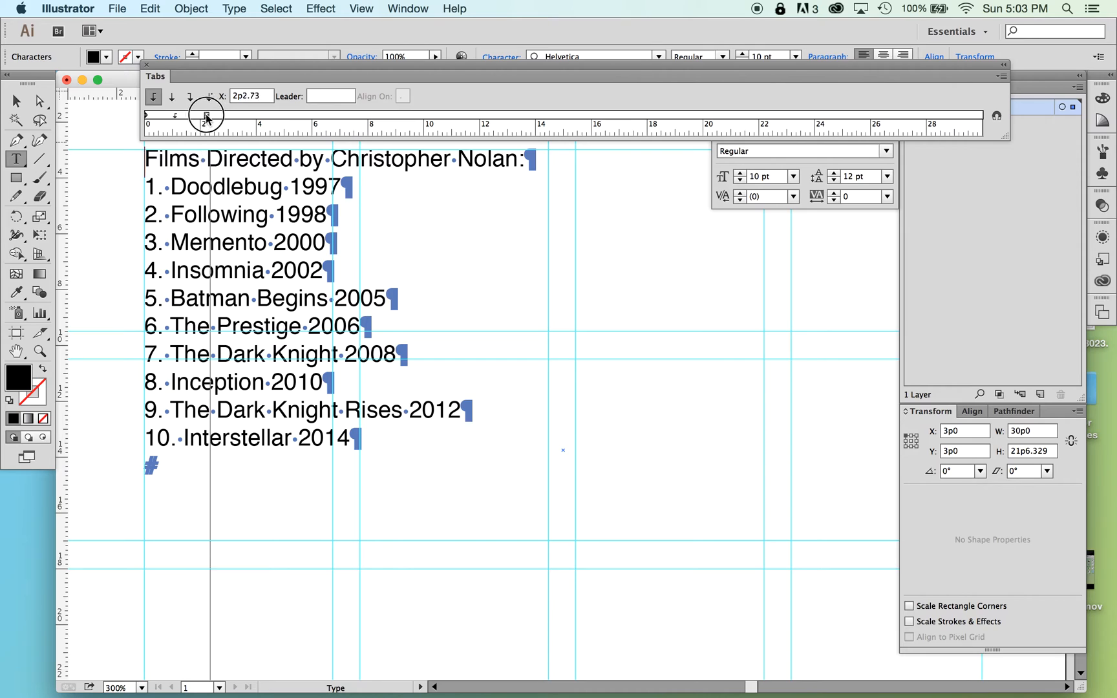
pyautogui.moveTo(207, 114); pyautogui.dragTo(201, 114)
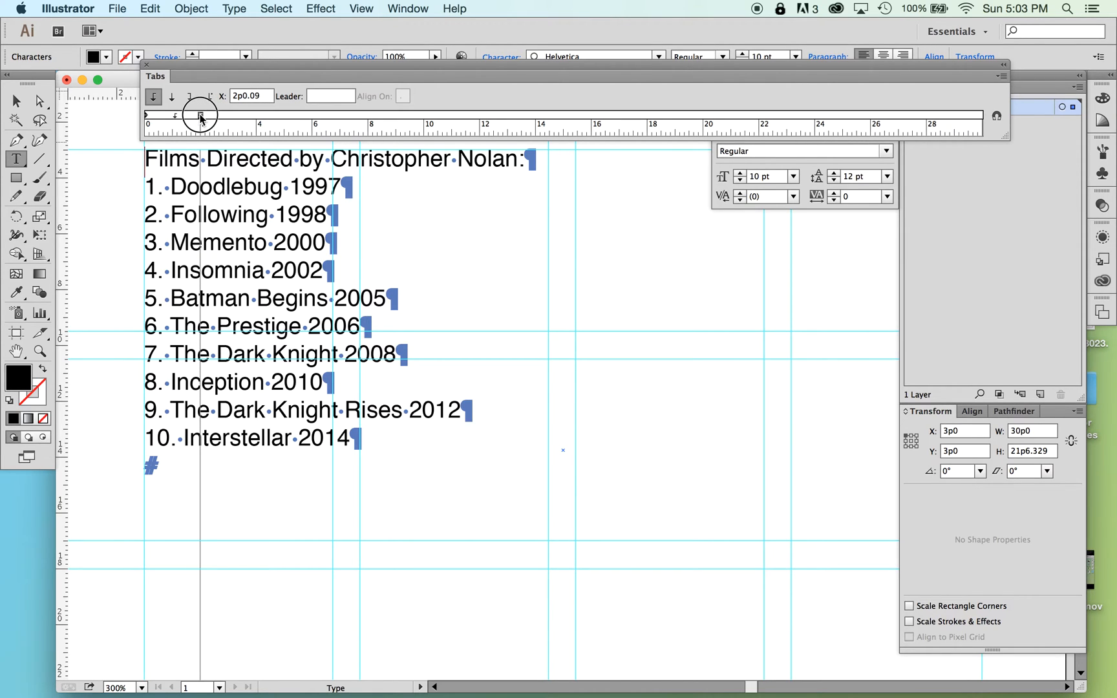
pyautogui.moveTo(201, 114); pyautogui.dragTo(190, 114)
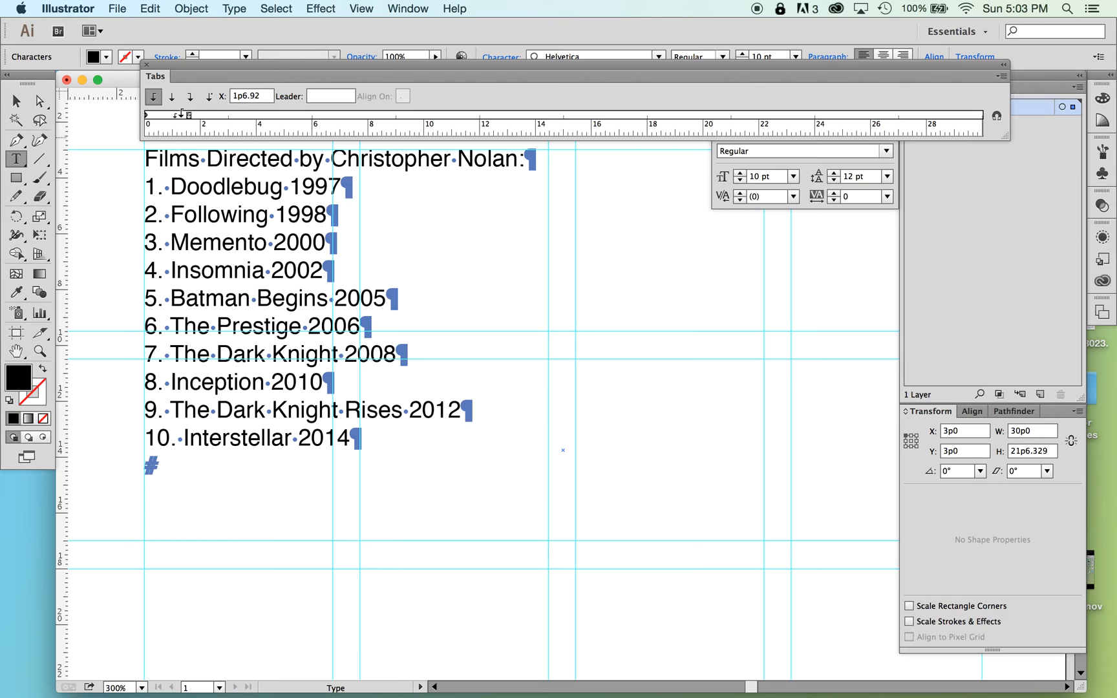
pyautogui.moveTo(180, 113); pyautogui.dragTo(170, 116)
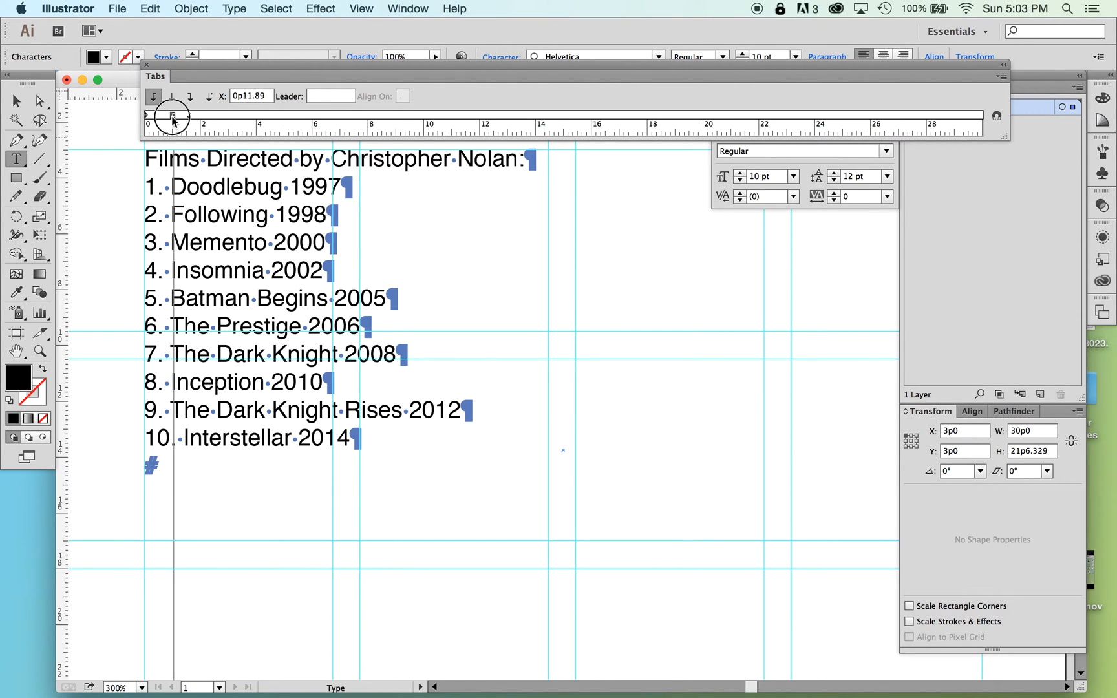
pyautogui.moveTo(170, 116); pyautogui.dragTo(175, 116)
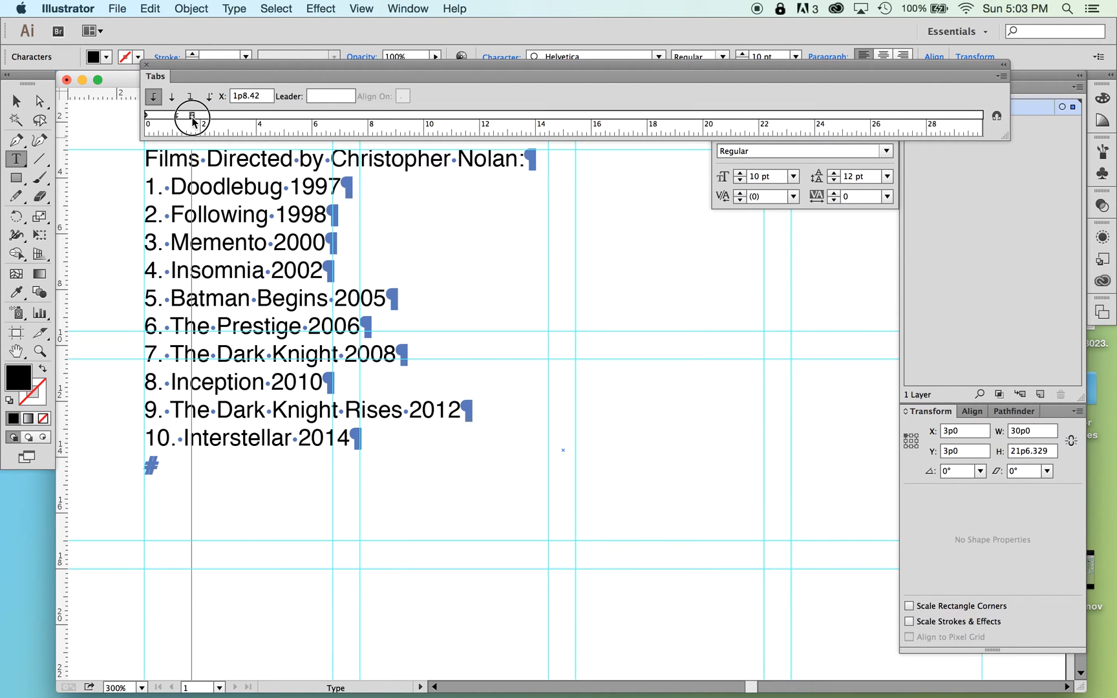
pyautogui.moveTo(191, 116); pyautogui.dragTo(187, 115)
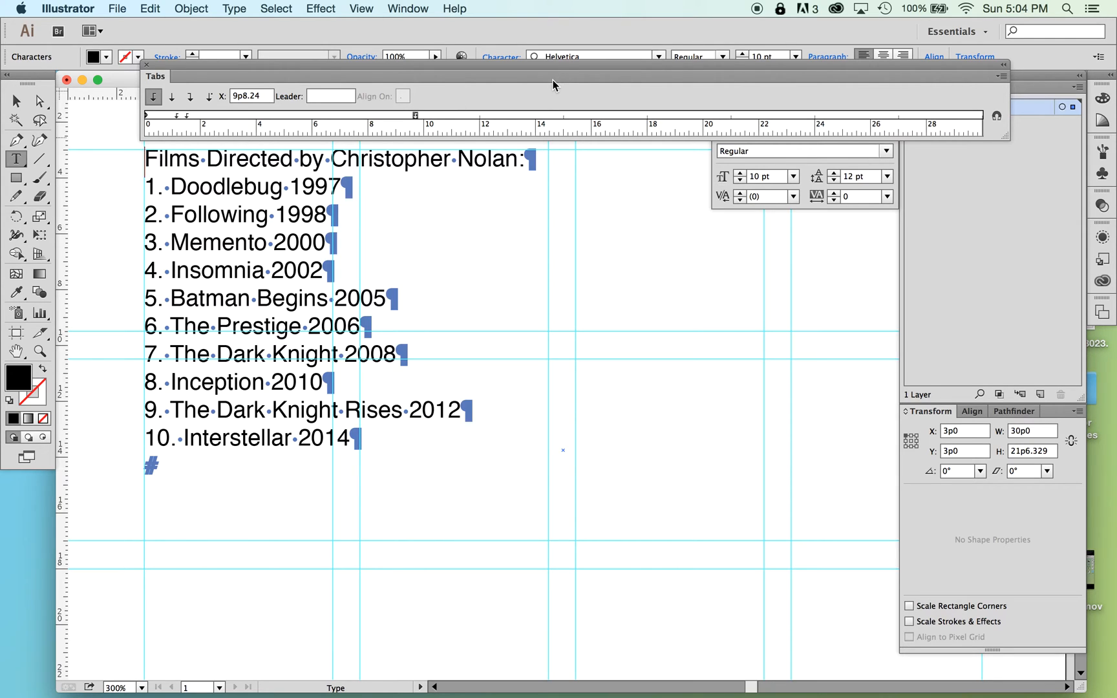
pyautogui.moveTo(354, 310)
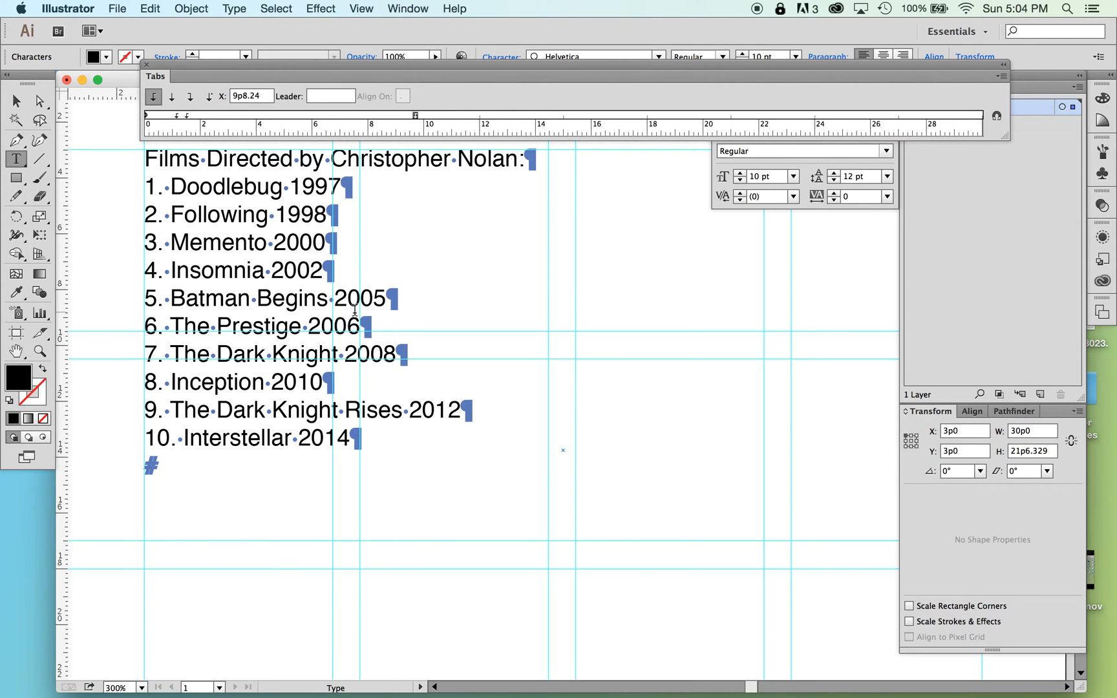
pyautogui.moveTo(230, 287)
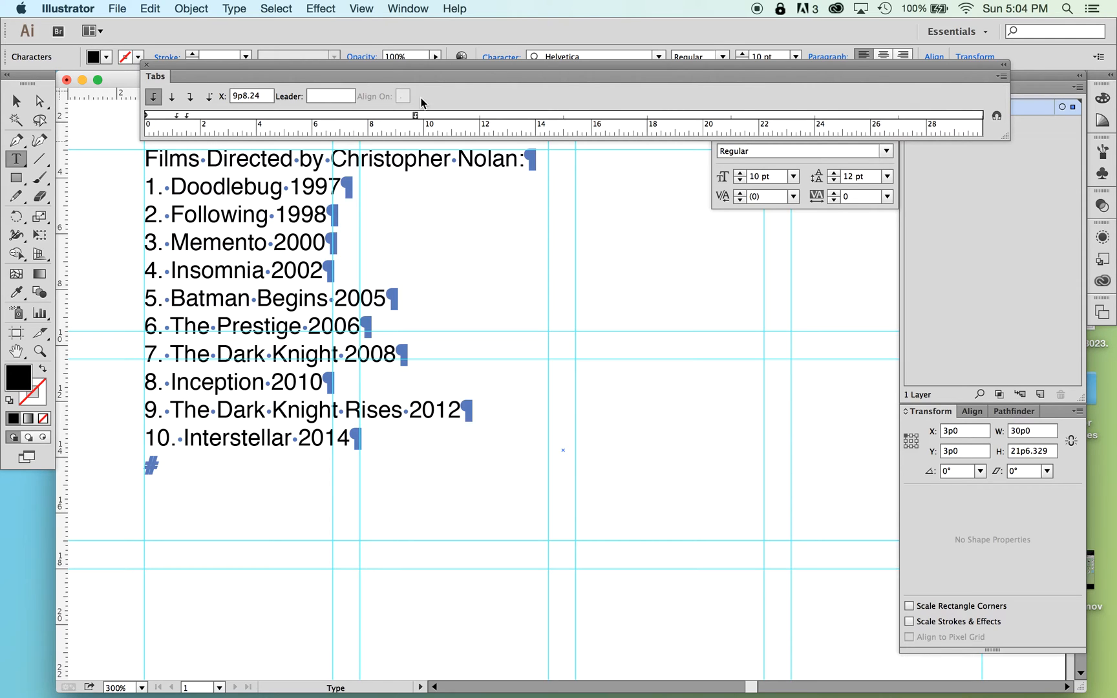
pyautogui.moveTo(365, 182)
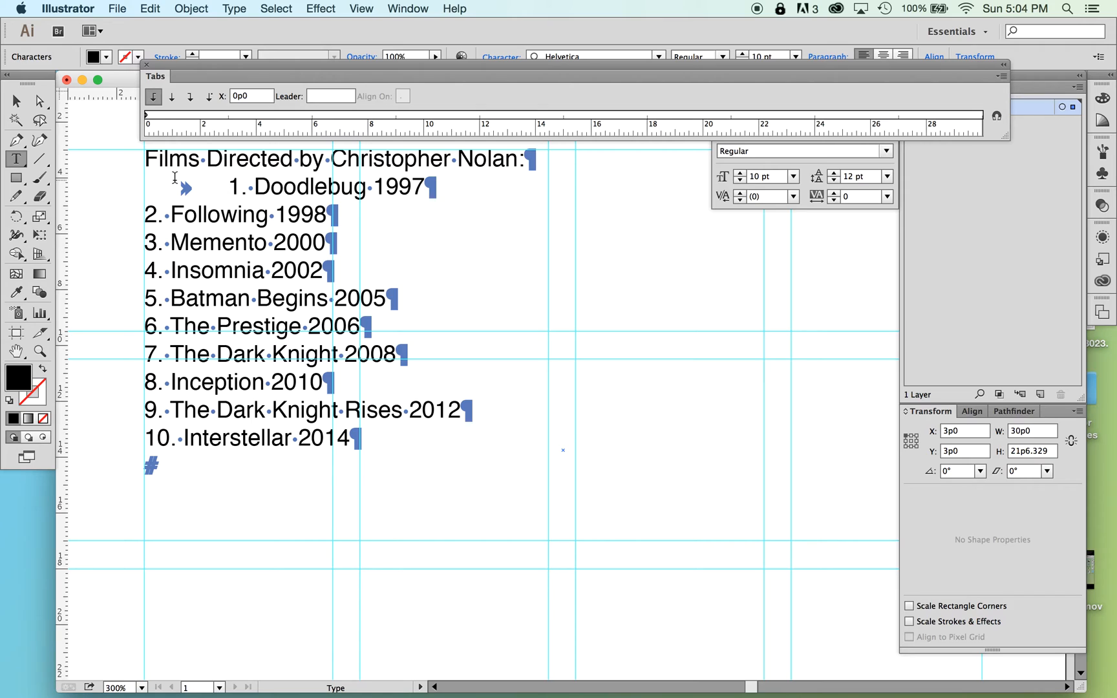
# Replace the spaces in the Doodlebug line with tabs around its number and title.
pyautogui.click(251, 186)
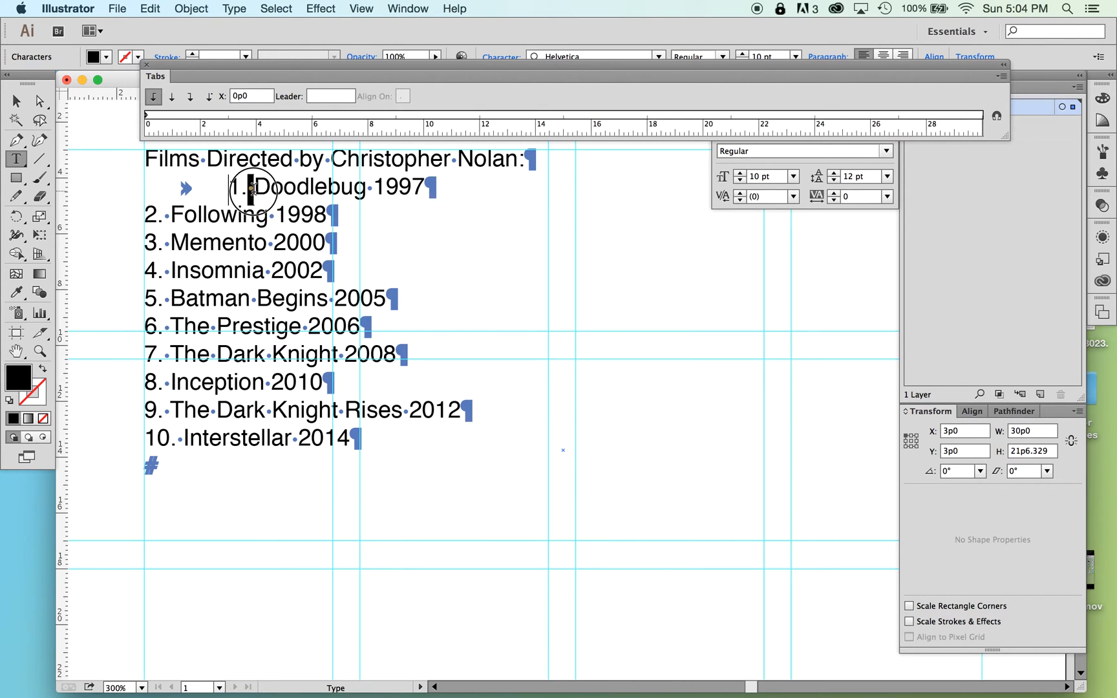
pyautogui.click(764, 196)
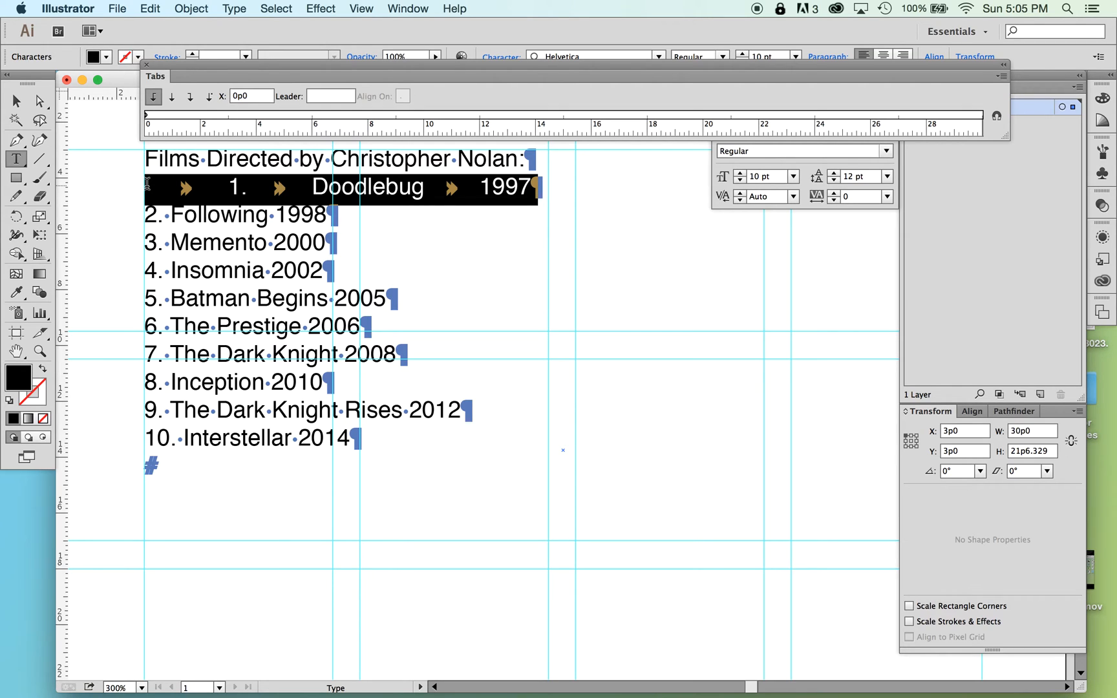
pyautogui.moveTo(221, 187)
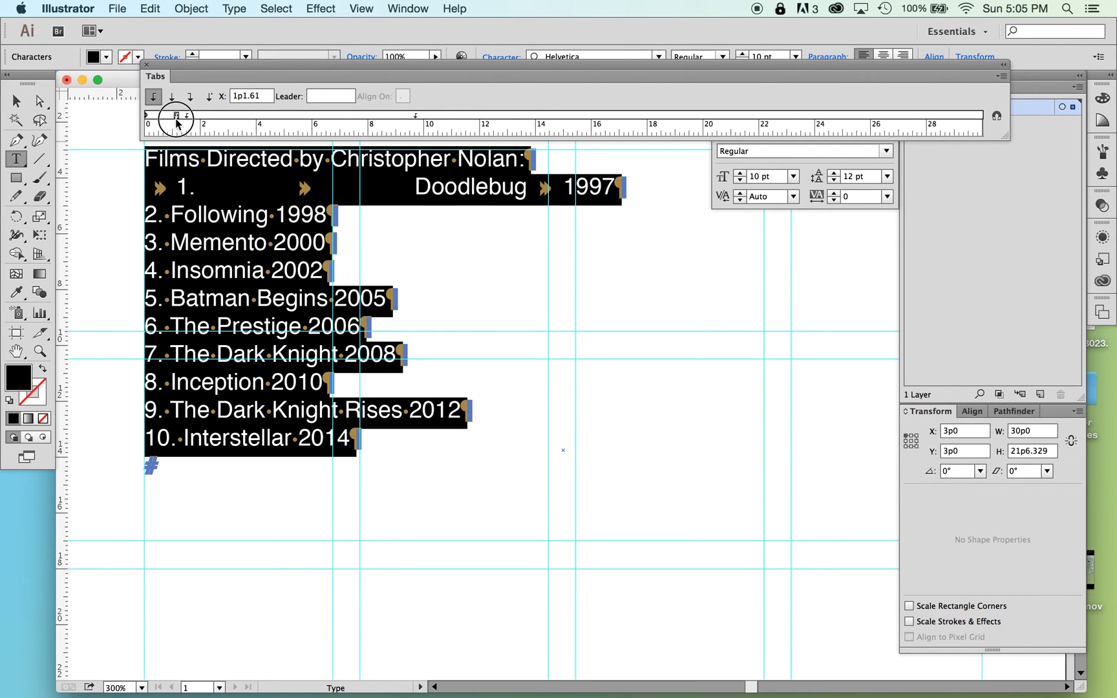
# Drag the shared tab stops to about one pica, 1p8 and 9p10.
pyautogui.moveTo(176, 116); pyautogui.dragTo(170, 117)
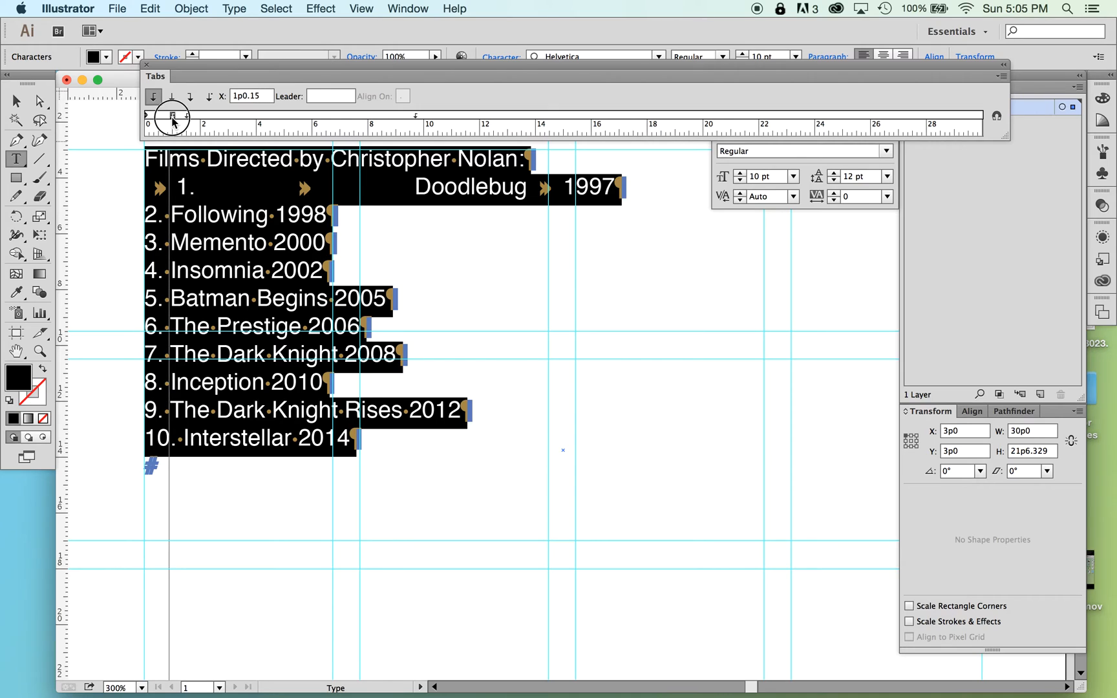
pyautogui.moveTo(170, 116); pyautogui.dragTo(175, 116)
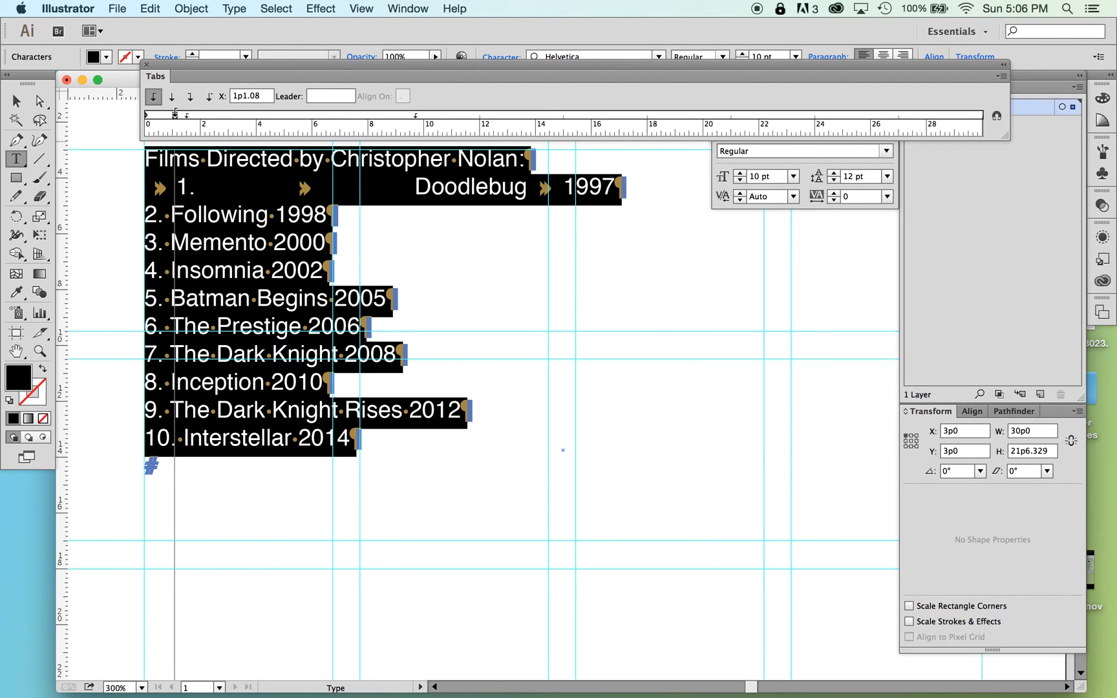
pyautogui.moveTo(175, 114); pyautogui.dragTo(192, 114)
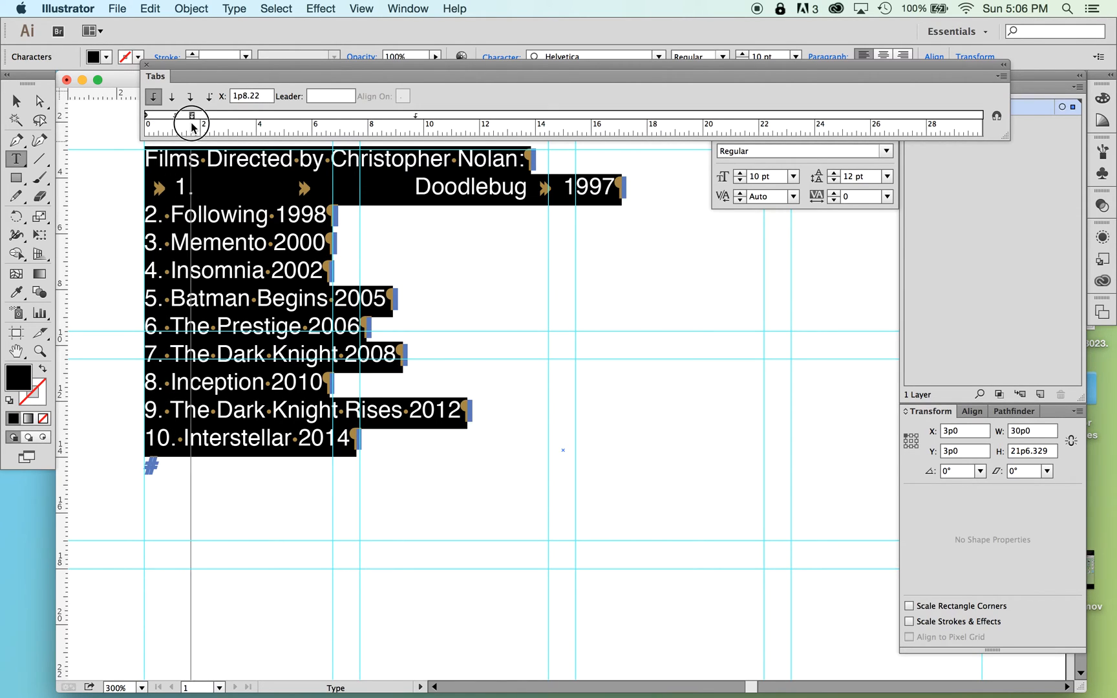
pyautogui.moveTo(191, 116); pyautogui.dragTo(186, 115)
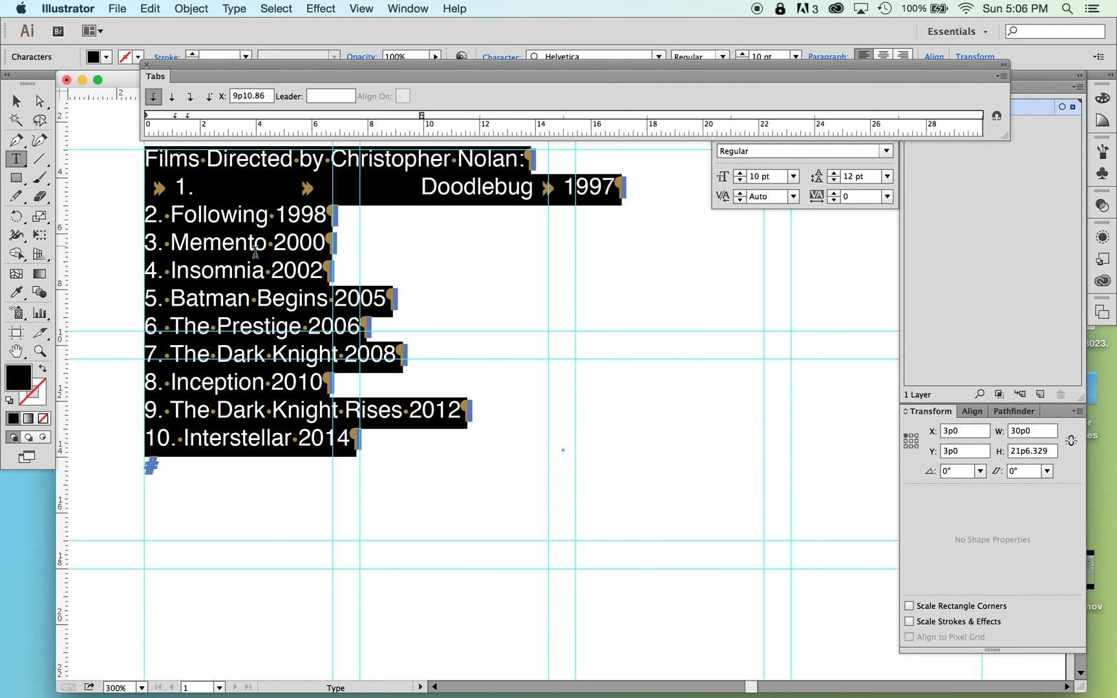
pyautogui.moveTo(246, 187)
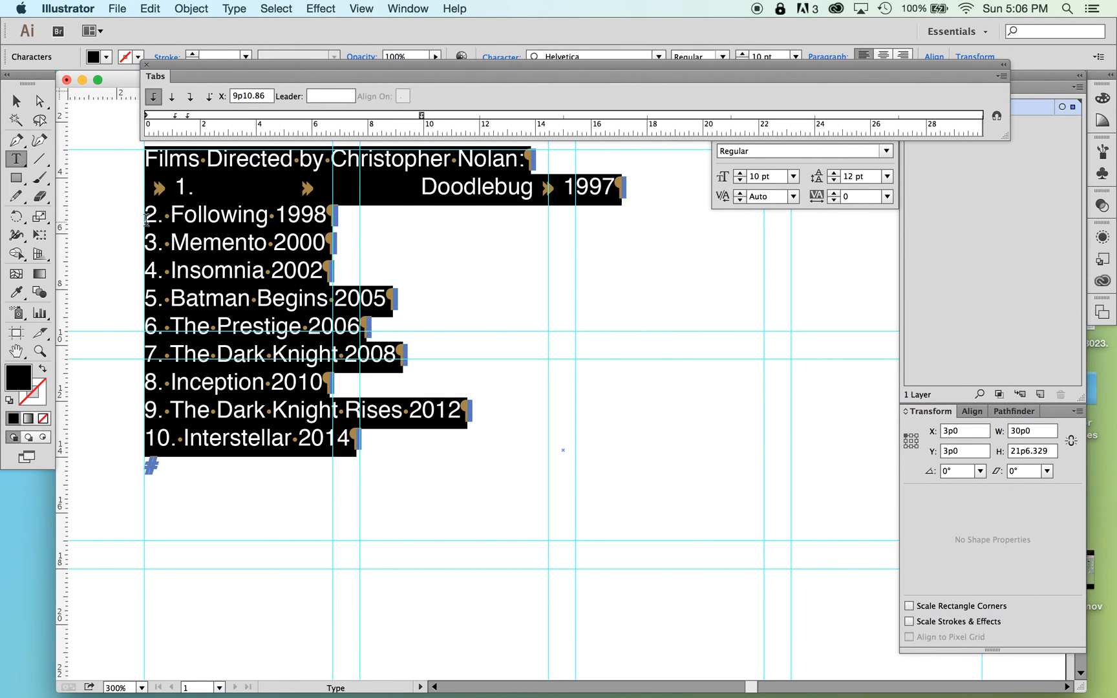
# Insert tabs between number, title and year in the remaining lines, Following through Interstellar.
pyautogui.click(202, 214)
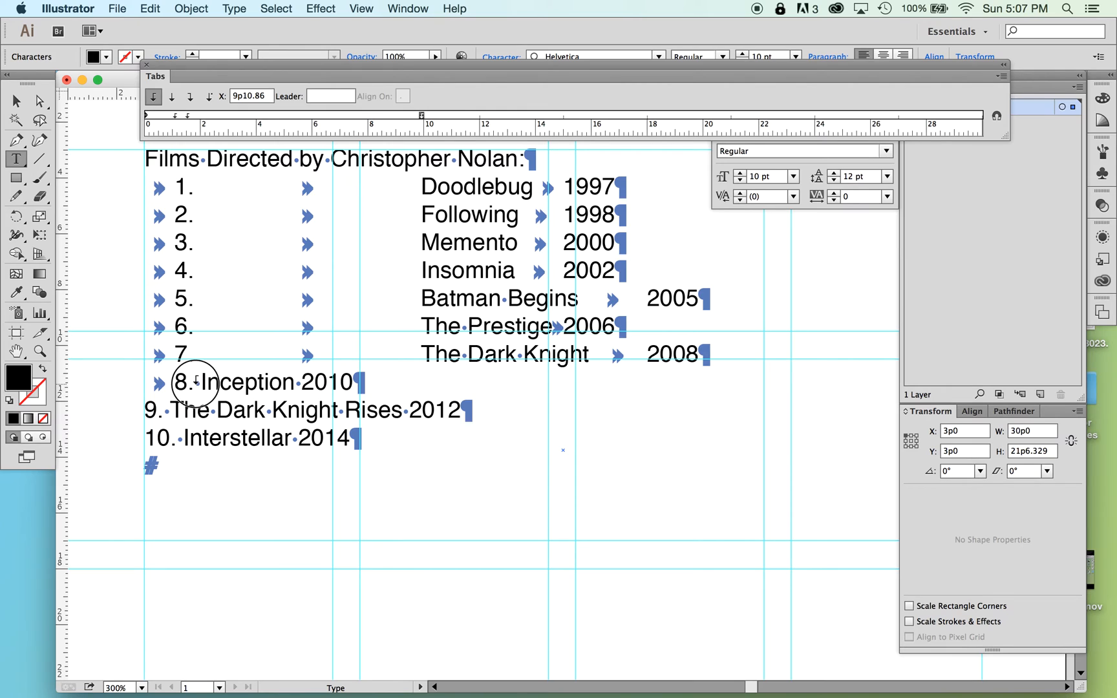
pyautogui.press('tab')
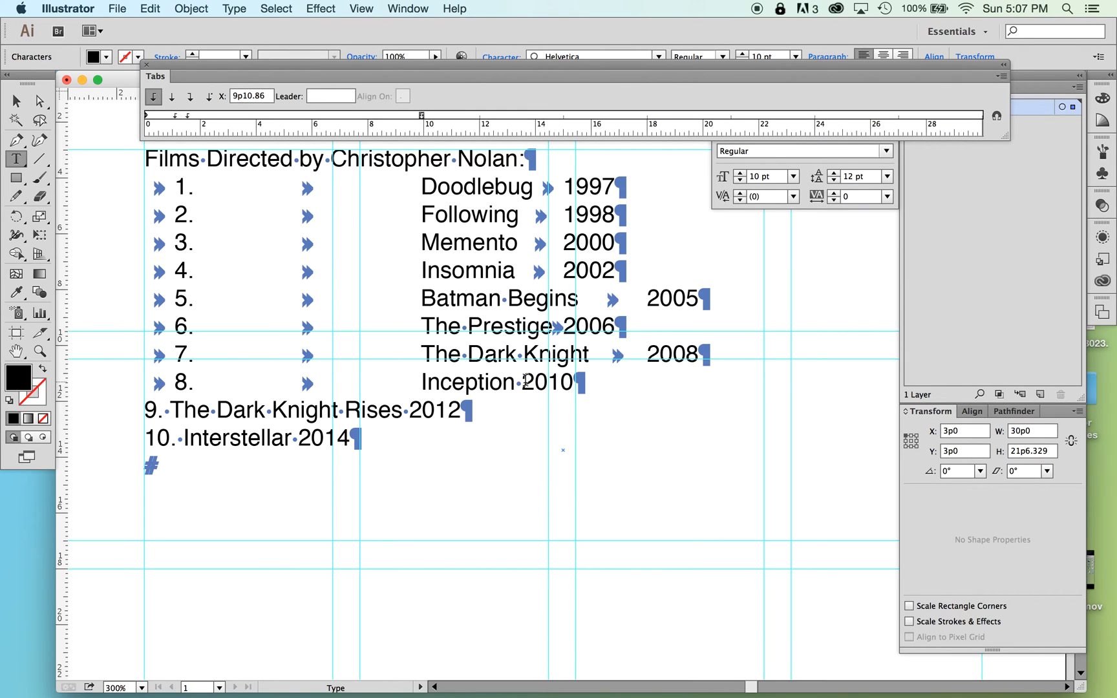
pyautogui.click(563, 382)
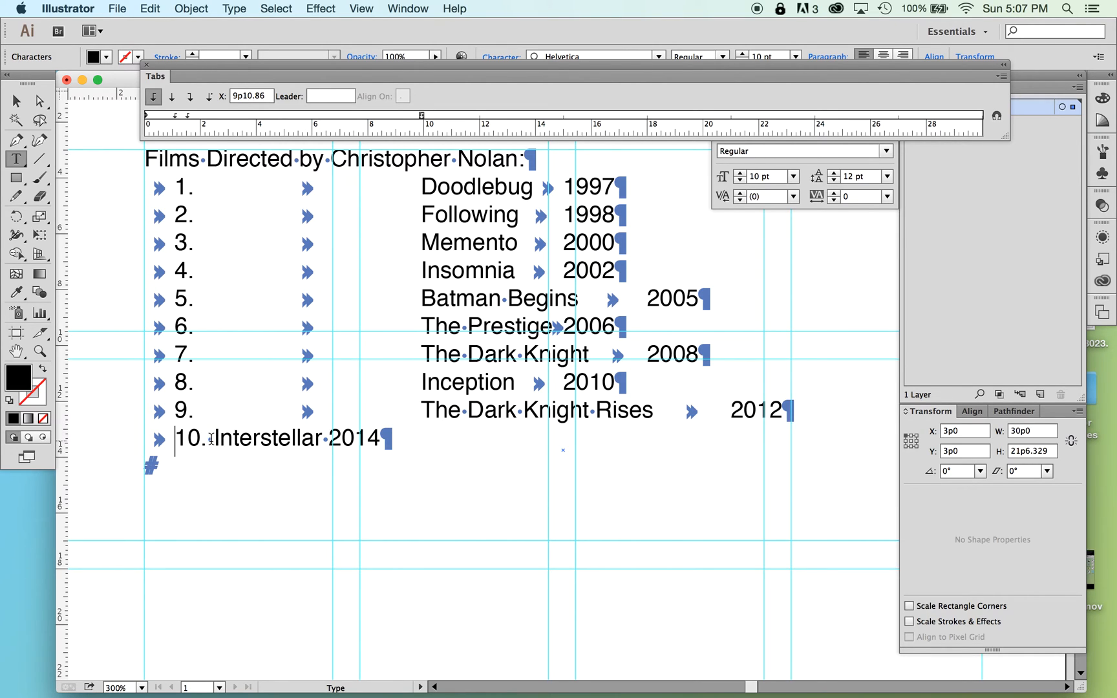
pyautogui.press('tab')
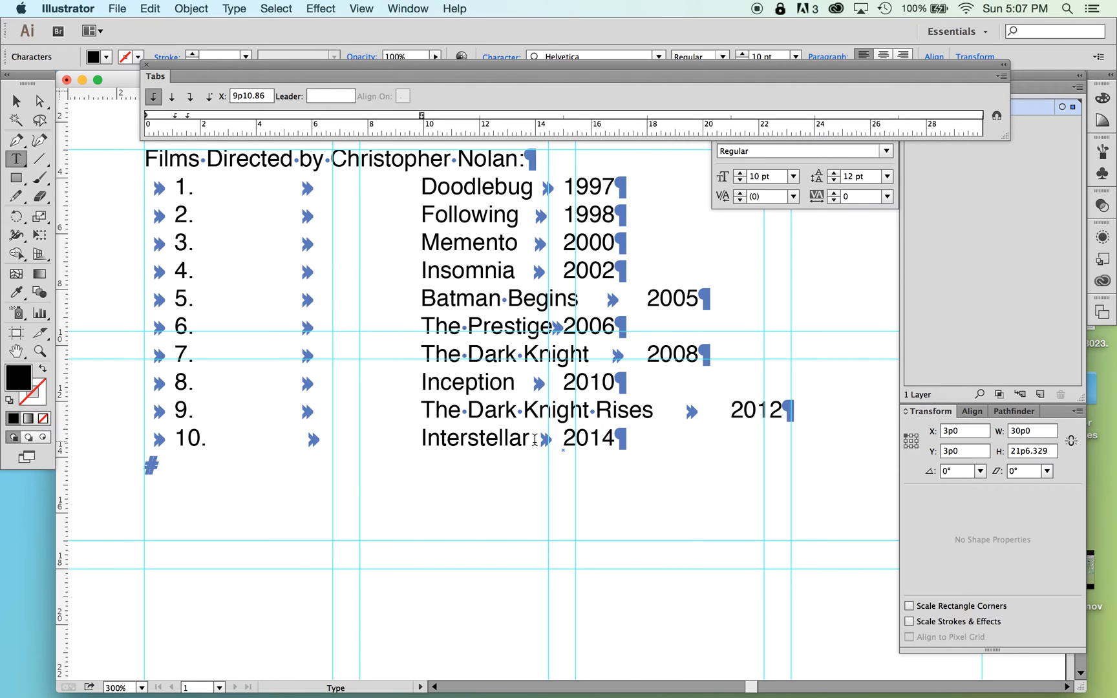
pyautogui.moveTo(148, 160)
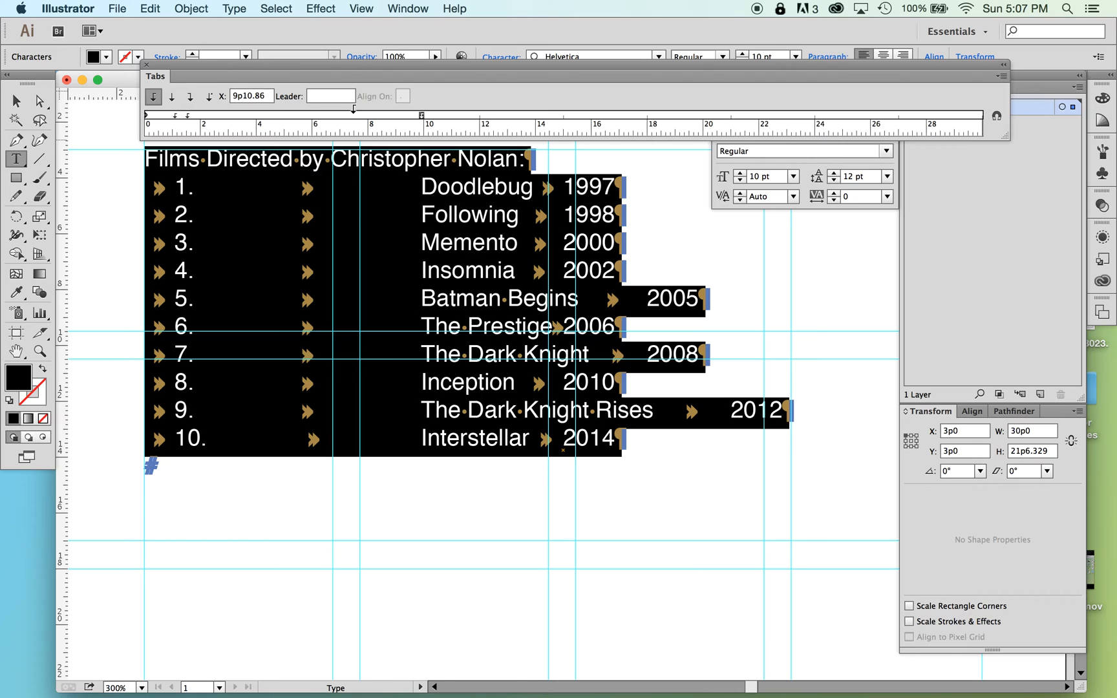
pyautogui.moveTo(285, 142)
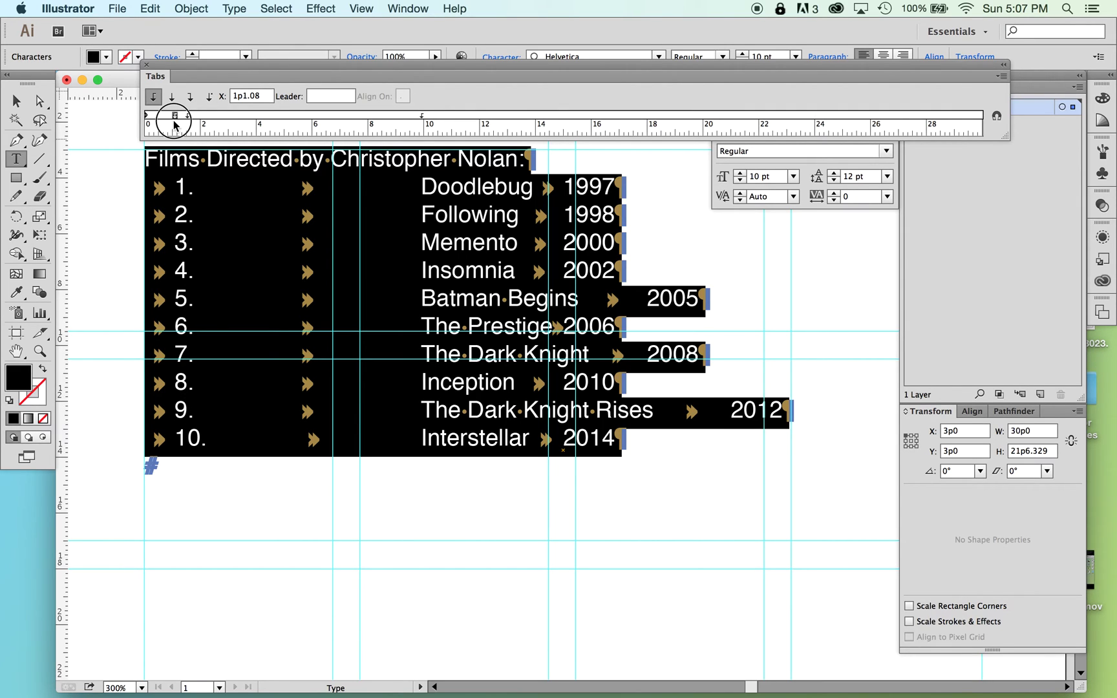
pyautogui.moveTo(210, 96)
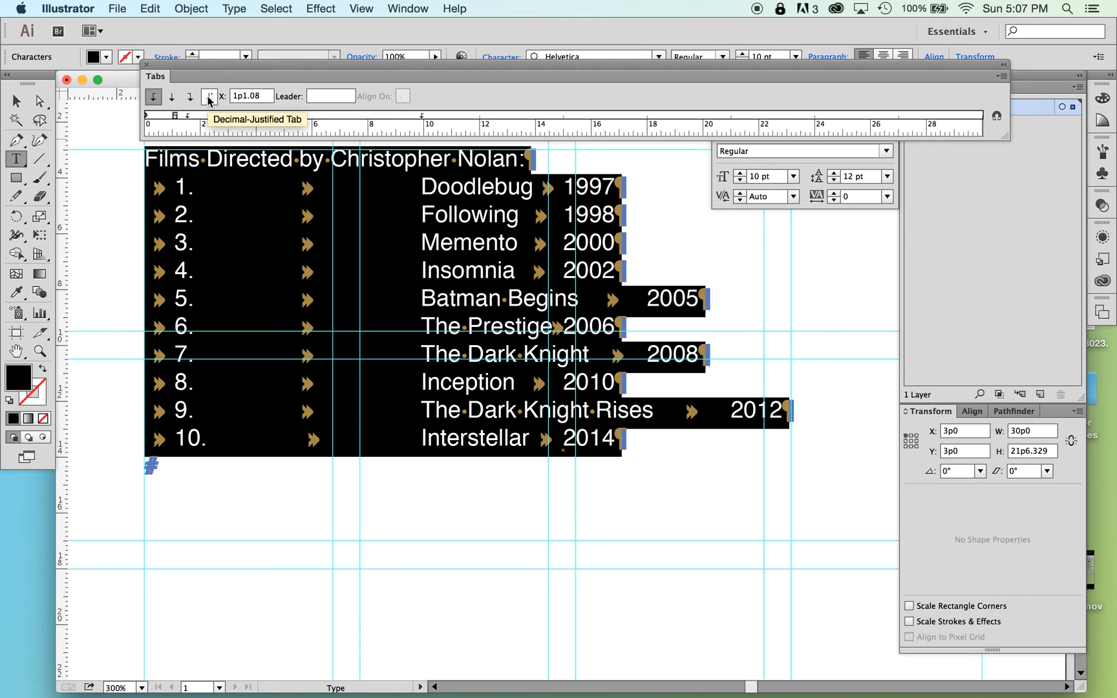
# Decimal-align the number tab, nudge the titles' stop just past the numbers, and select all text.
pyautogui.click(208, 97)
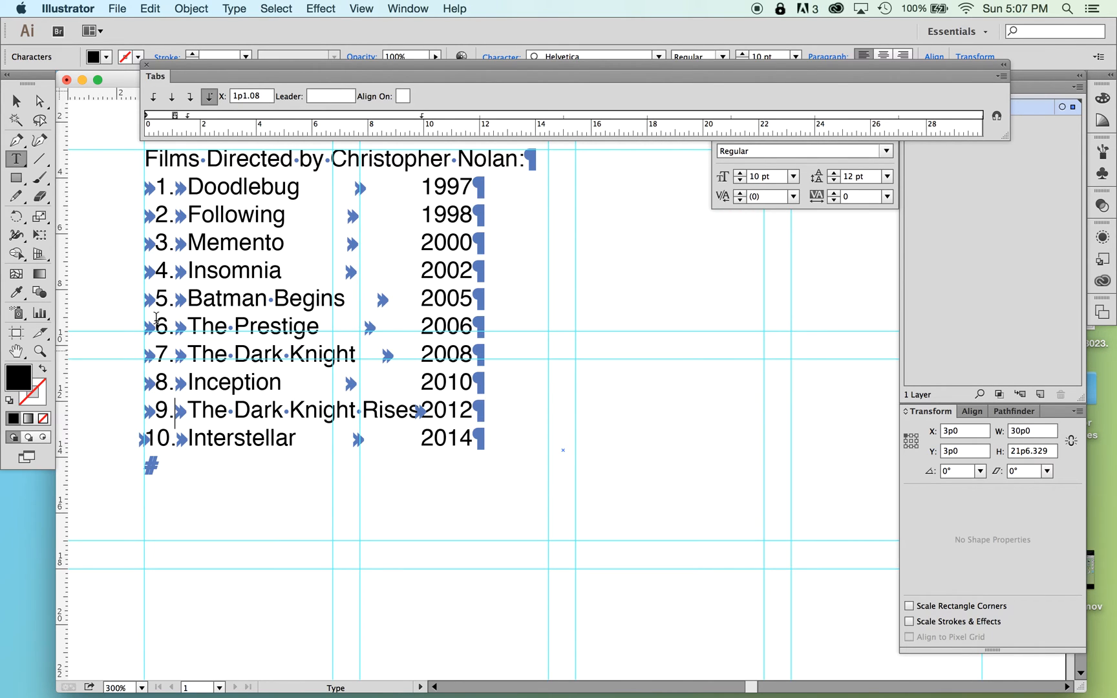
pyautogui.moveTo(173, 113); pyautogui.dragTo(187, 114)
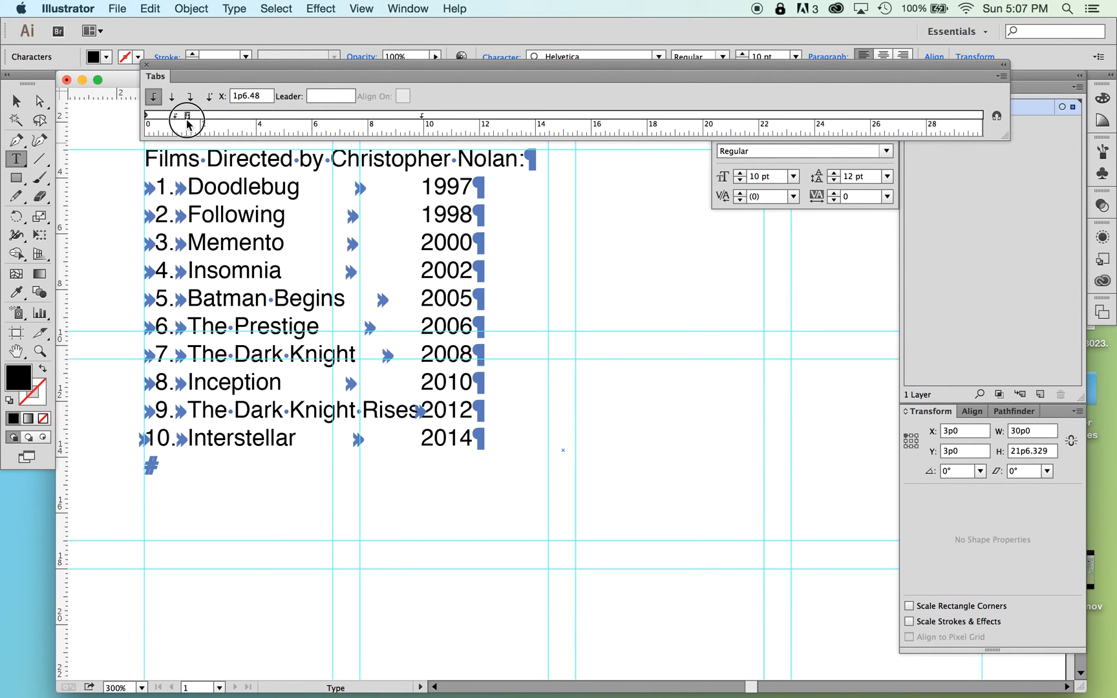
pyautogui.moveTo(186, 116); pyautogui.dragTo(189, 116)
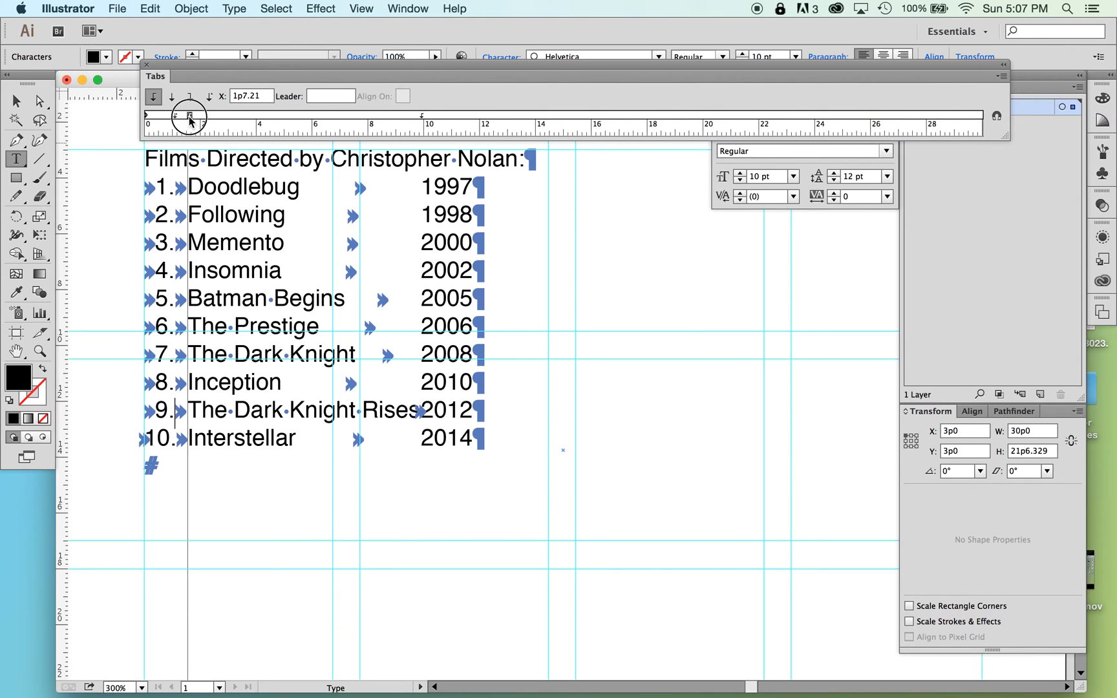
pyautogui.moveTo(190, 115); pyautogui.dragTo(188, 116)
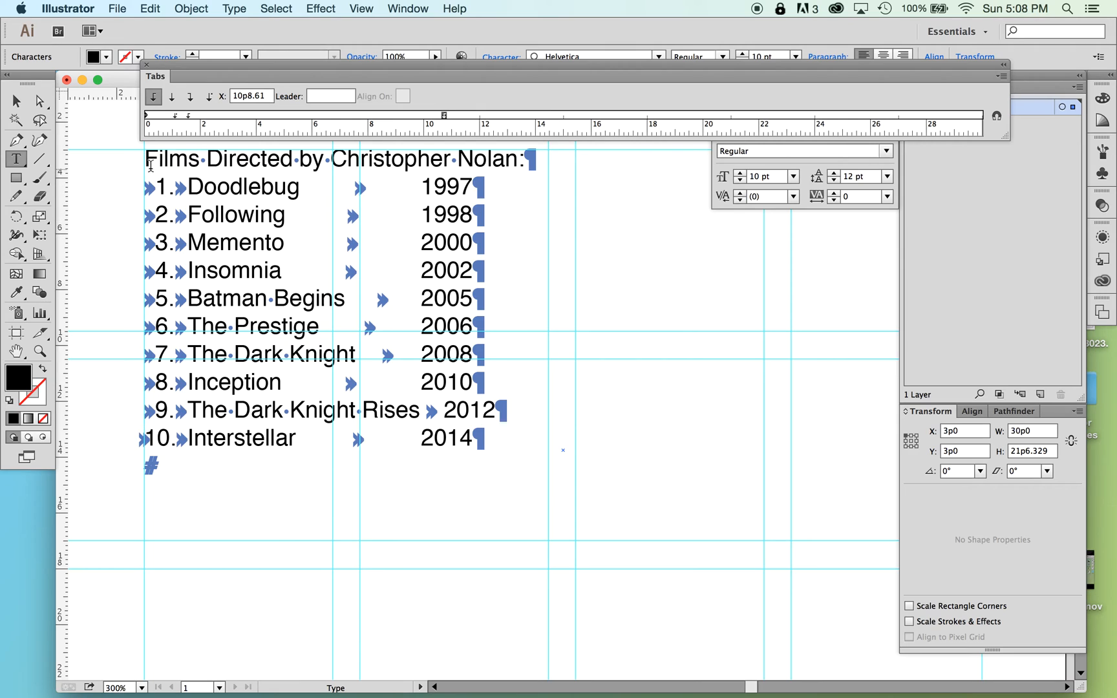
pyautogui.press('cmd+a')
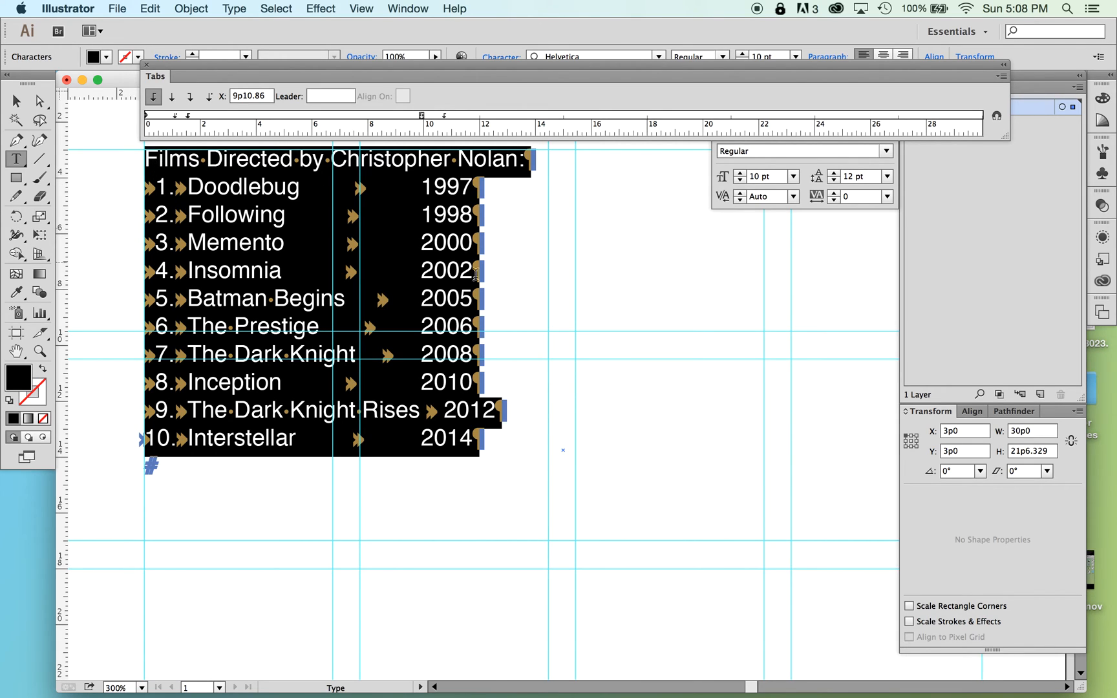
pyautogui.moveTo(473, 274)
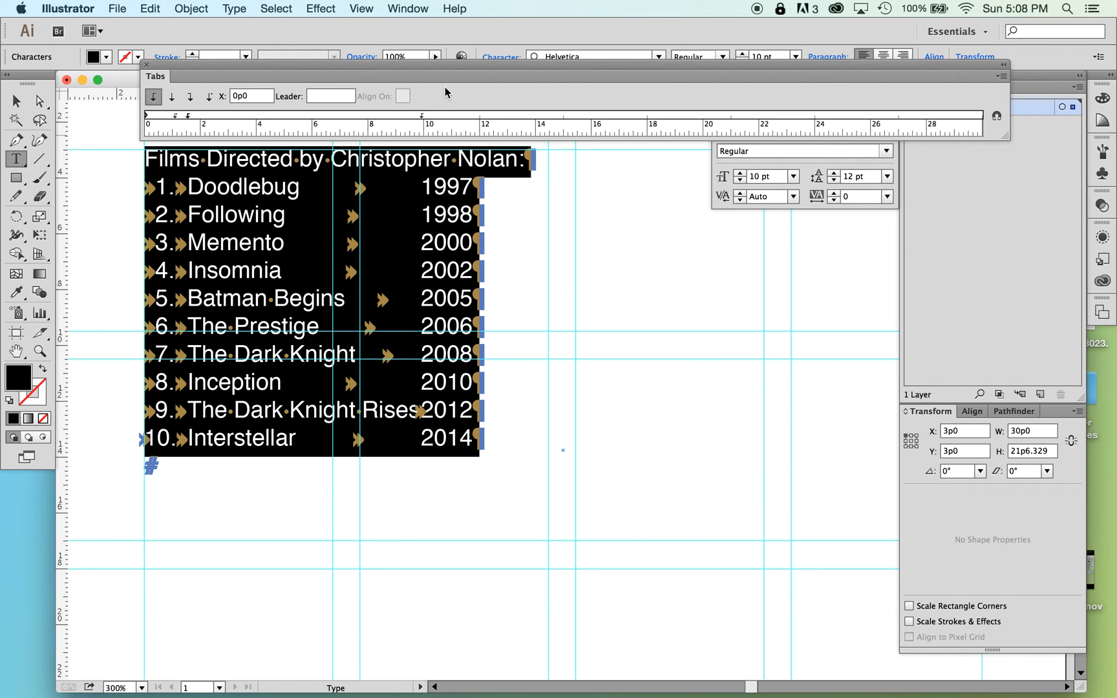
# Shift the years tab stop slightly right and try Center-Justified tabs for years and titles.
pyautogui.click(429, 113)
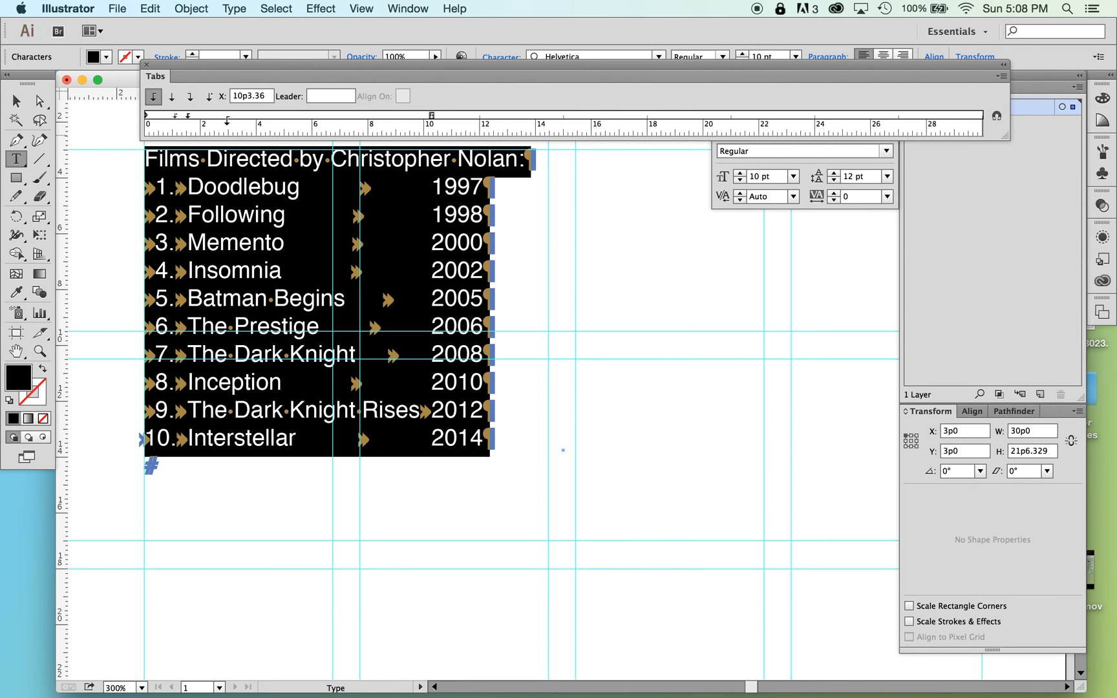
pyautogui.click(209, 97)
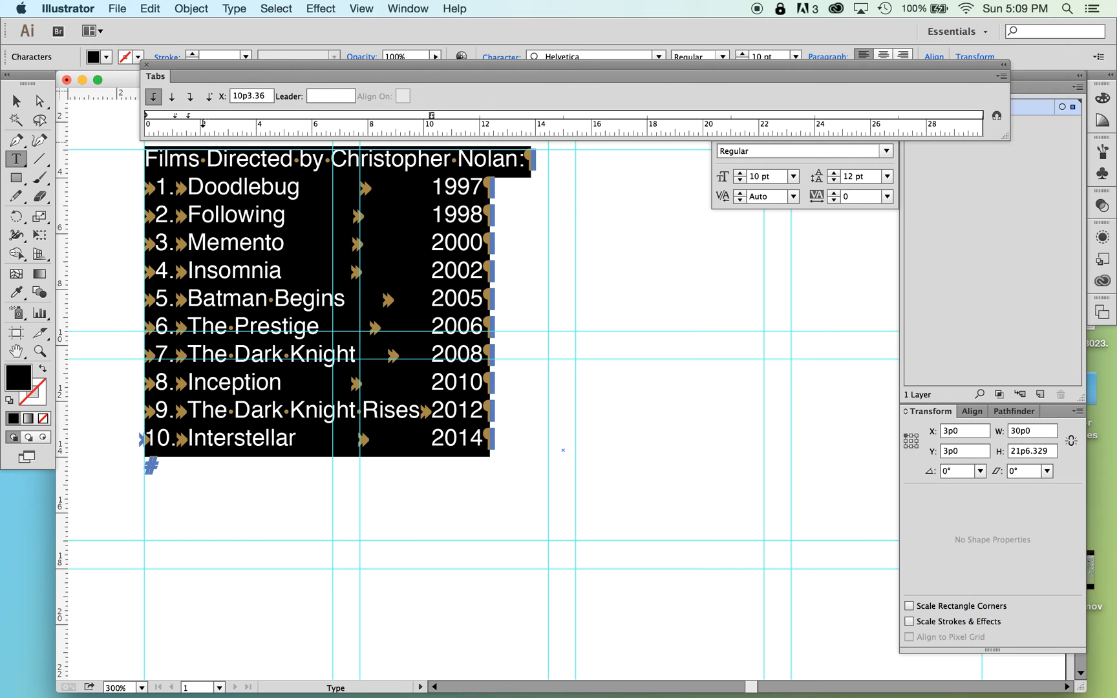
pyautogui.click(173, 96)
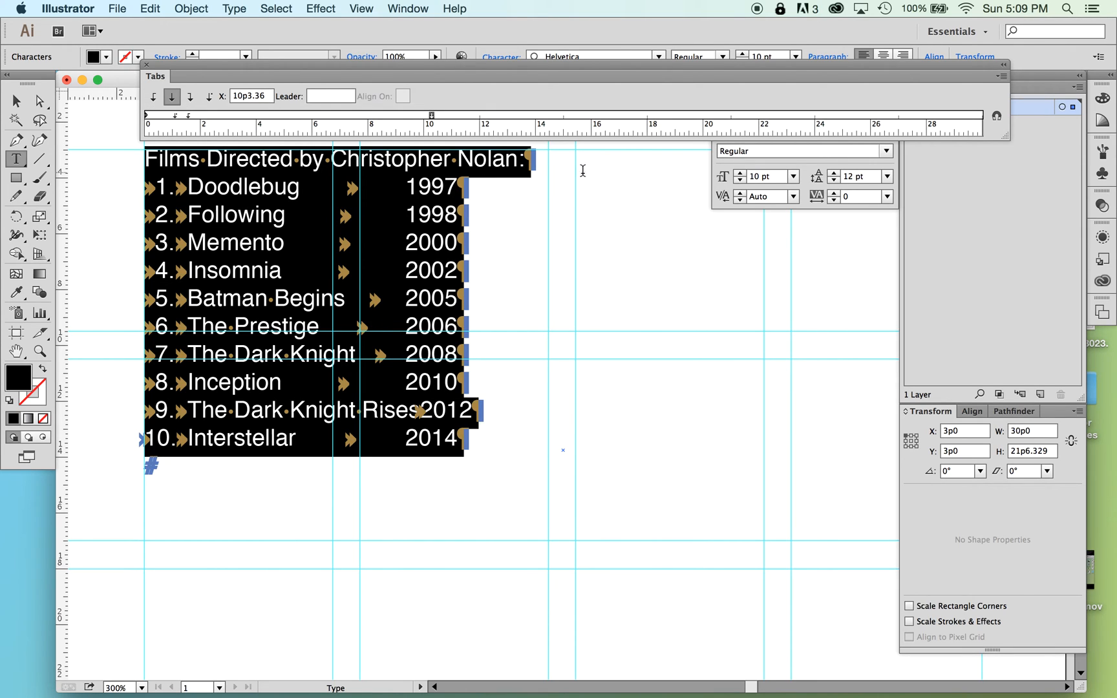
pyautogui.moveTo(418, 425)
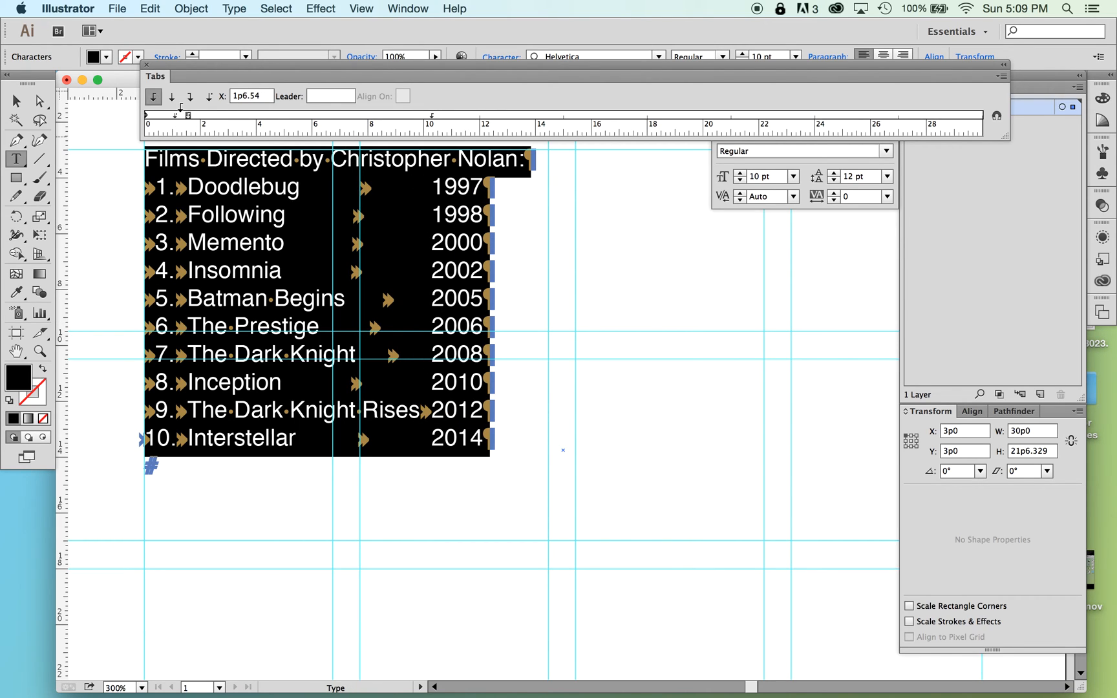
pyautogui.click(172, 96)
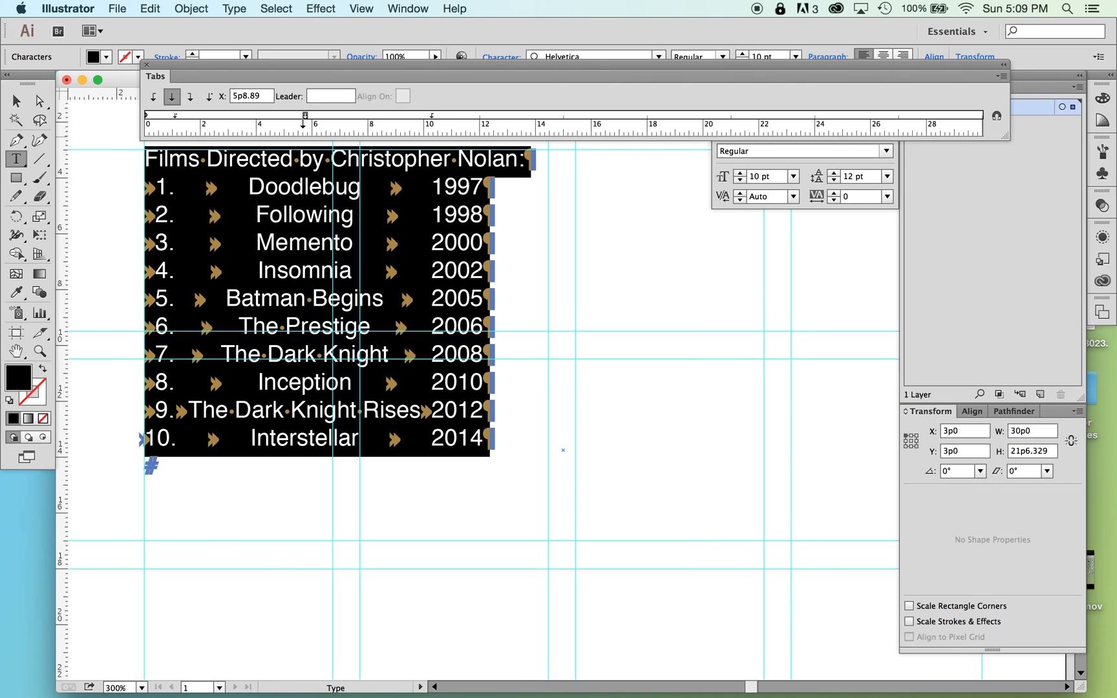
pyautogui.moveTo(305, 466)
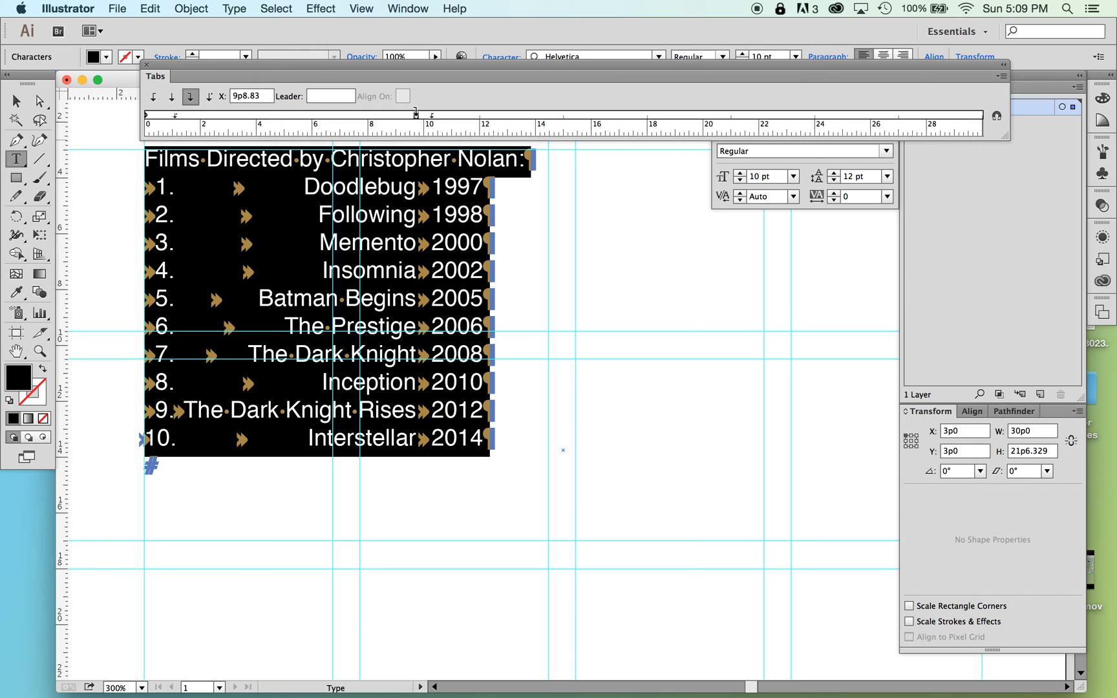
# Left-justify the titles again and drag their tab stop in close to the numbers.
pyautogui.click(154, 96)
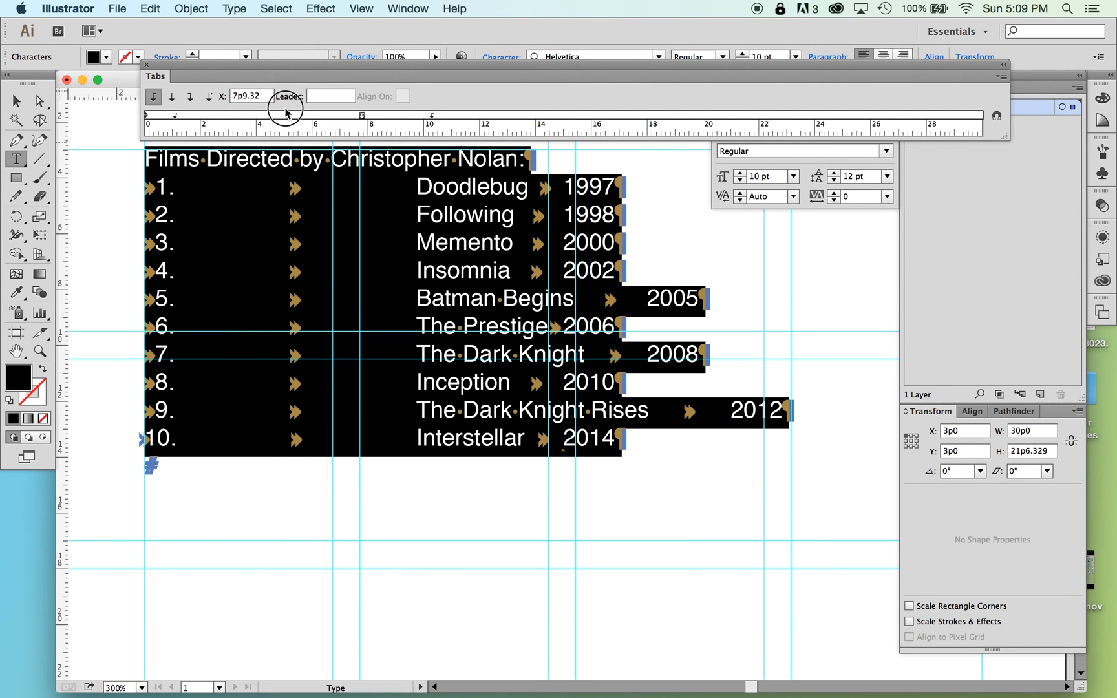
pyautogui.moveTo(283, 114); pyautogui.dragTo(201, 116)
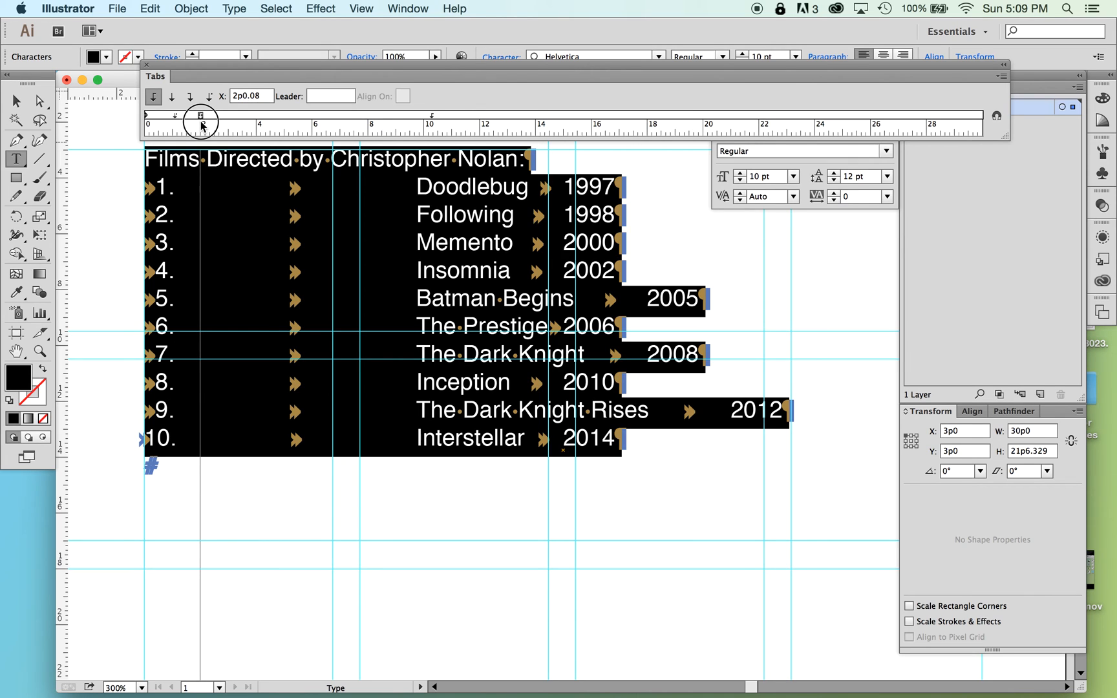
pyautogui.moveTo(201, 116); pyautogui.dragTo(190, 116)
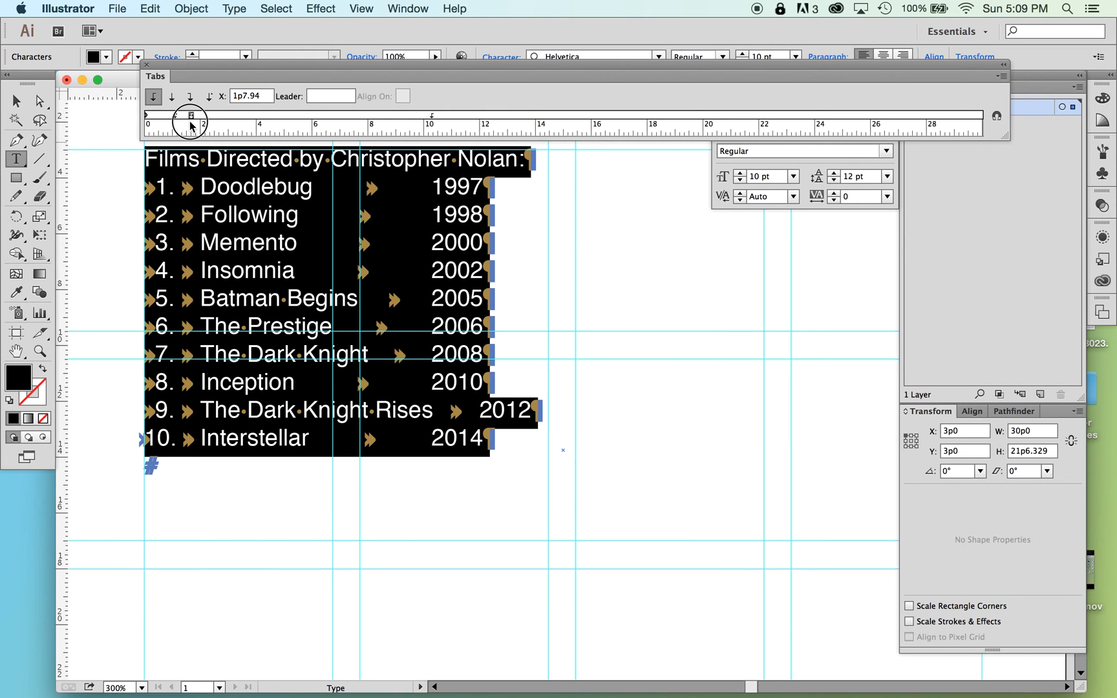
pyautogui.moveTo(188, 114); pyautogui.dragTo(174, 115)
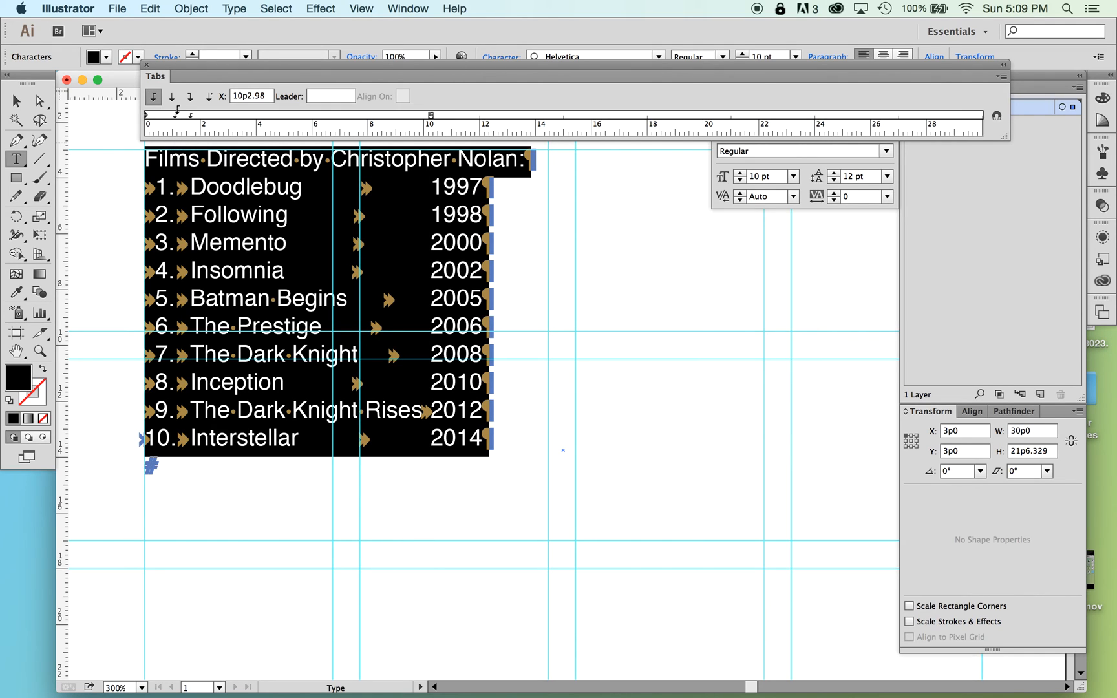
# Decimal-align the numbers at 1p1, set the years tab stop to 10p0, then deselect.
pyautogui.click(209, 97)
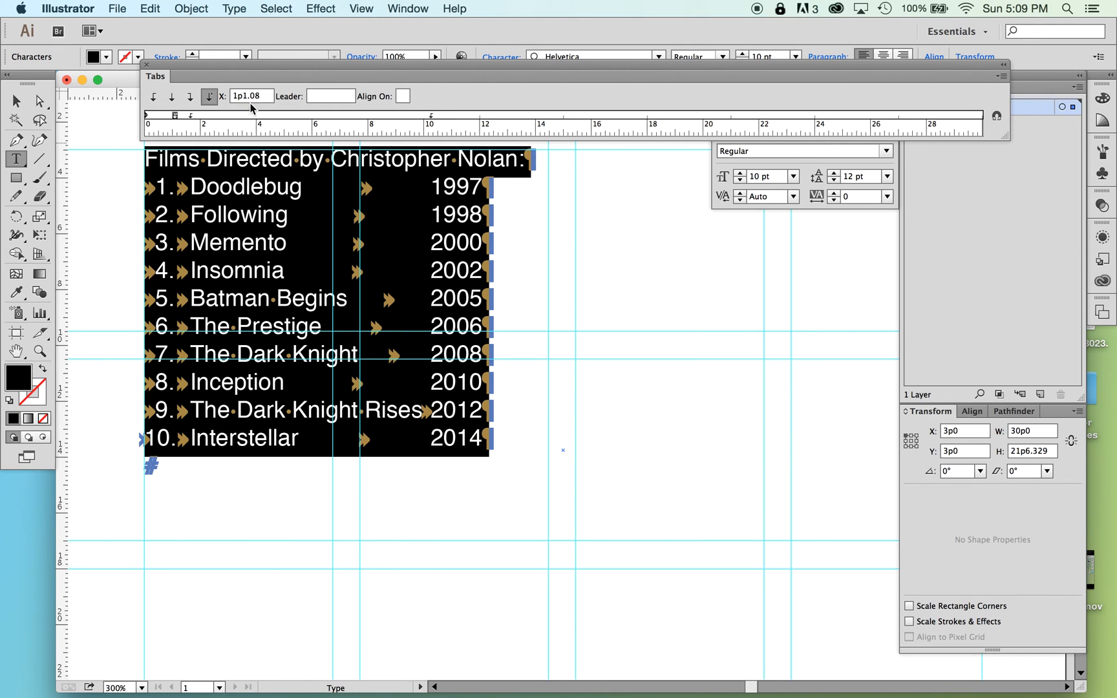
pyautogui.moveTo(246, 99)
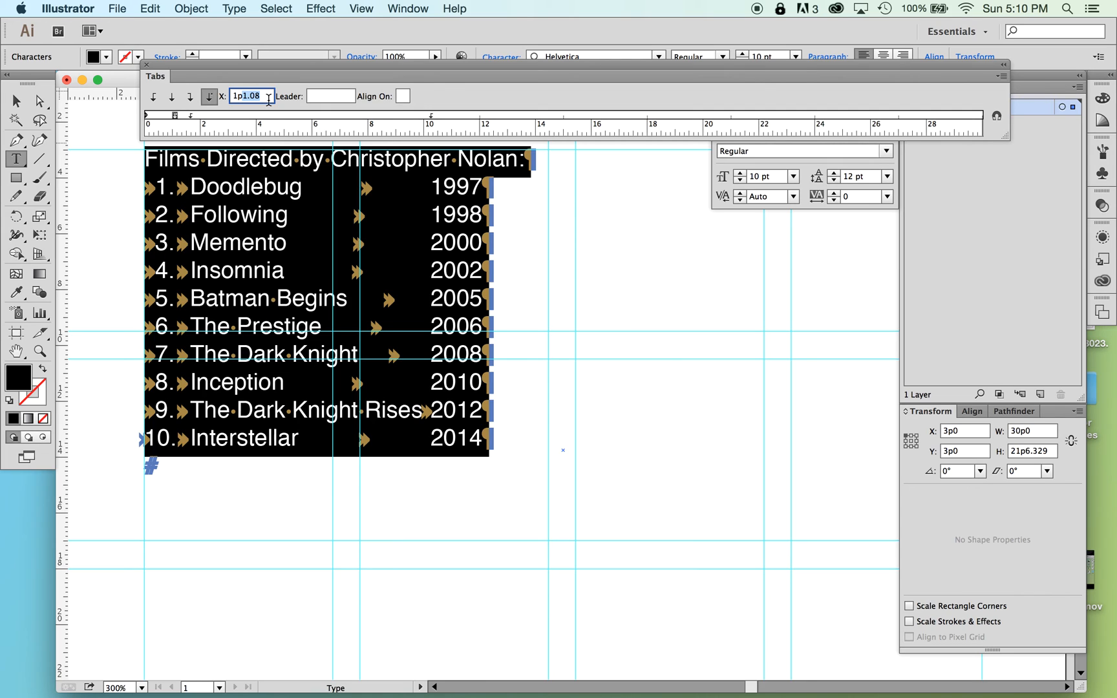
pyautogui.moveTo(263, 105)
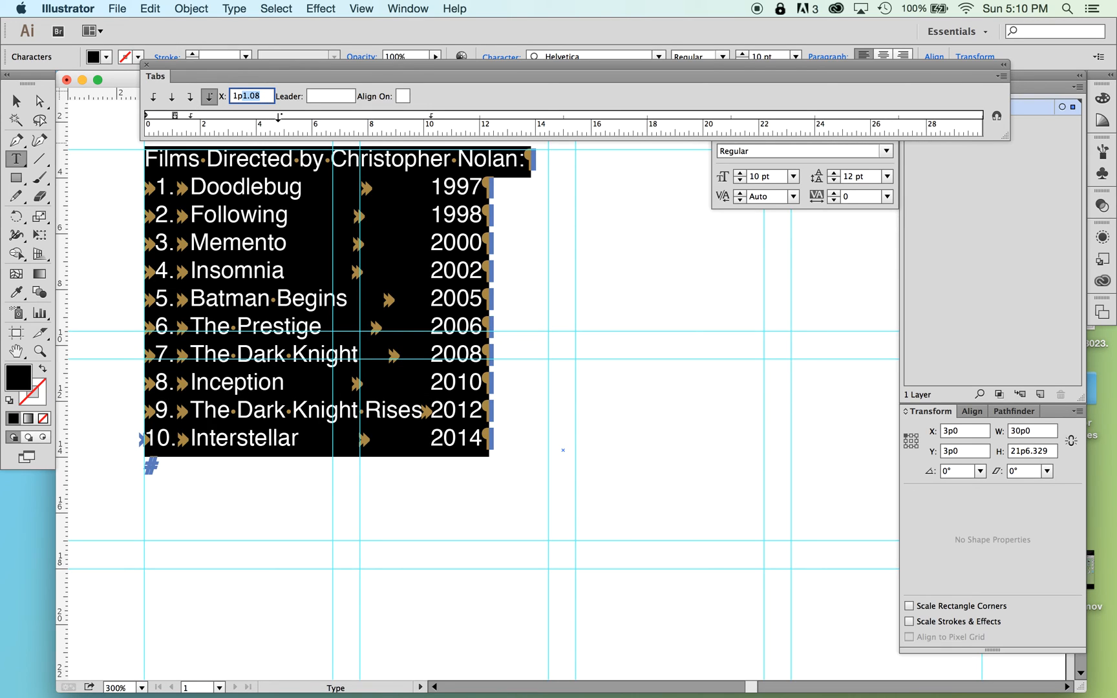
pyautogui.moveTo(315, 96)
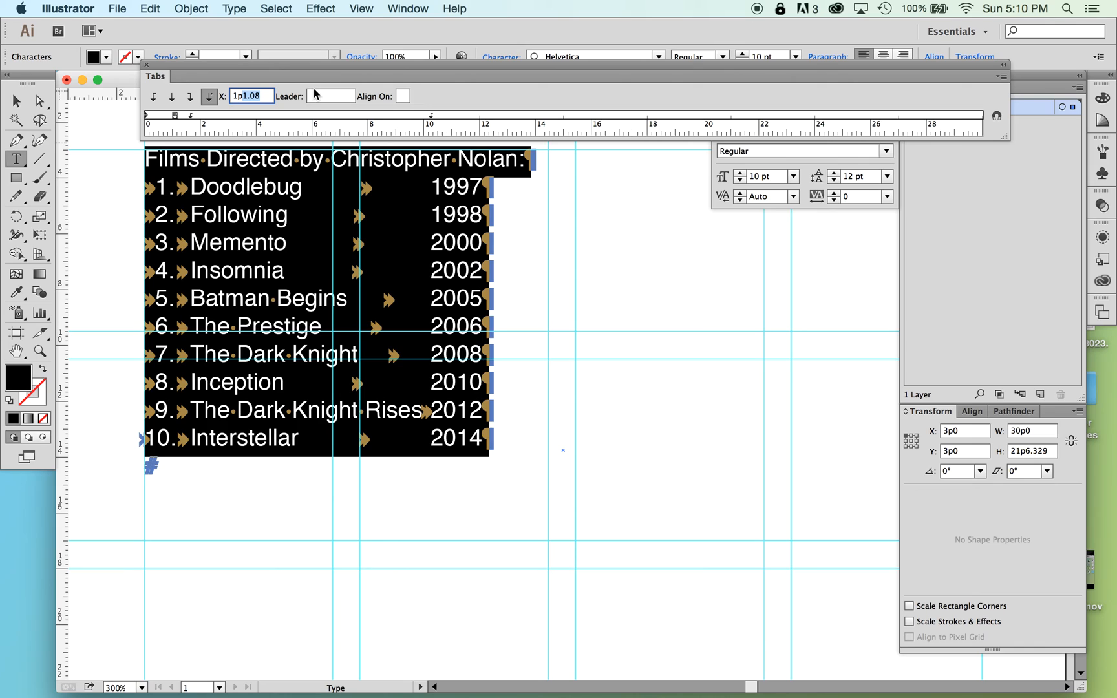
pyautogui.moveTo(289, 147)
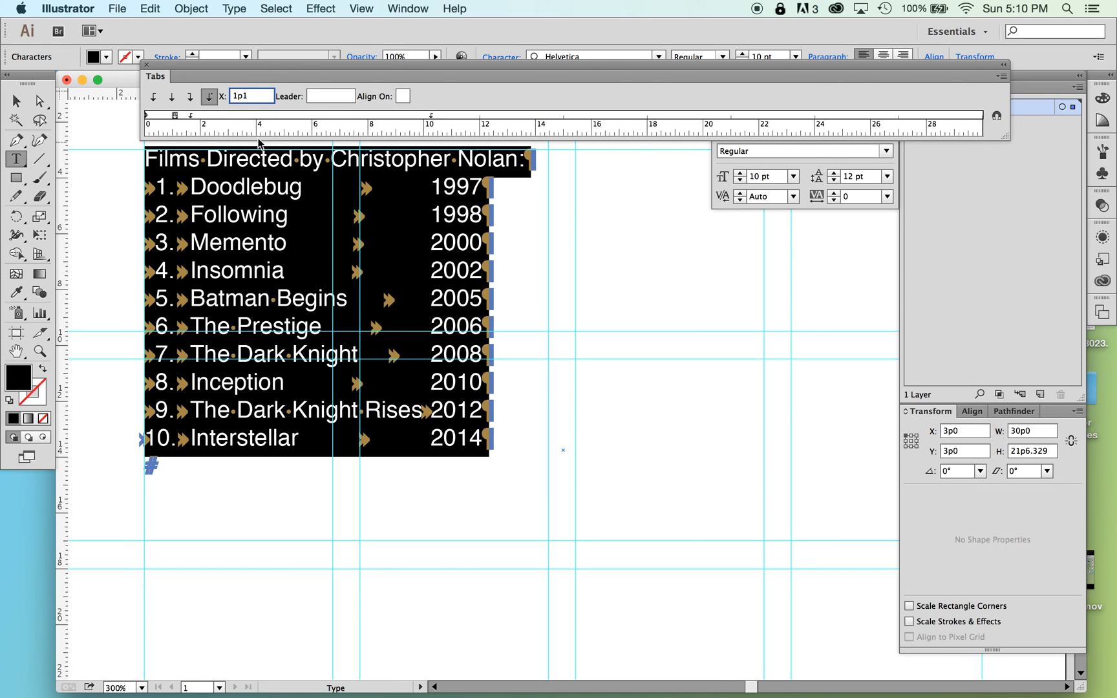
pyautogui.click(330, 95)
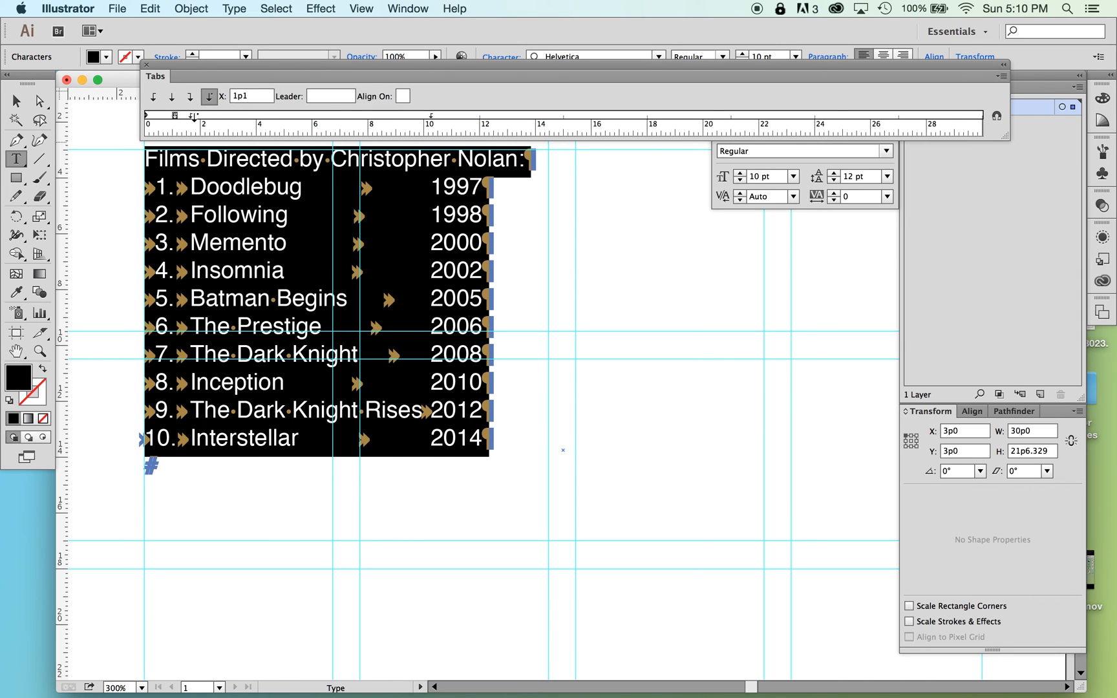
pyautogui.click(153, 96)
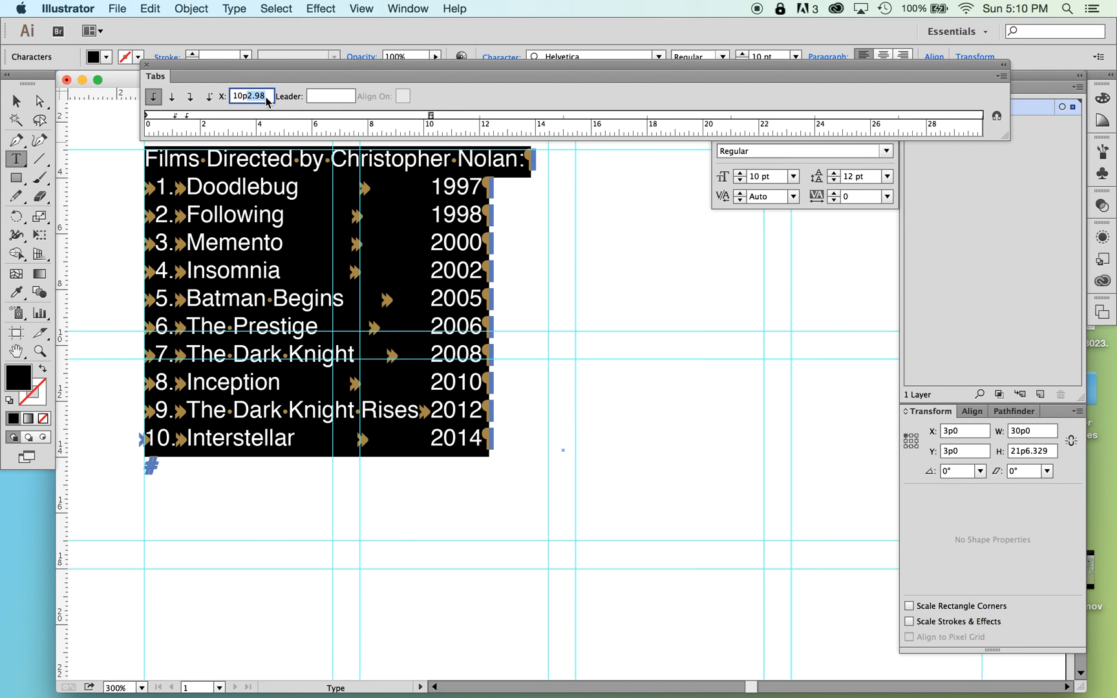
pyautogui.write('10p0')
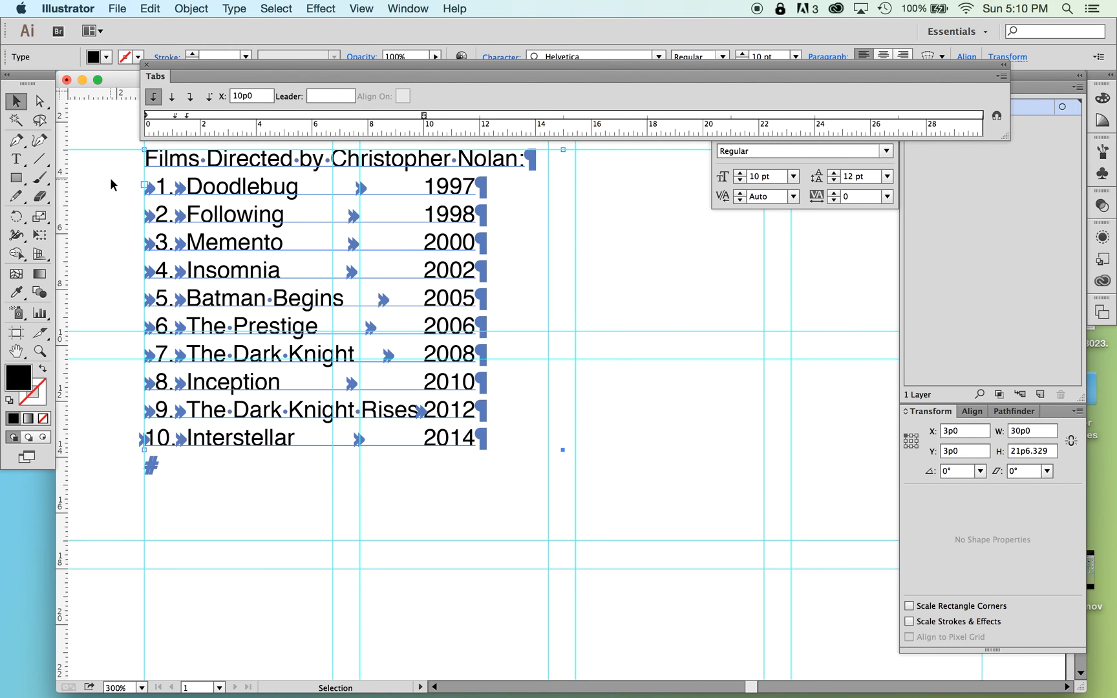
pyautogui.click(85, 240)
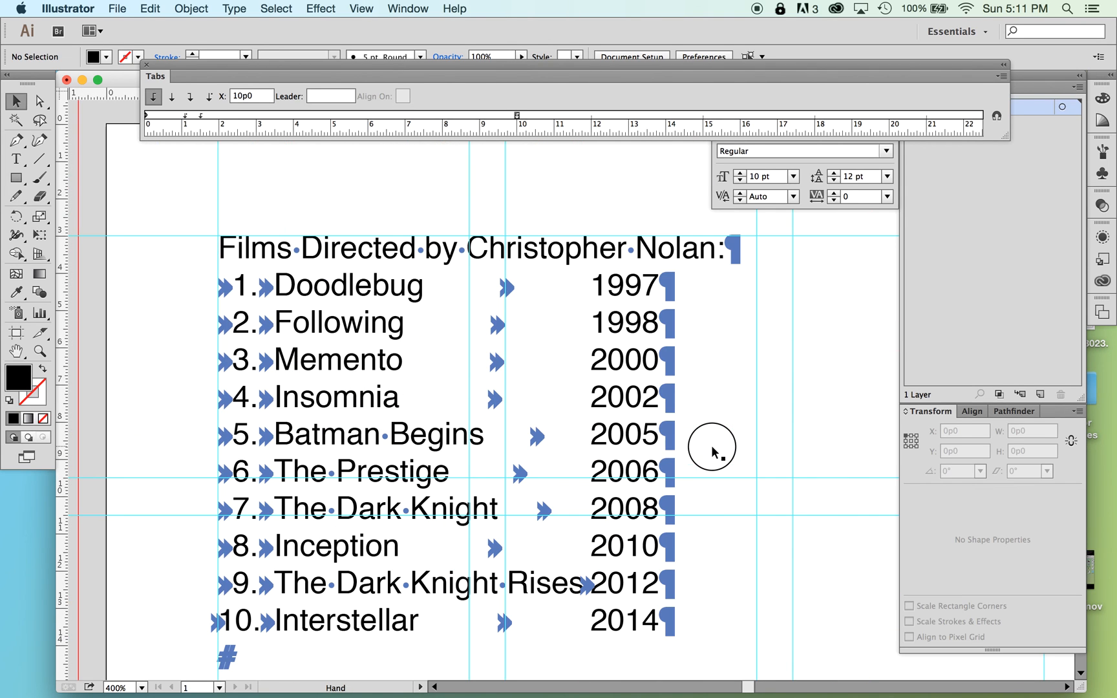
# Scroll to zoom the view around the deselected film list.
pyautogui.scroll(3)
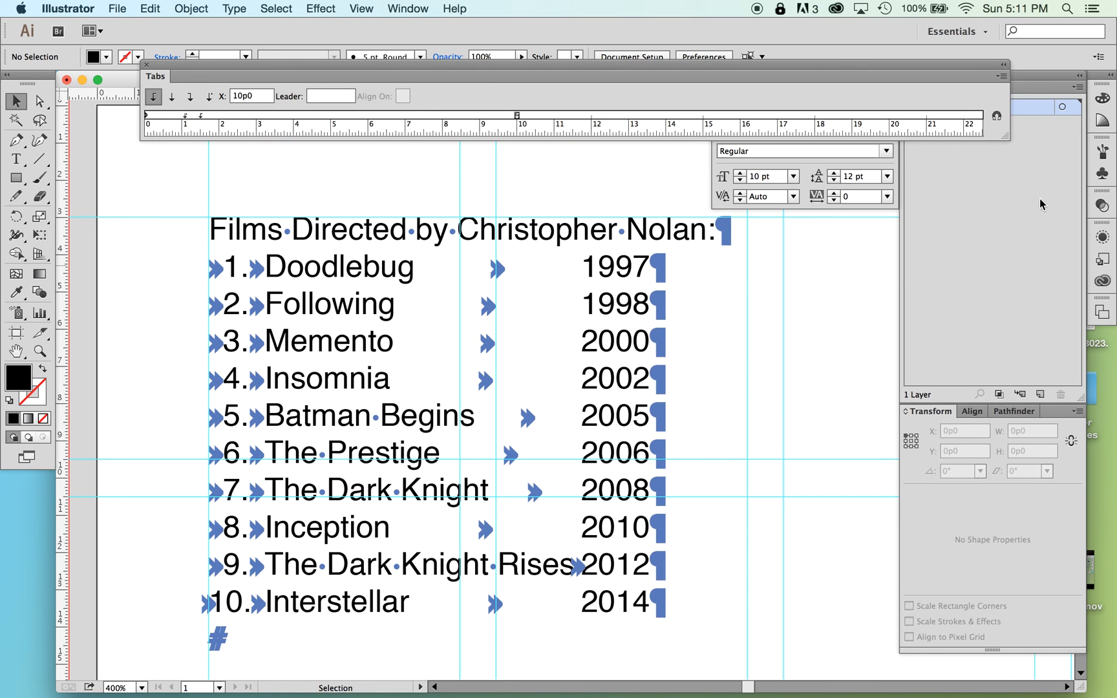
pyautogui.moveTo(996, 118)
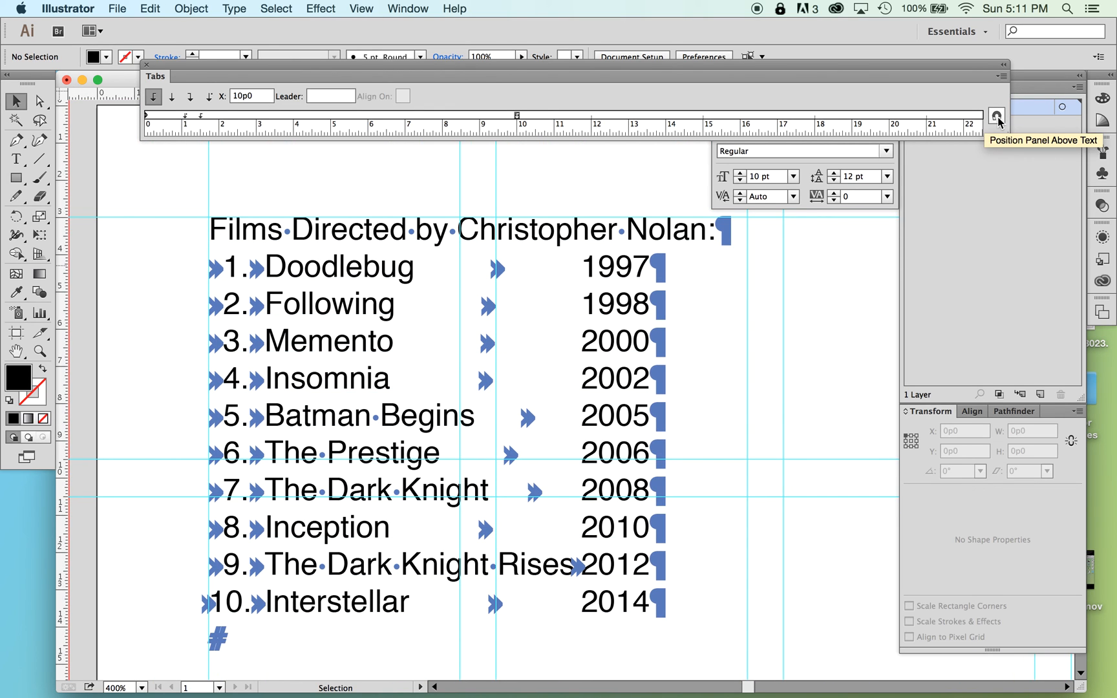
pyautogui.moveTo(996, 116)
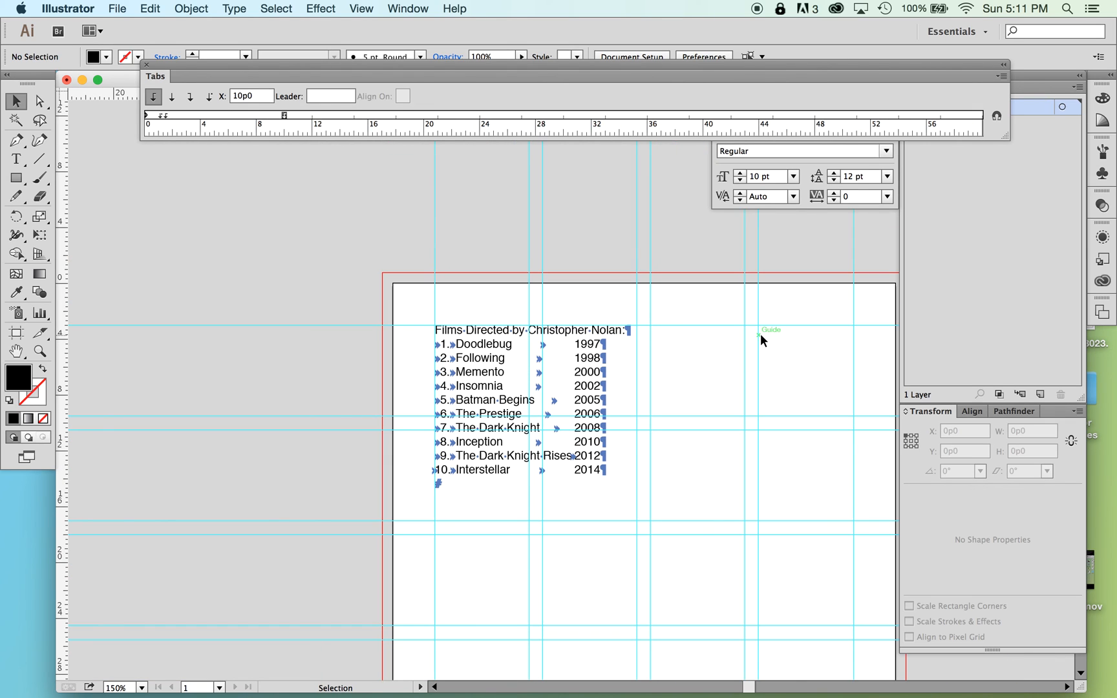
pyautogui.moveTo(996, 116)
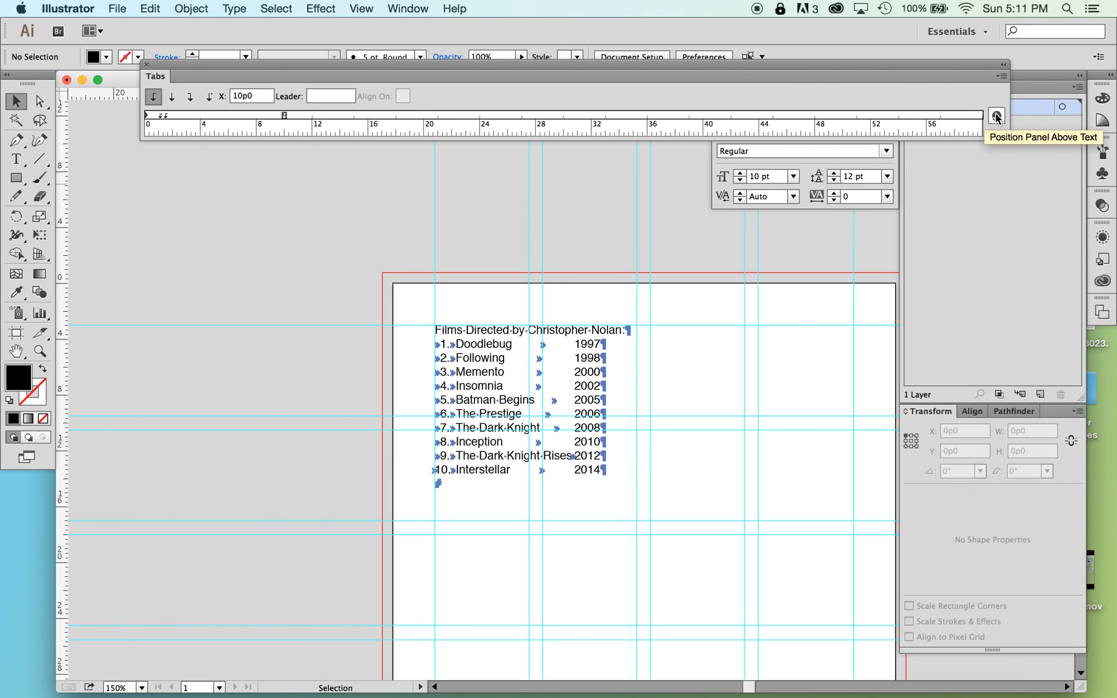
pyautogui.moveTo(906, 72)
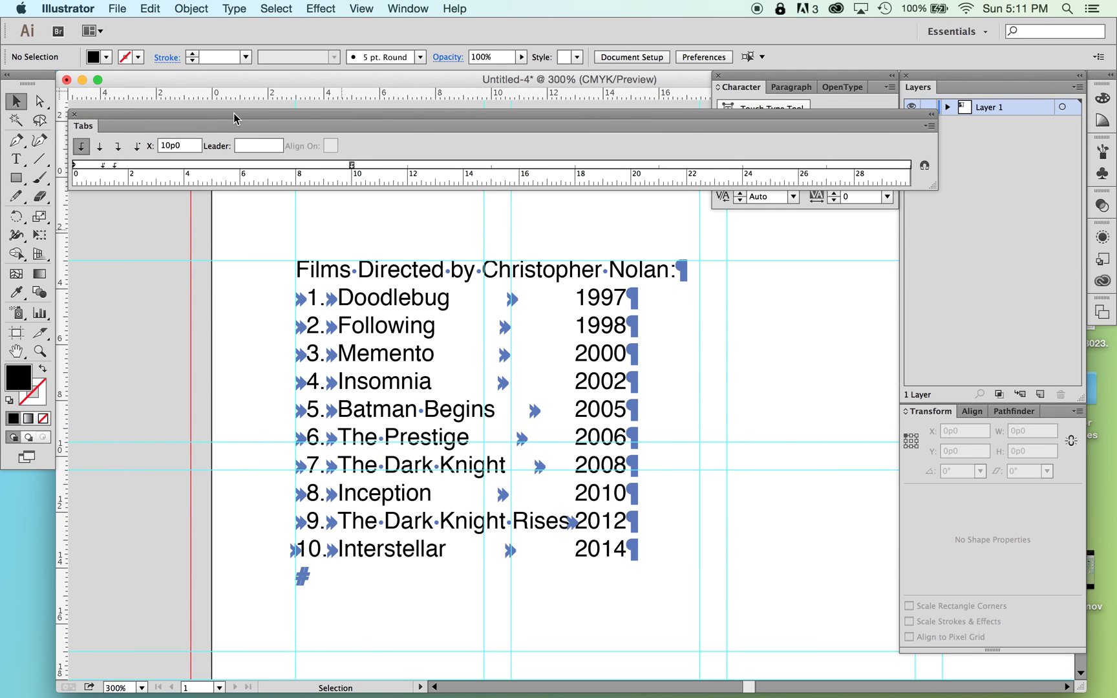
pyautogui.moveTo(923, 166)
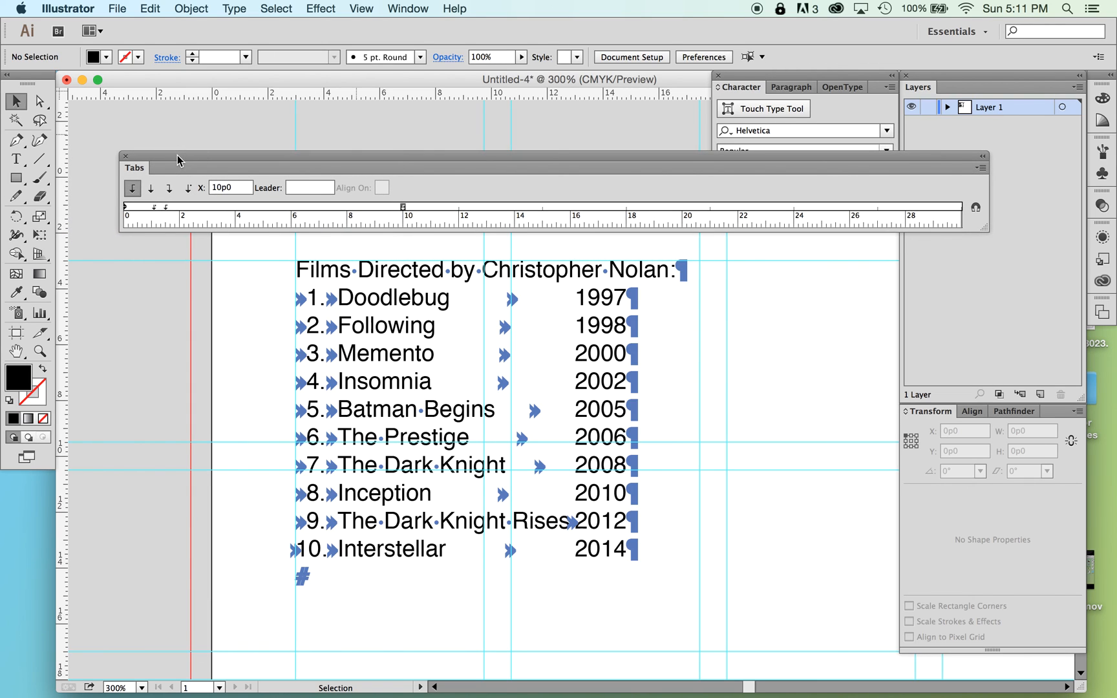
pyautogui.moveTo(634, 330)
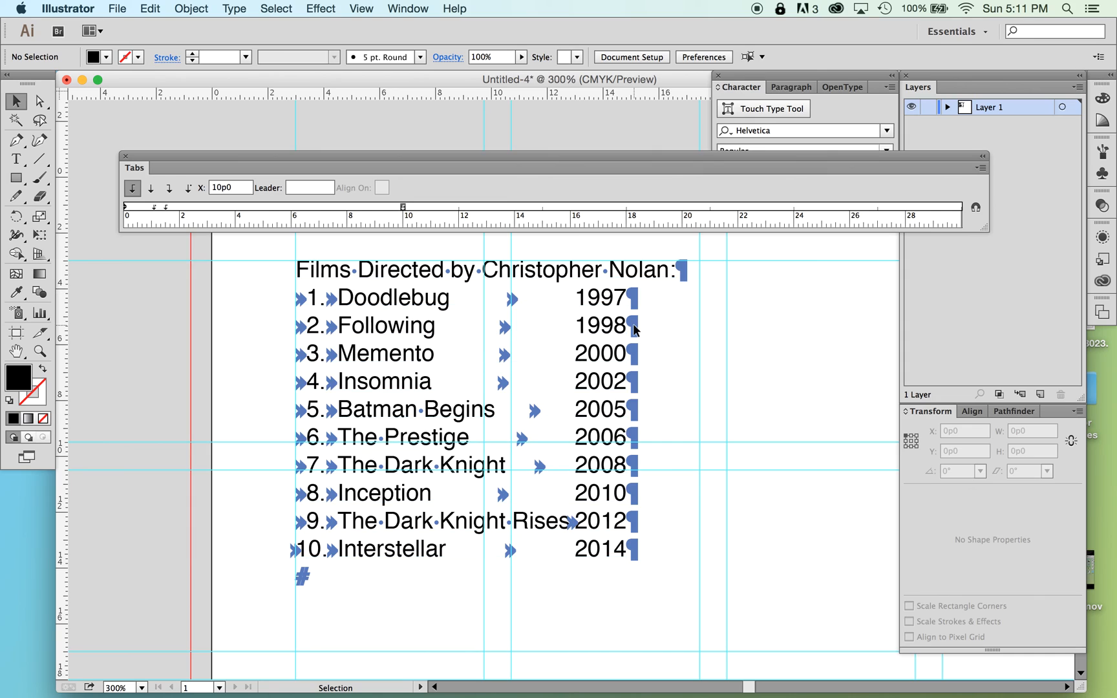